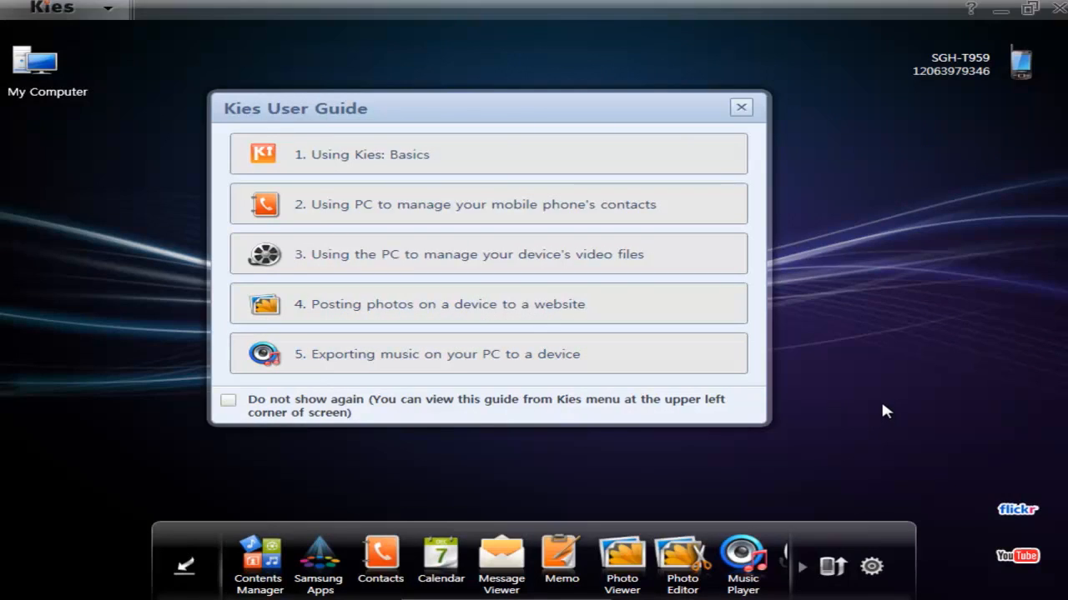
mouse_move(884, 408)
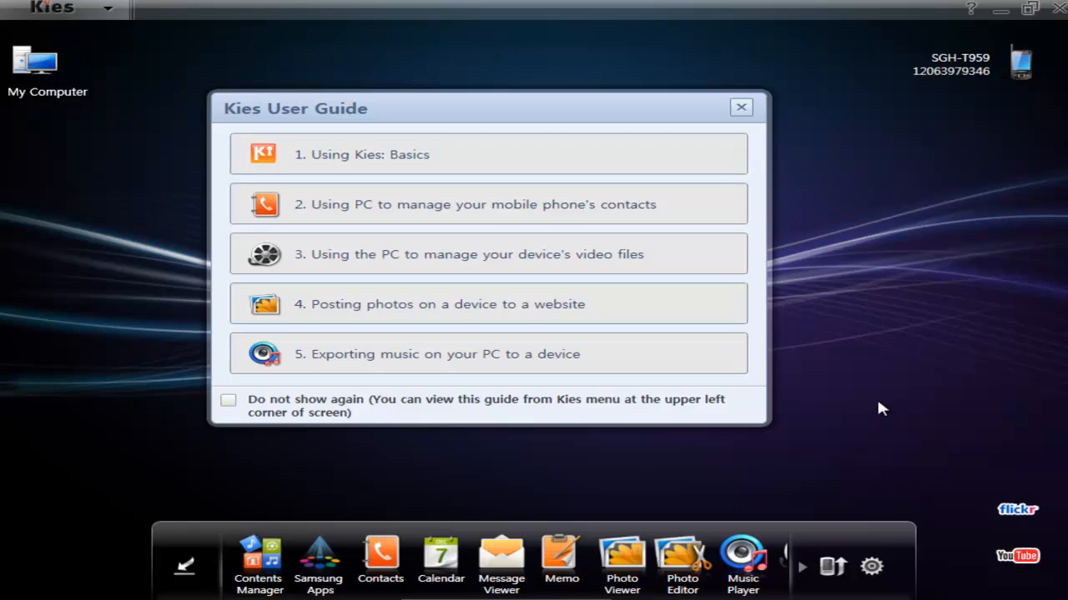
mouse_move(891, 363)
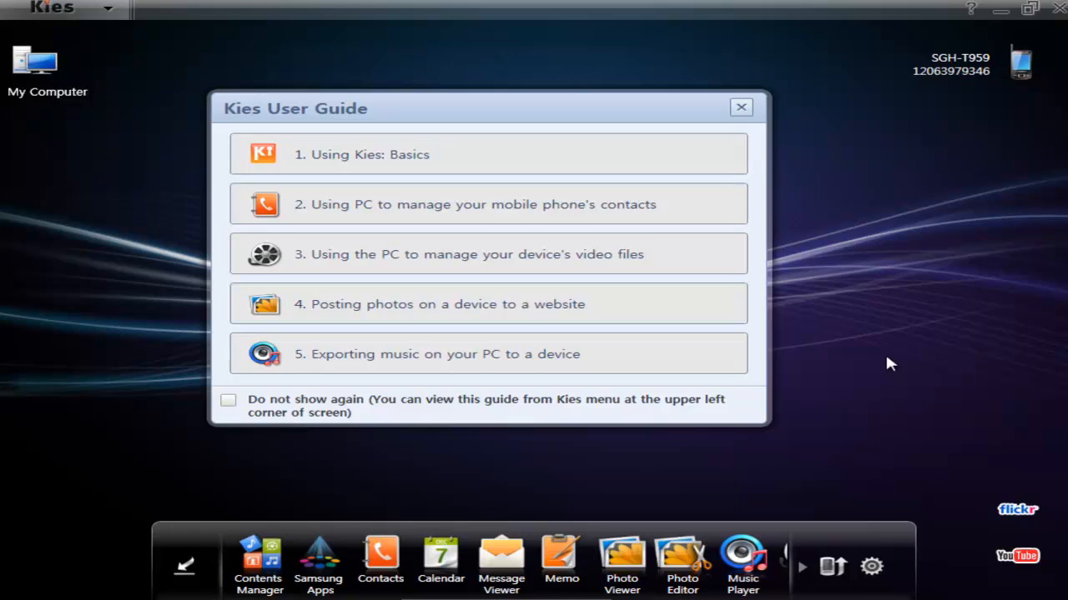
mouse_move(880, 339)
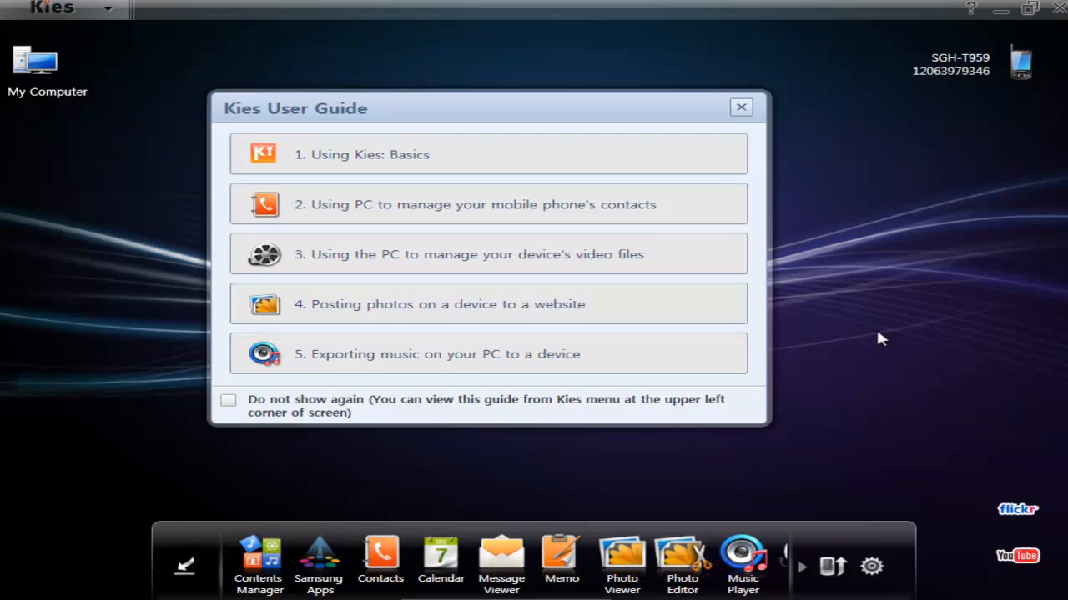
mouse_move(878, 342)
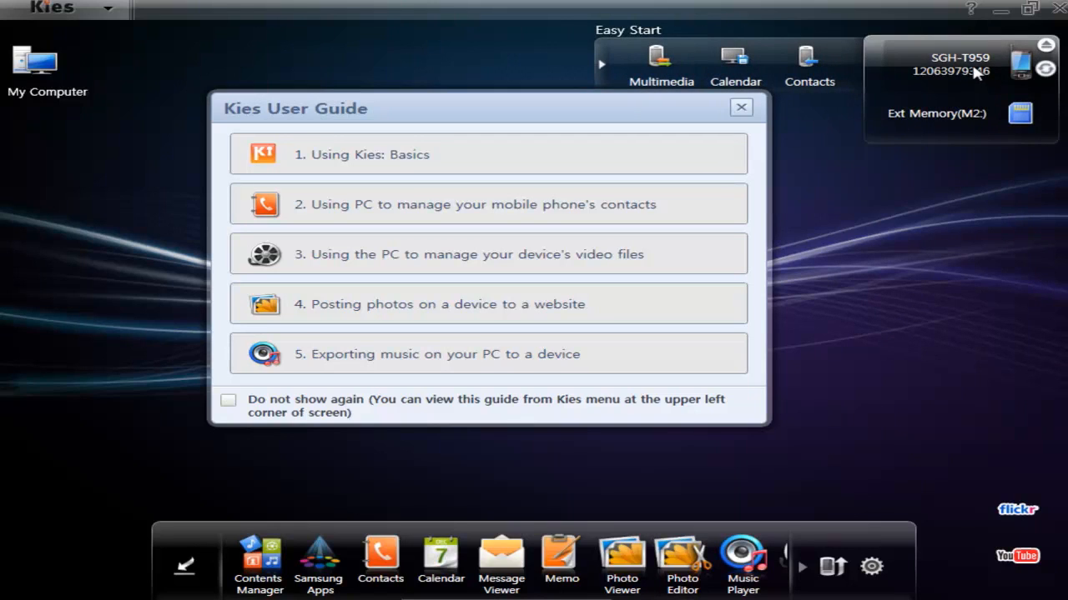
mouse_move(970, 74)
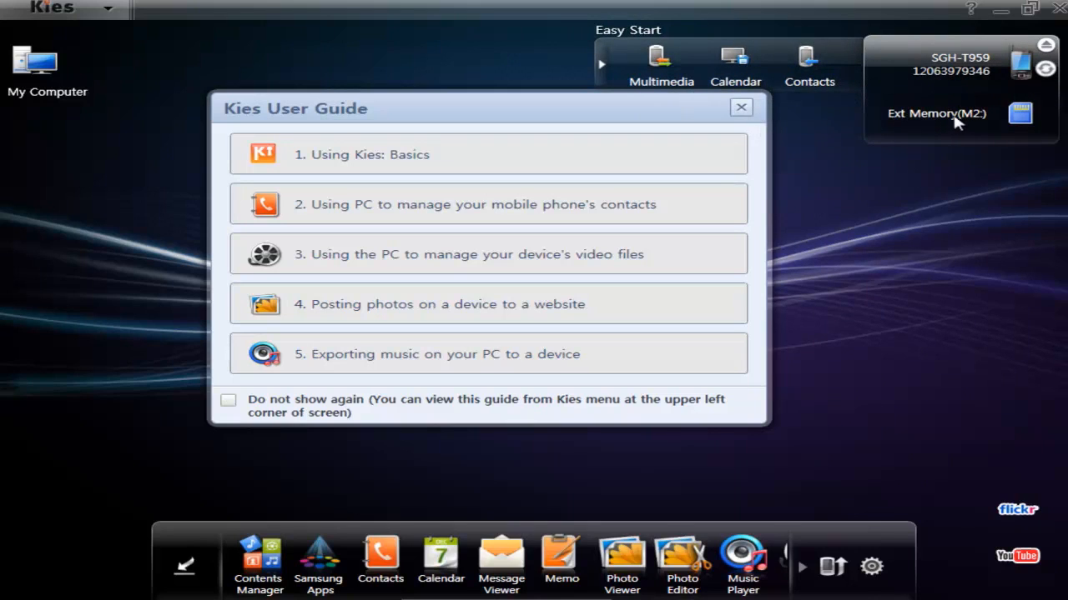
- Bring up Easy Start shortcuts and the connected phone's device panel with memory details
left_click(487, 303)
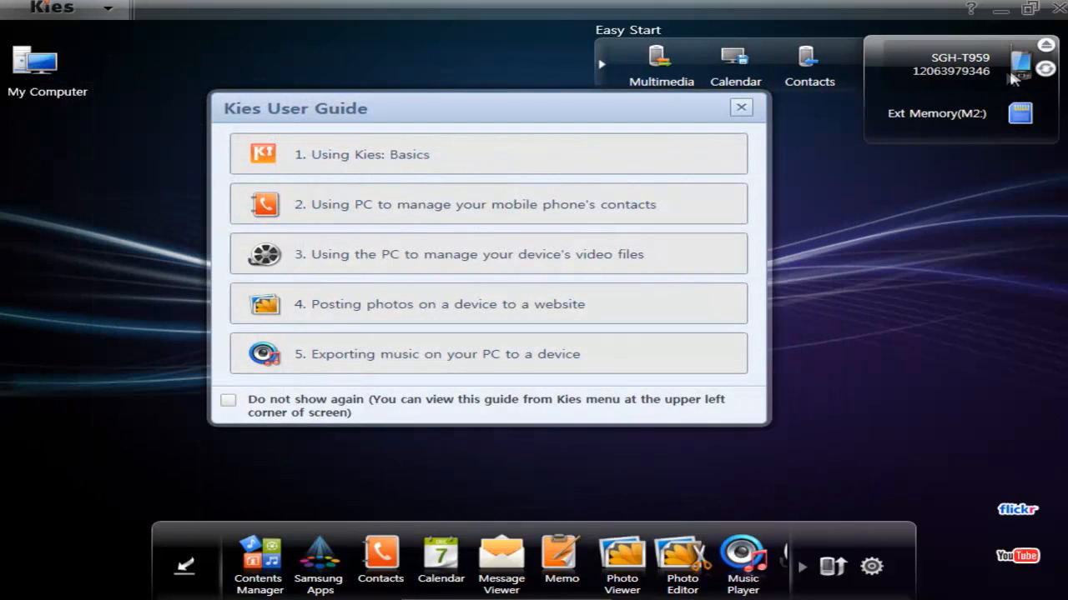
left_click(1021, 65)
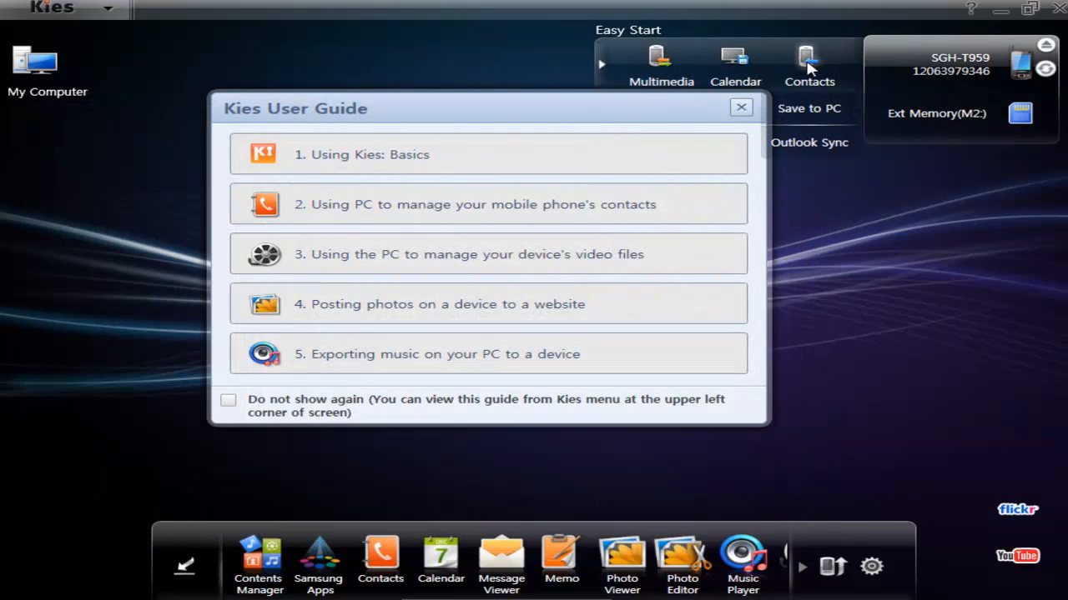
mouse_move(824, 125)
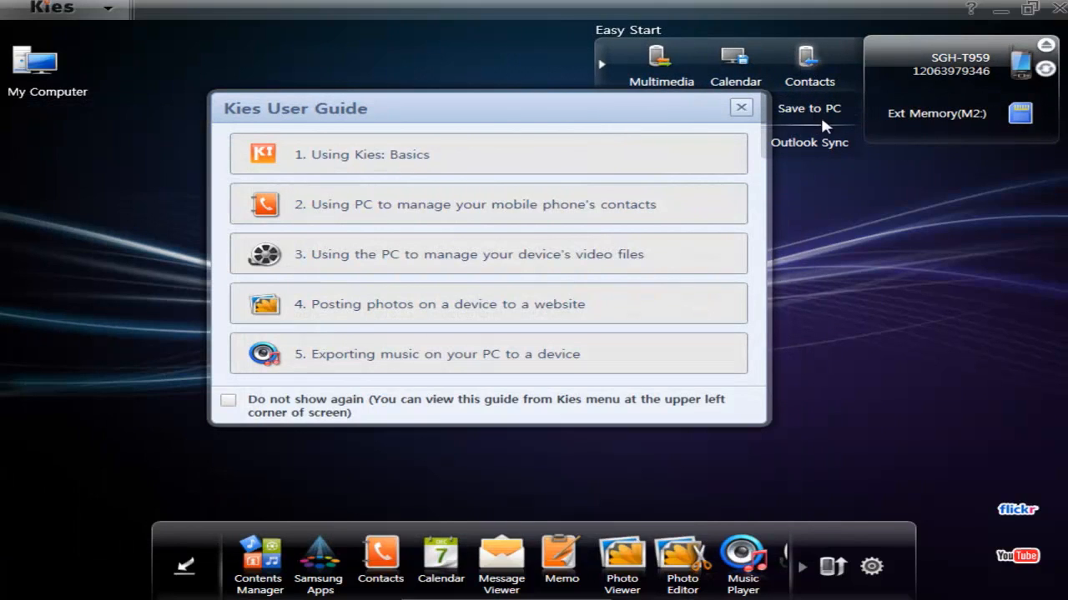
mouse_move(814, 148)
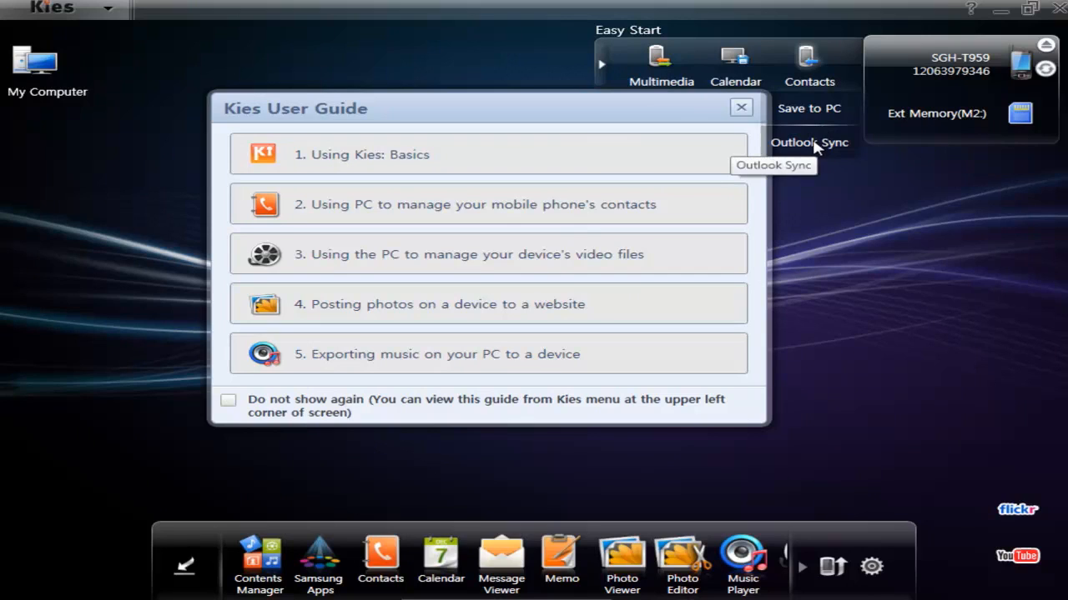
mouse_move(732, 109)
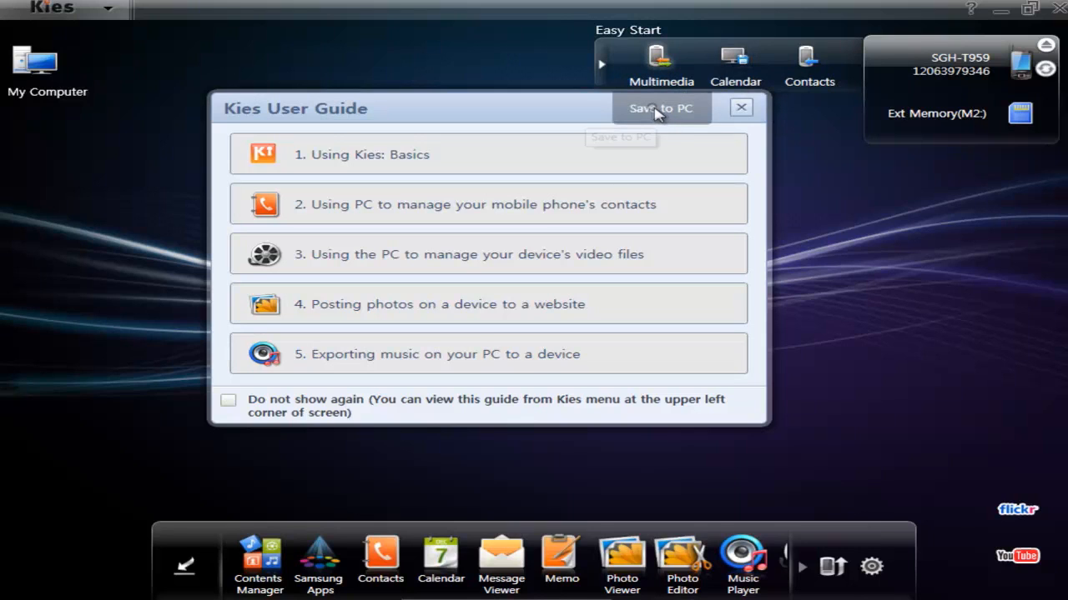
- Start saving the phone's music, photos and videos to the PC, then cancel the SGH-T959 dialog
left_click(660, 108)
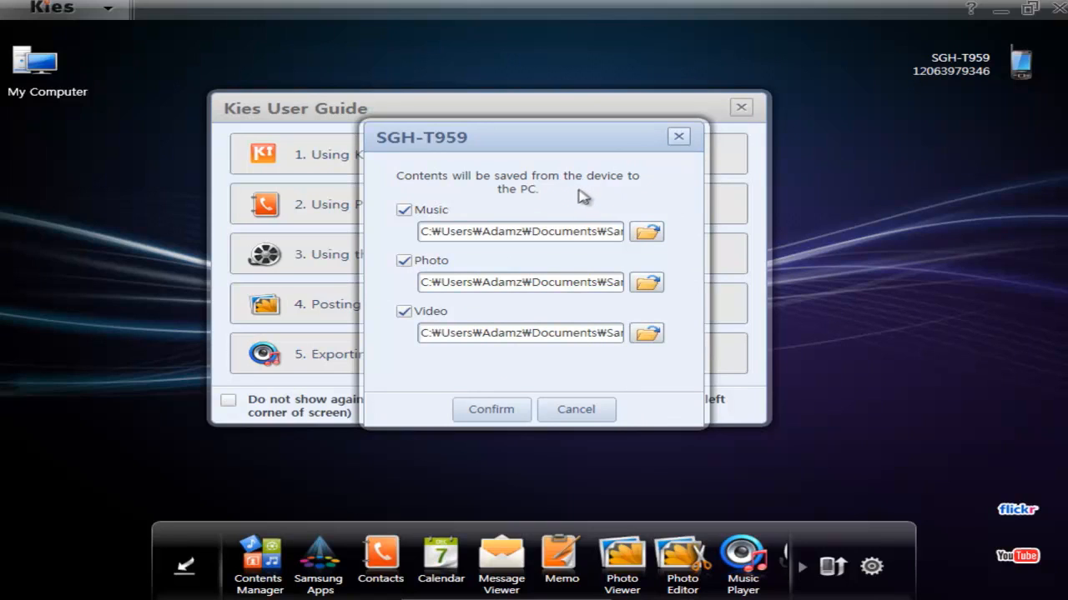
mouse_move(492, 383)
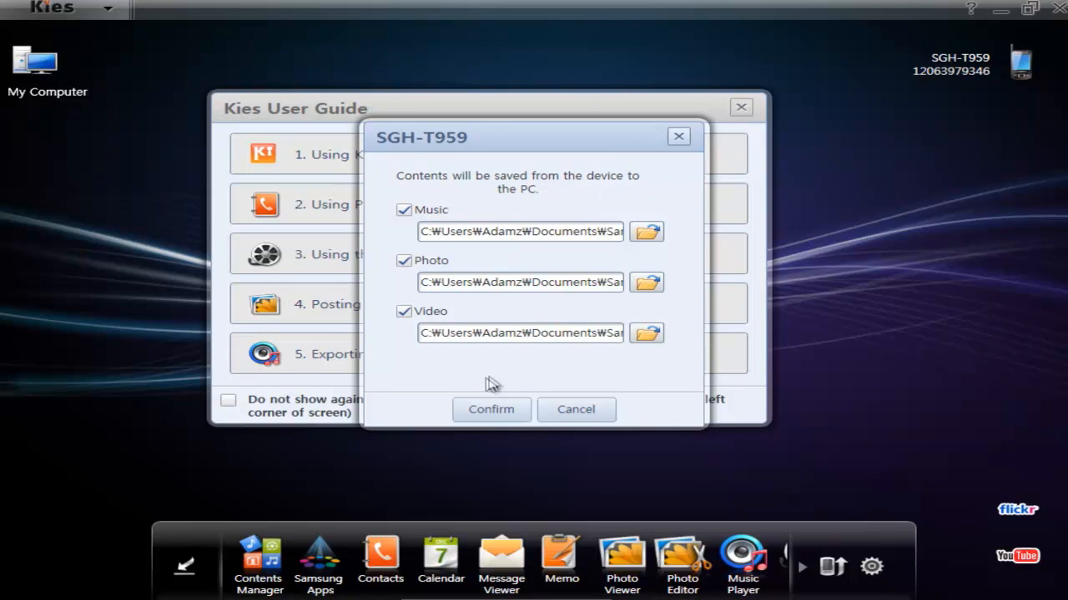
mouse_move(576, 411)
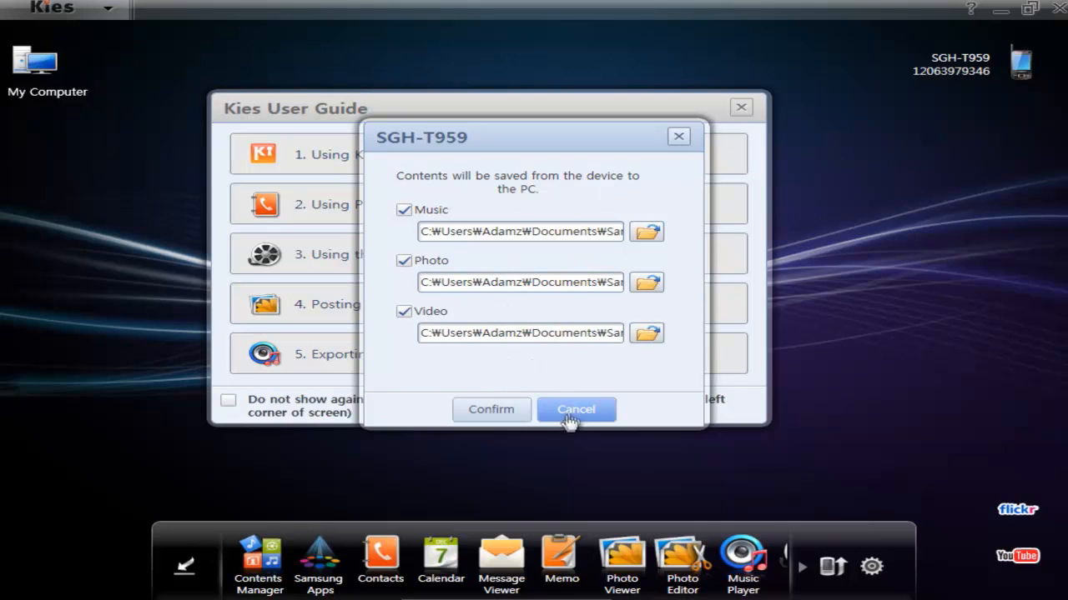
left_click(575, 411)
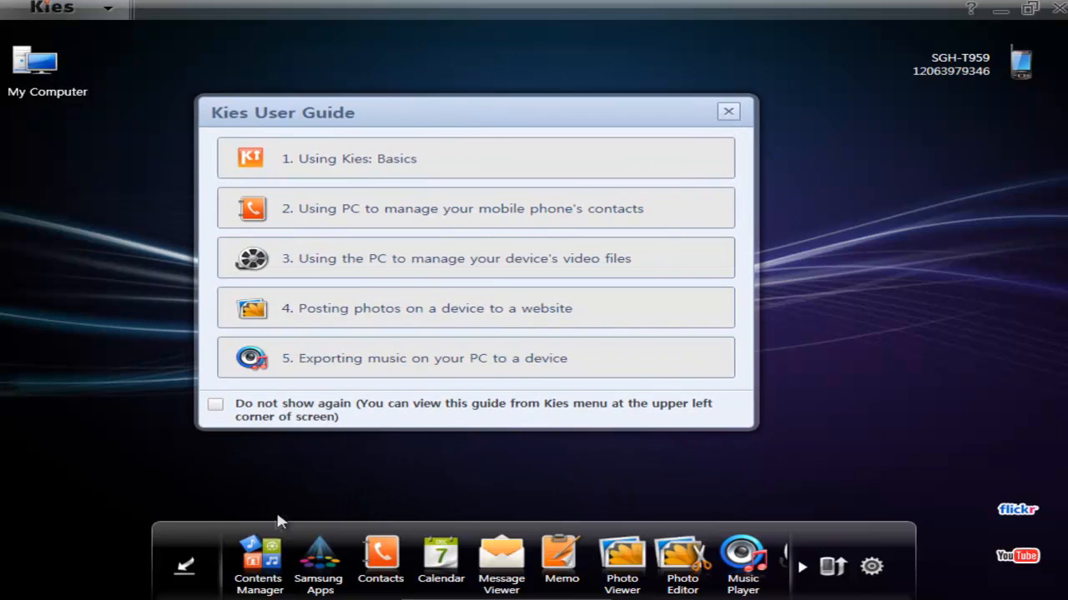
mouse_move(440, 559)
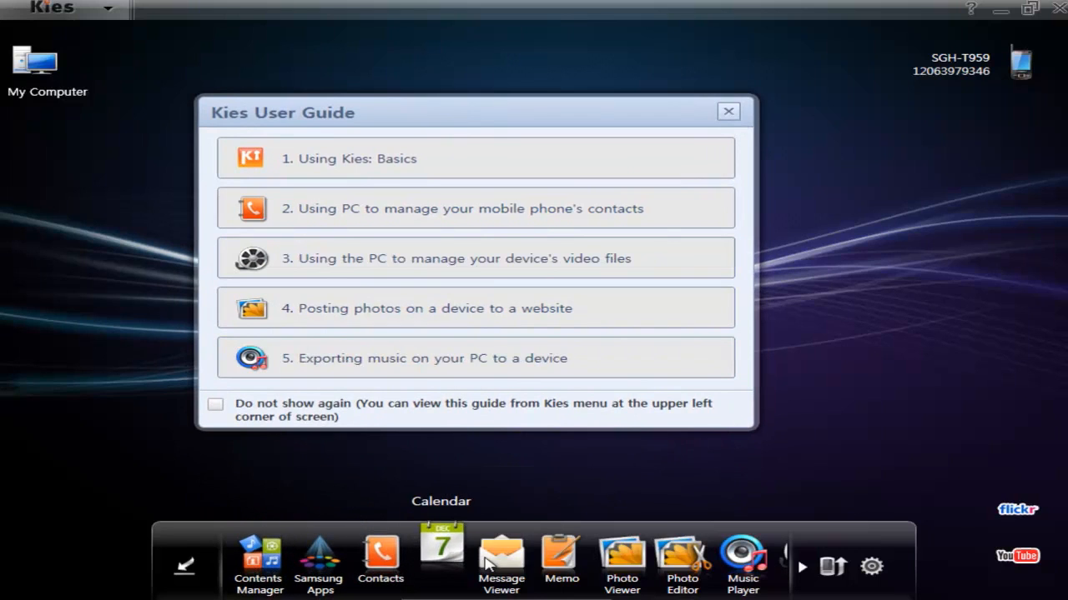
mouse_move(740, 558)
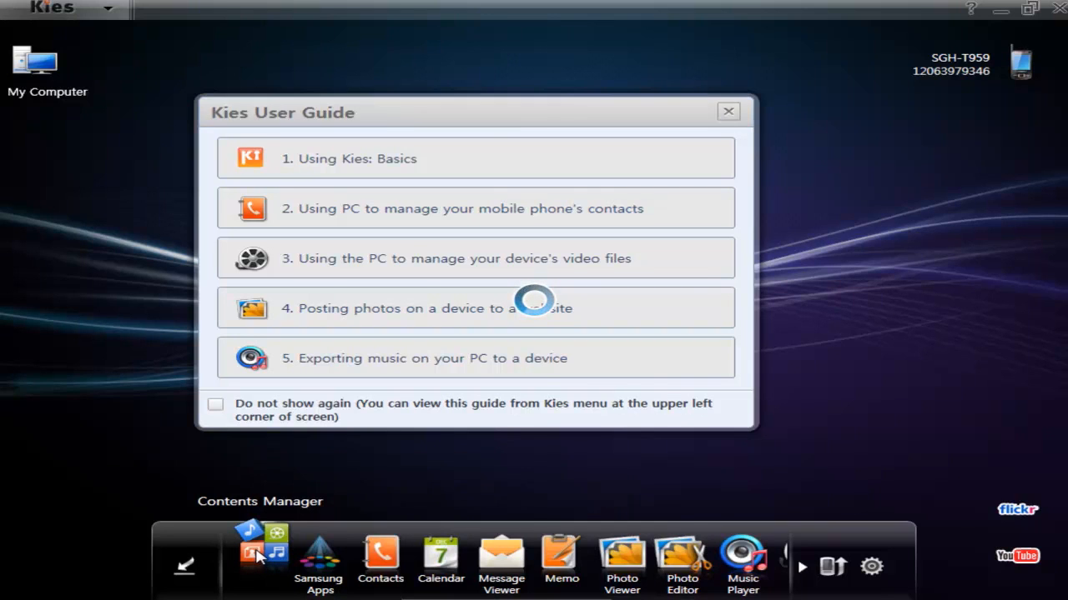
- Show the Contents Manager album panel for Other Albums (421 items, 1.93 GB)
left_click(259, 554)
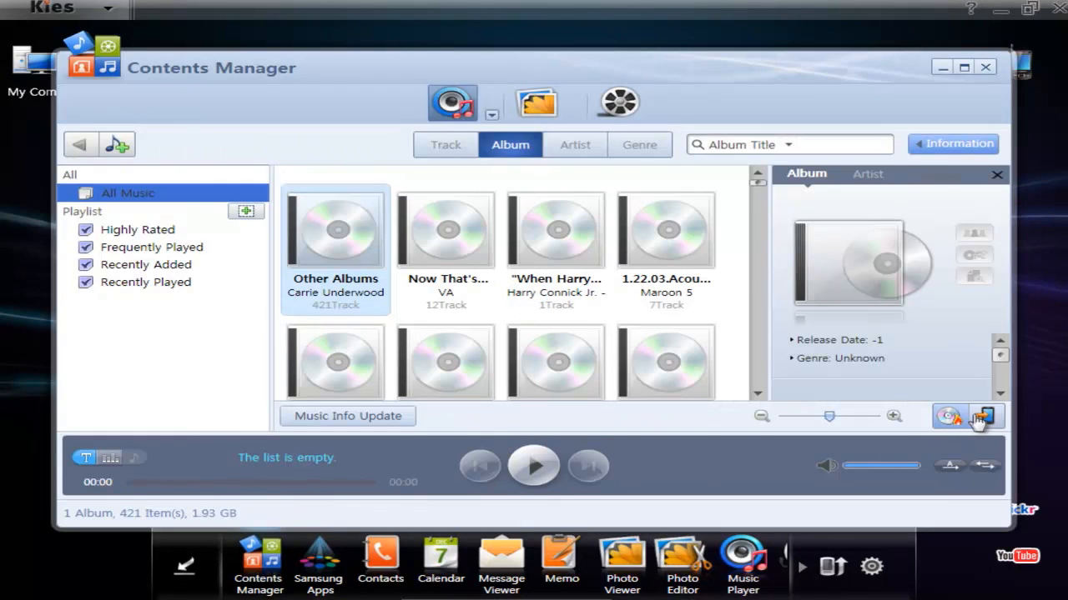
mouse_move(984, 417)
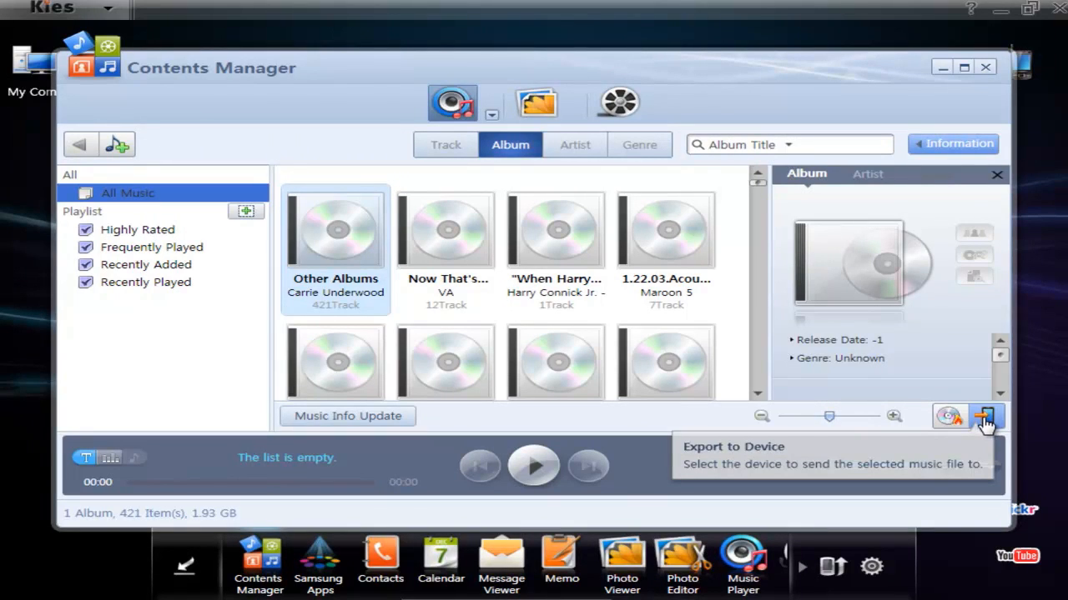
mouse_move(982, 427)
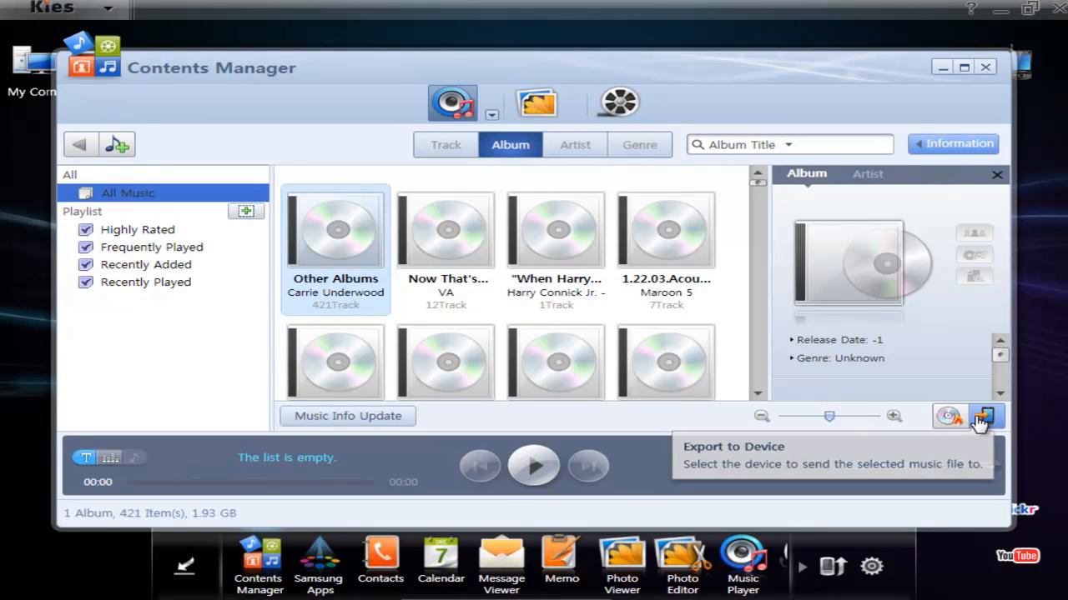
mouse_move(668, 363)
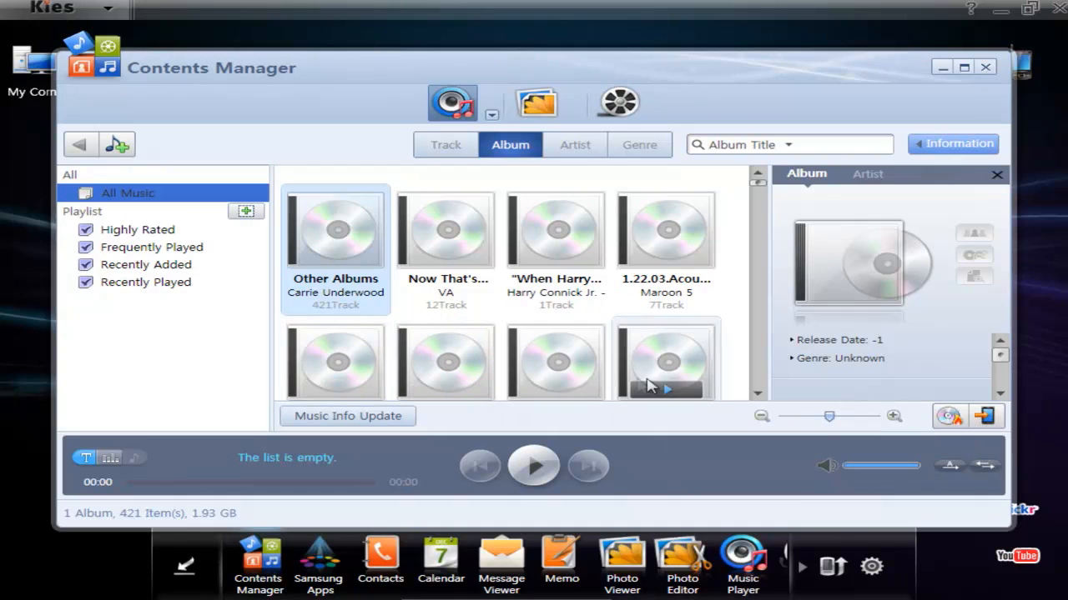
mouse_move(978, 107)
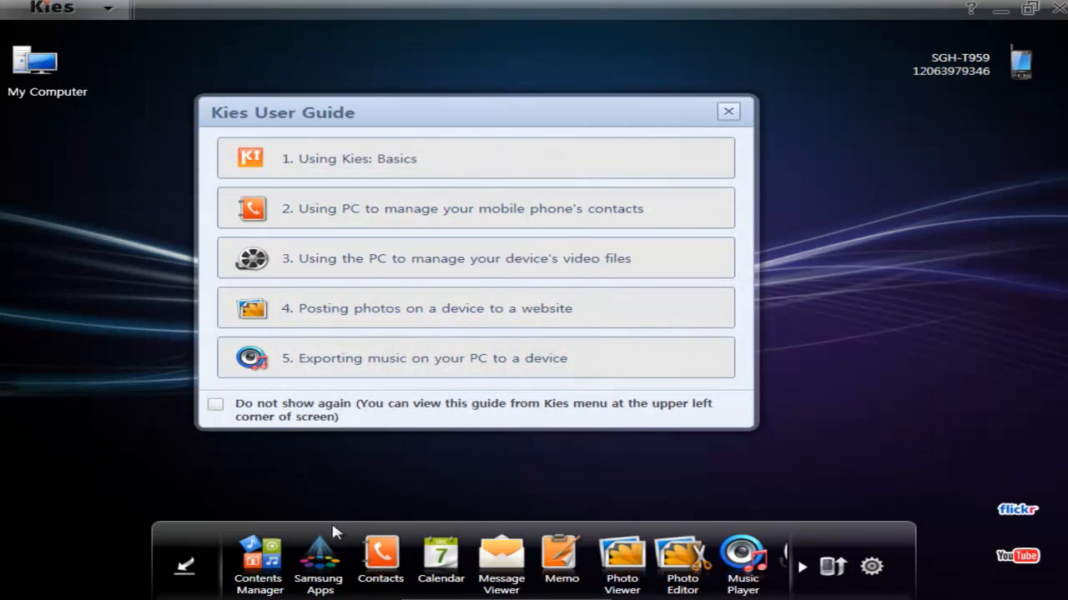
mouse_move(381, 554)
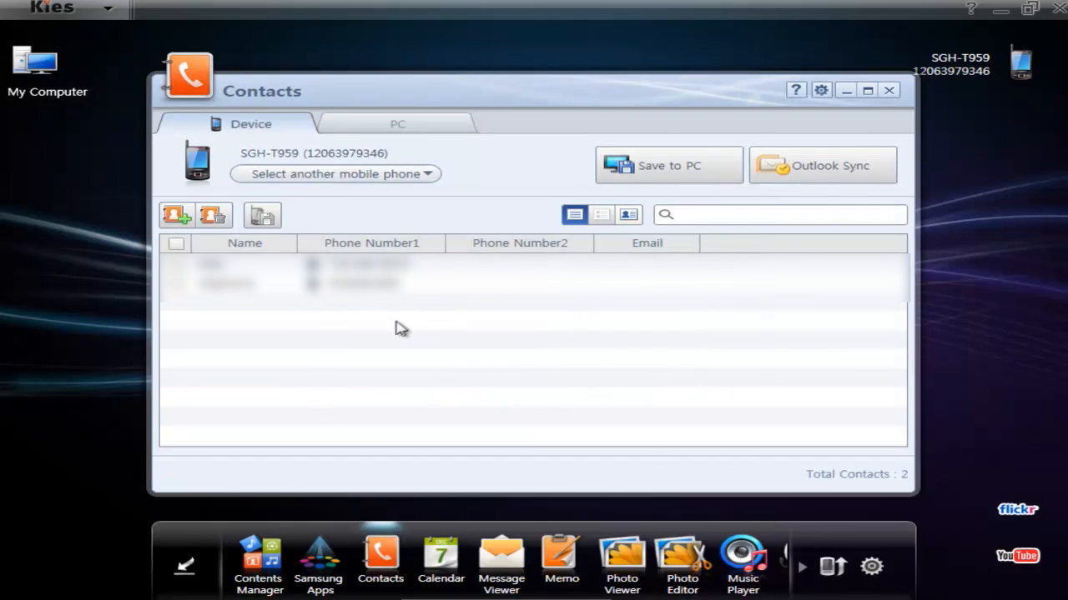
mouse_move(397, 350)
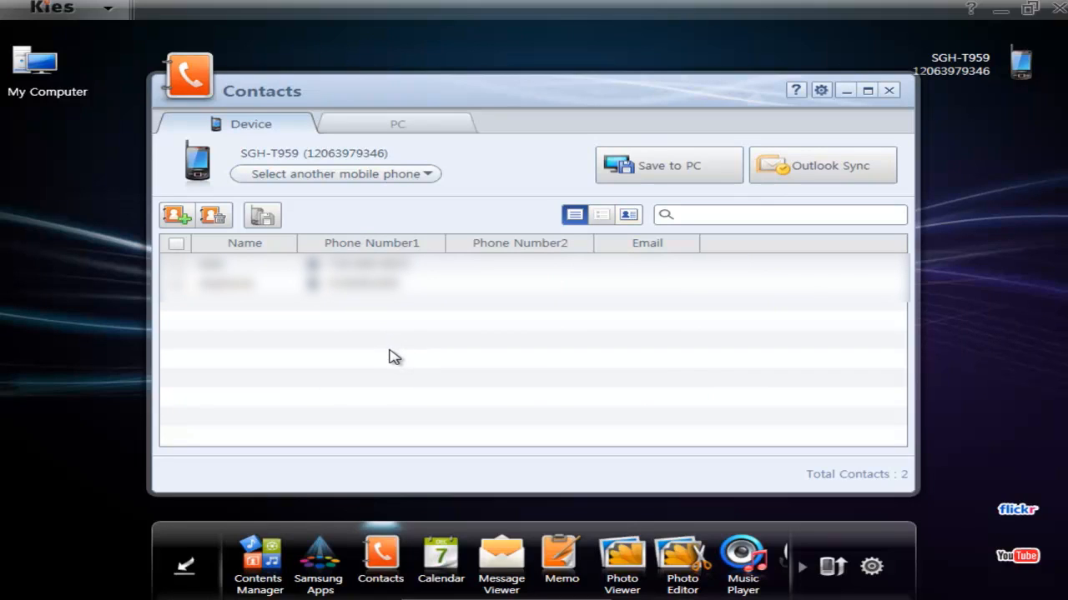
mouse_move(387, 350)
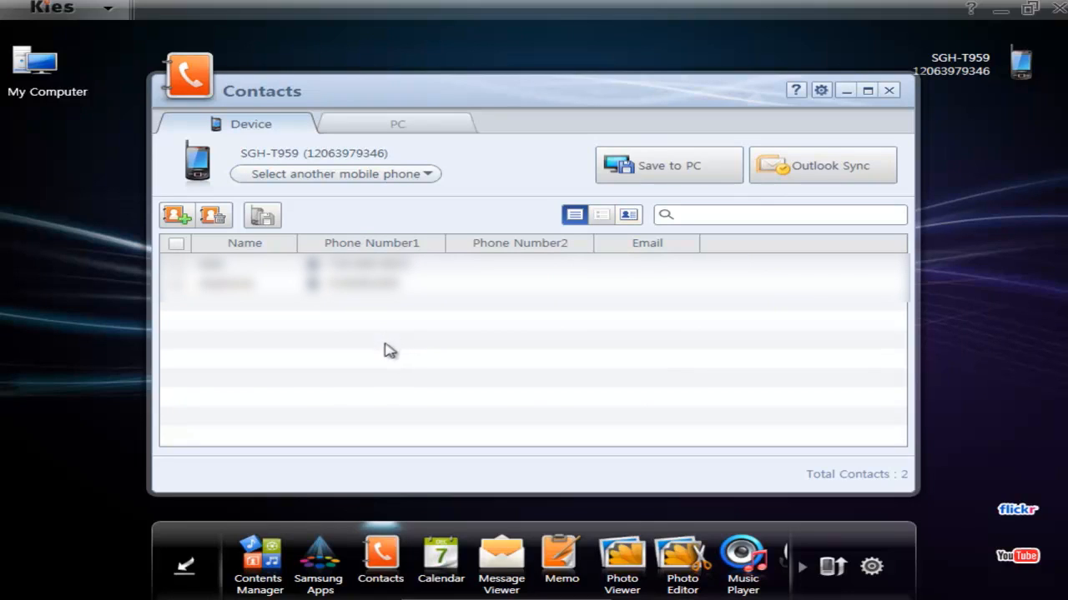
mouse_move(381, 333)
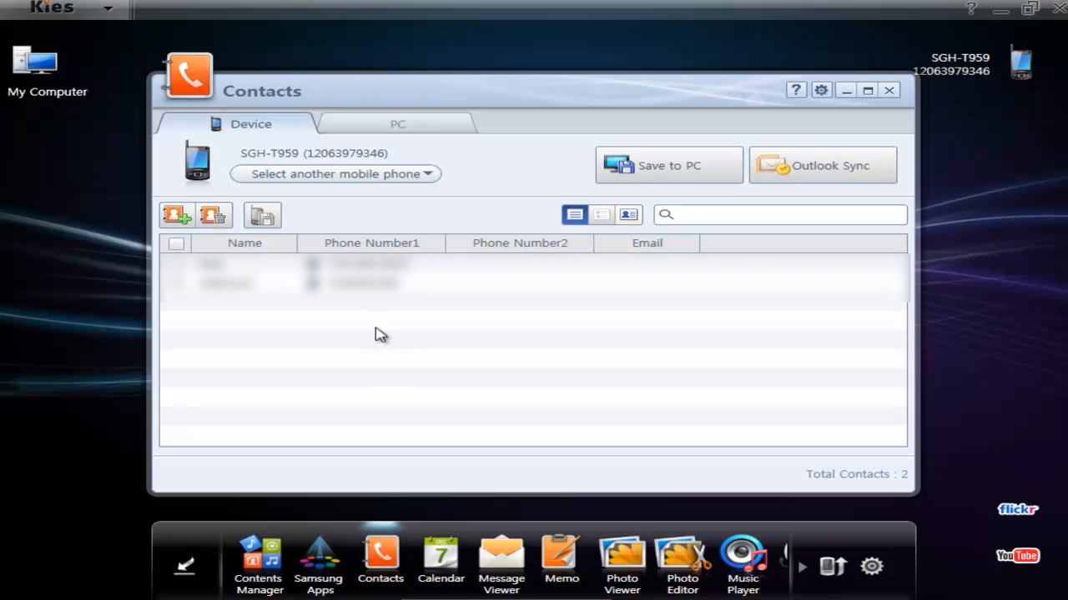
mouse_move(730, 167)
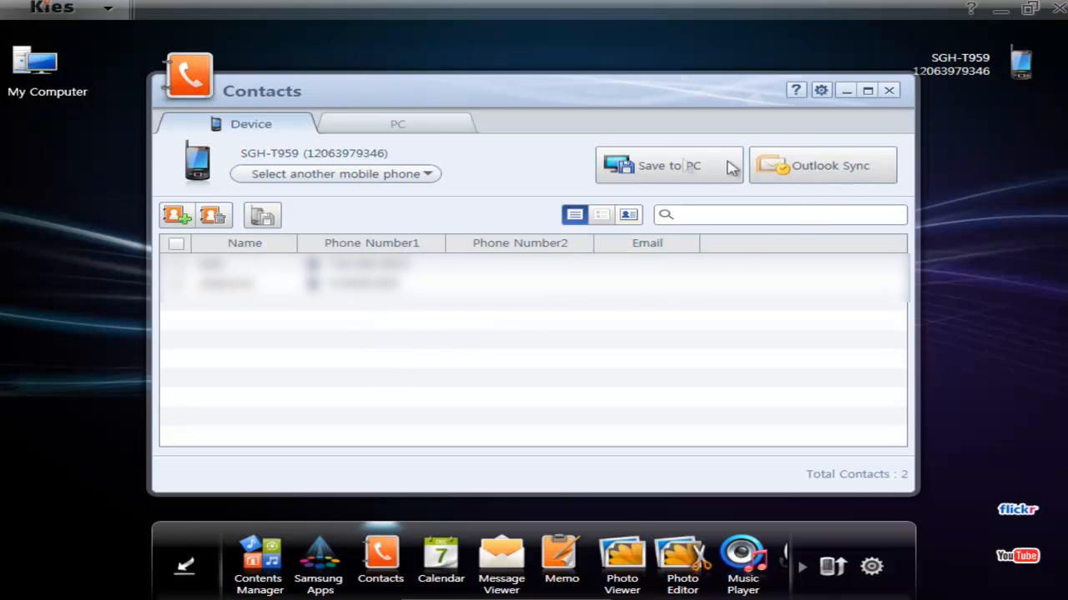
mouse_move(887, 87)
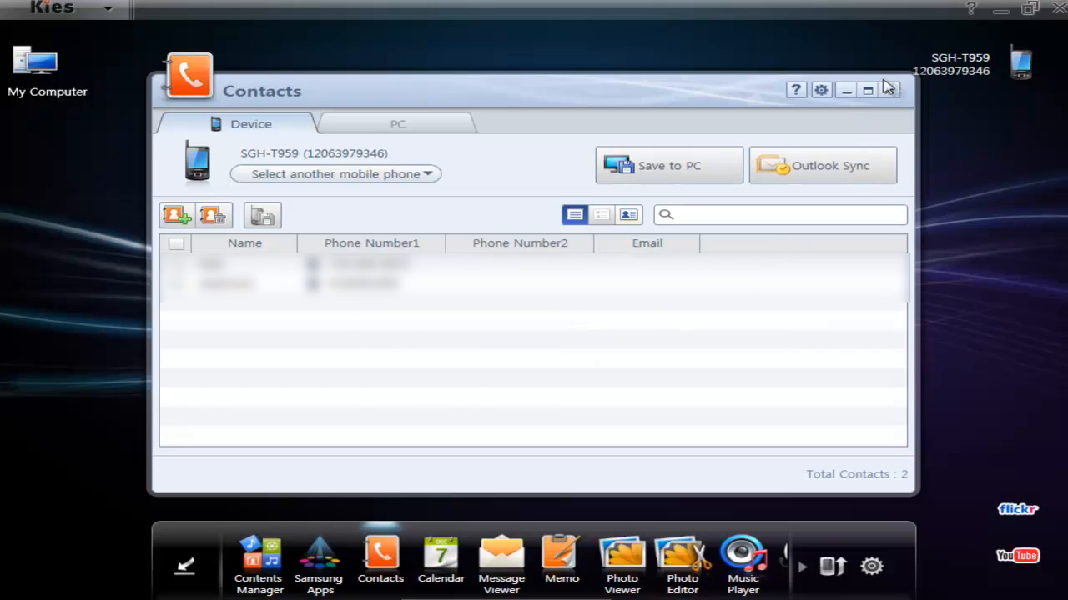
mouse_move(471, 440)
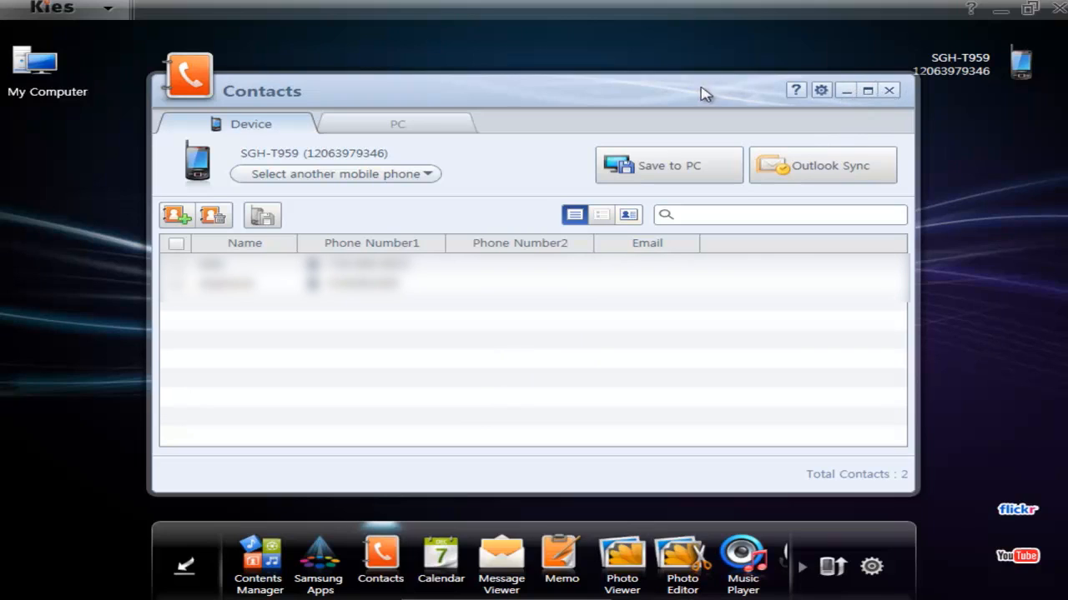
mouse_move(891, 93)
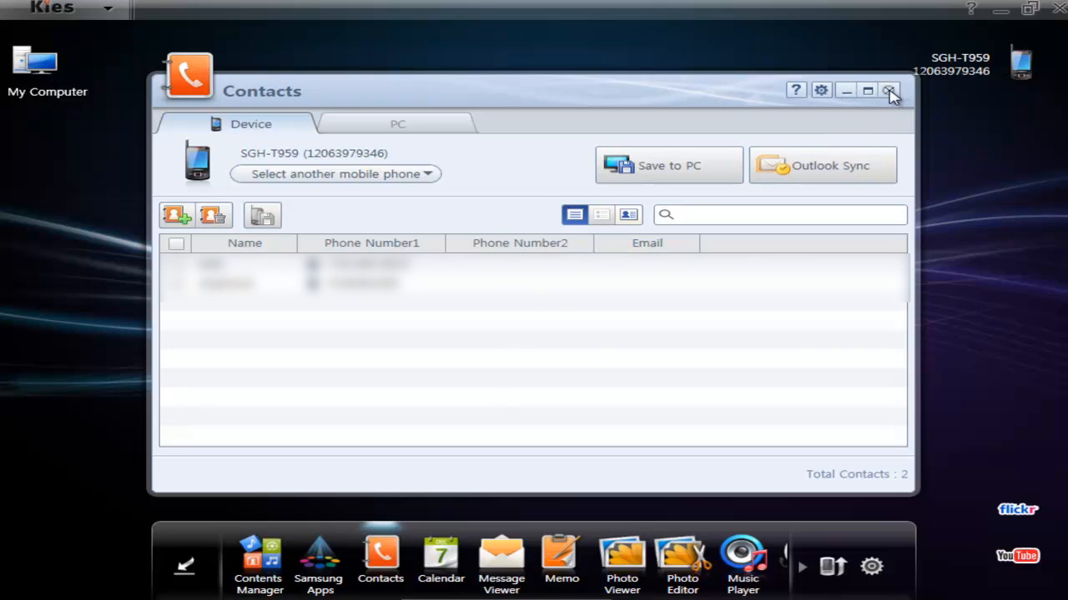
mouse_move(875, 111)
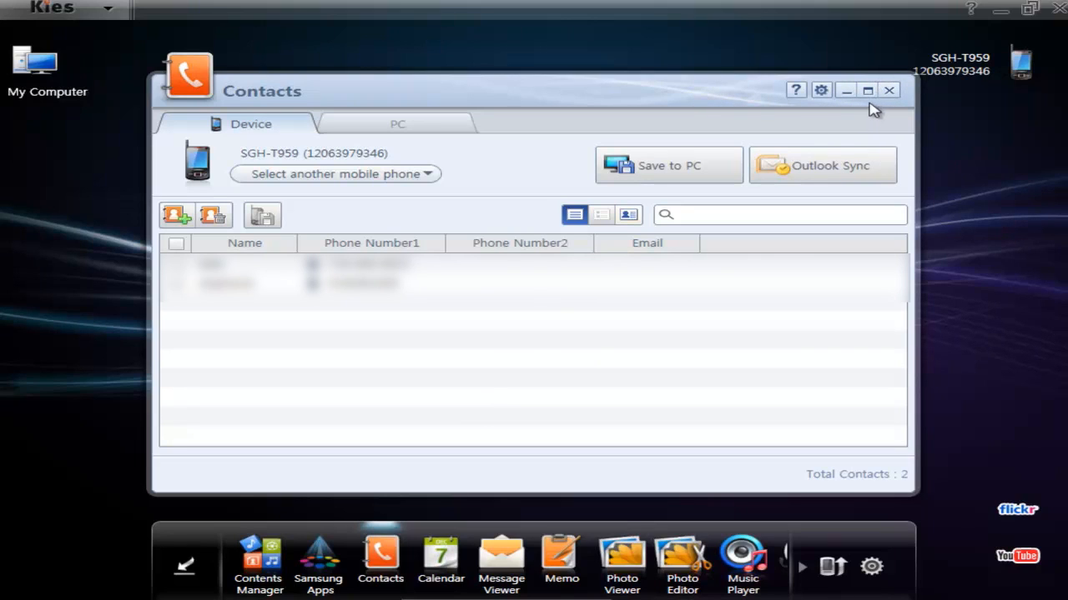
mouse_move(716, 114)
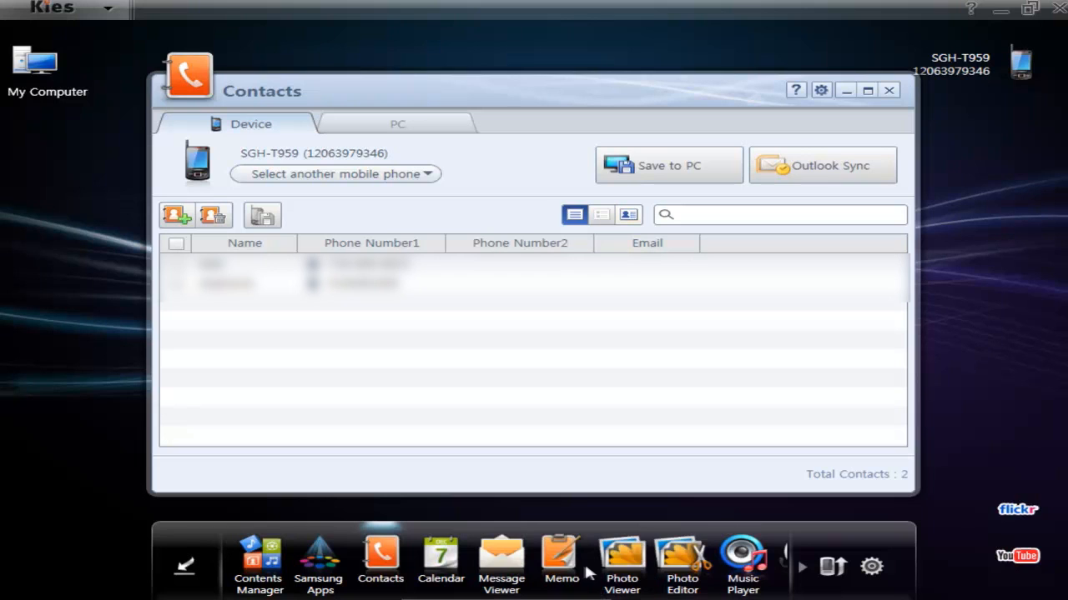
mouse_move(583, 573)
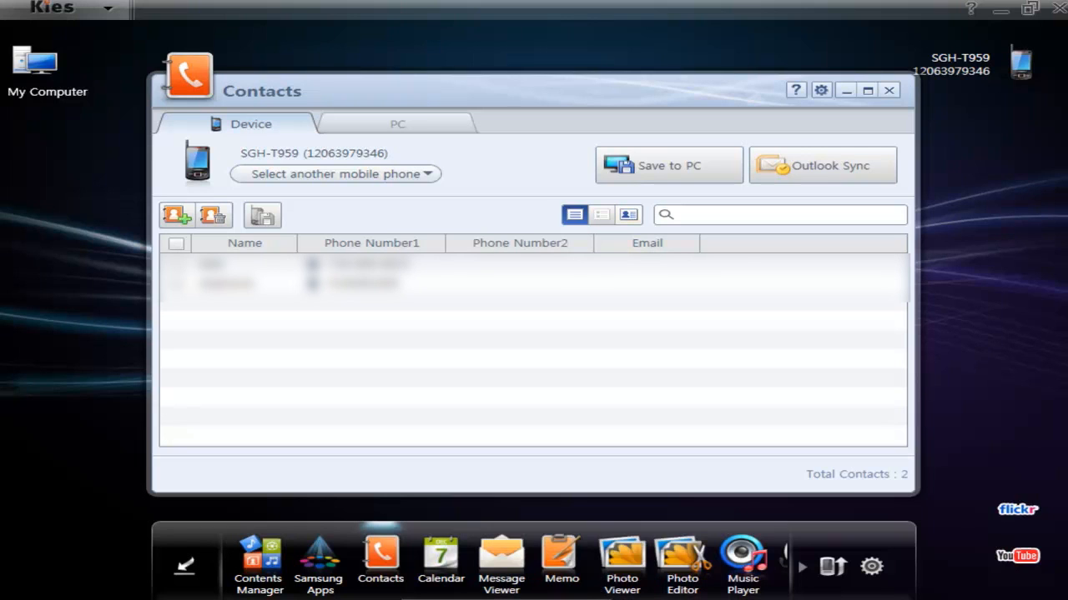
mouse_move(594, 587)
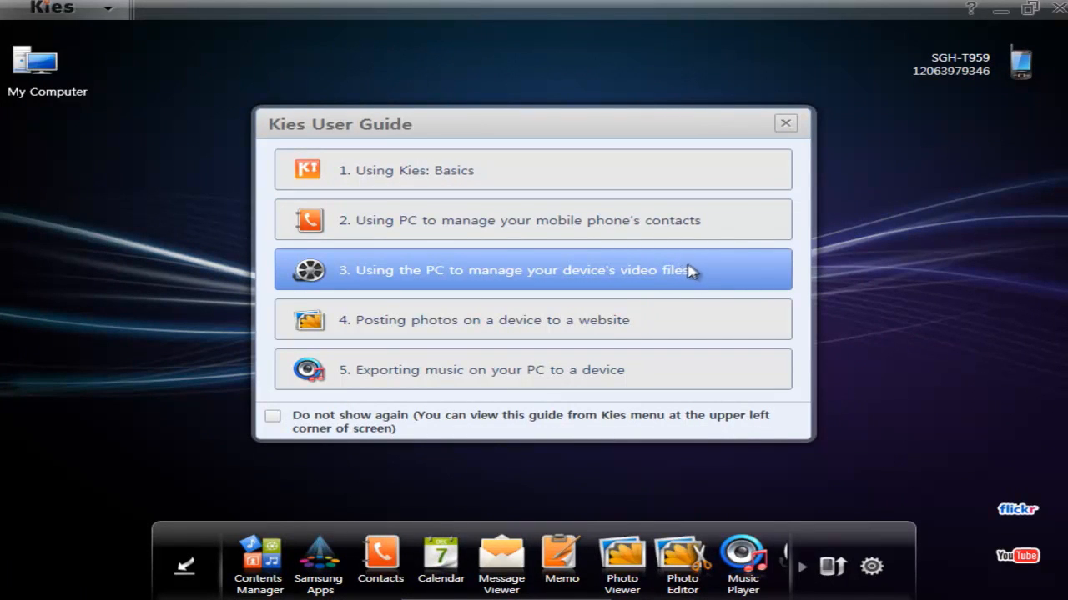
- Dismiss the user guide, view the July 2010 phone Calendar, reposition it and close it
left_click(784, 124)
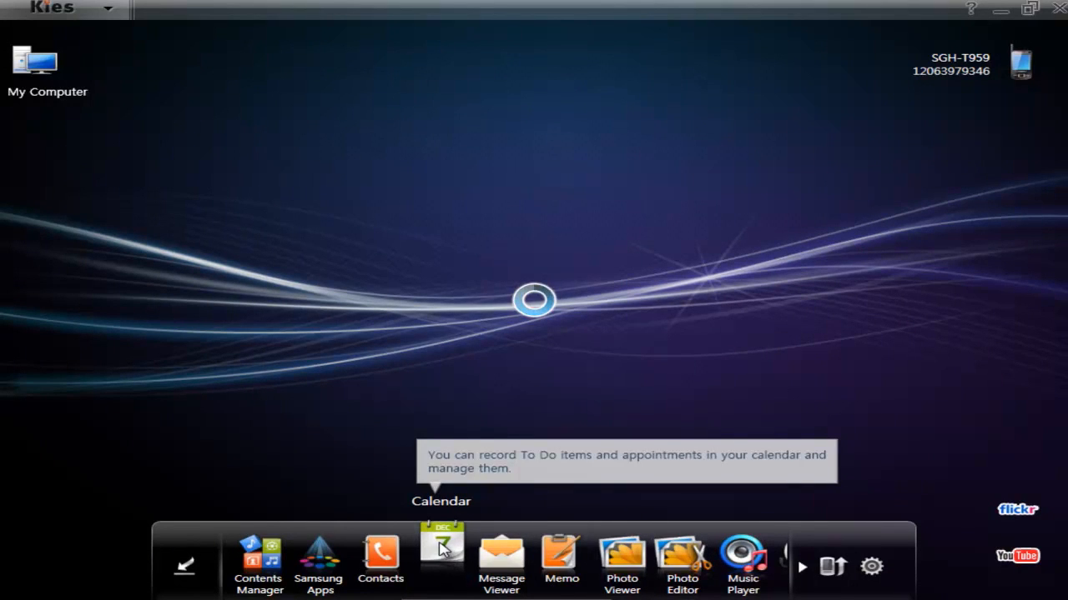
left_click(440, 554)
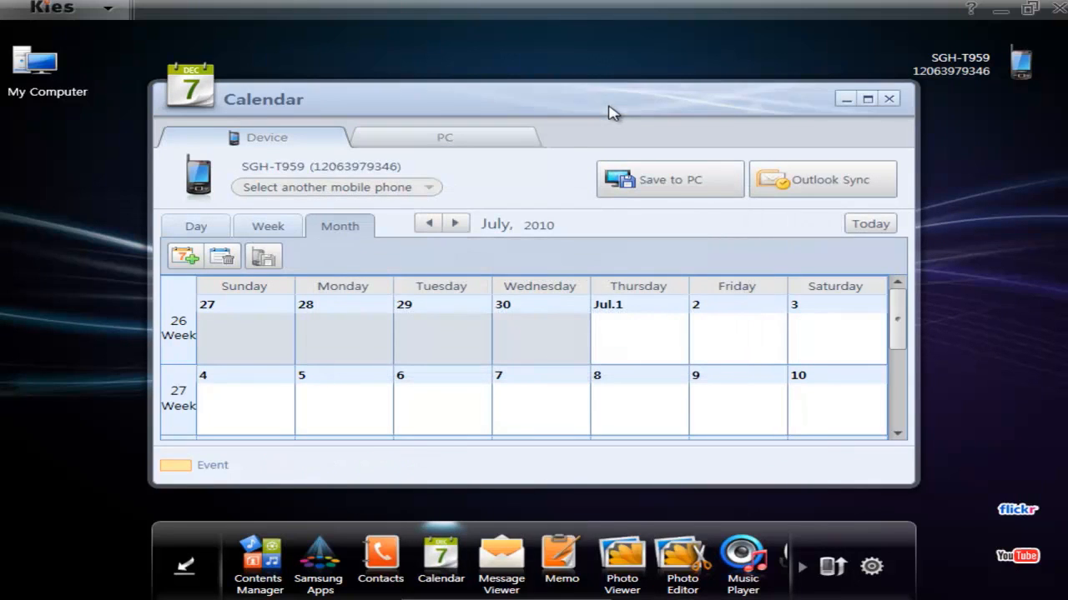
mouse_move(597, 102)
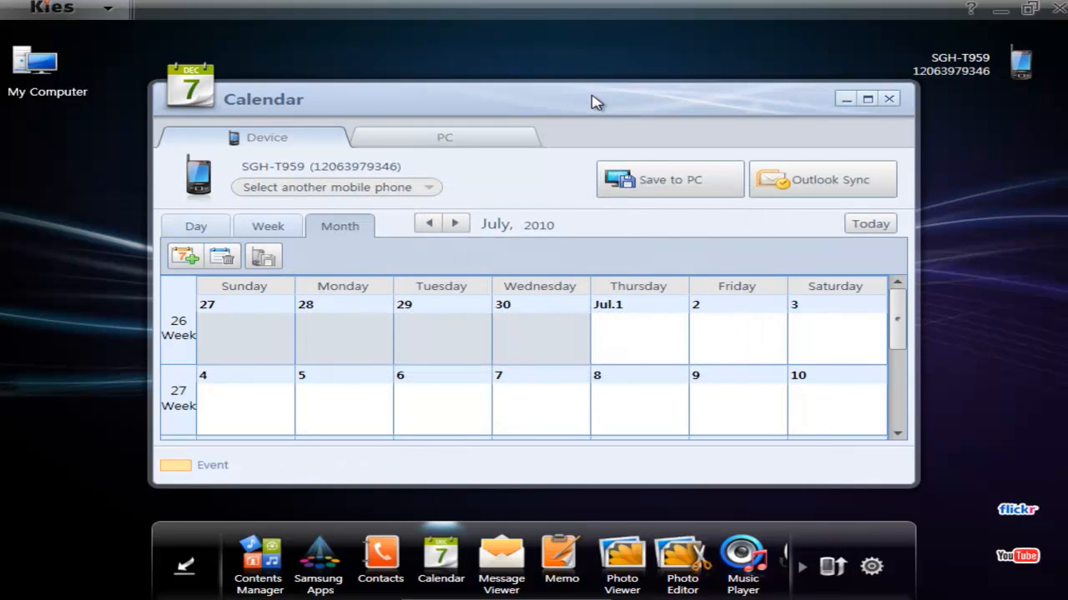
left_click_drag(597, 100, 434, 83)
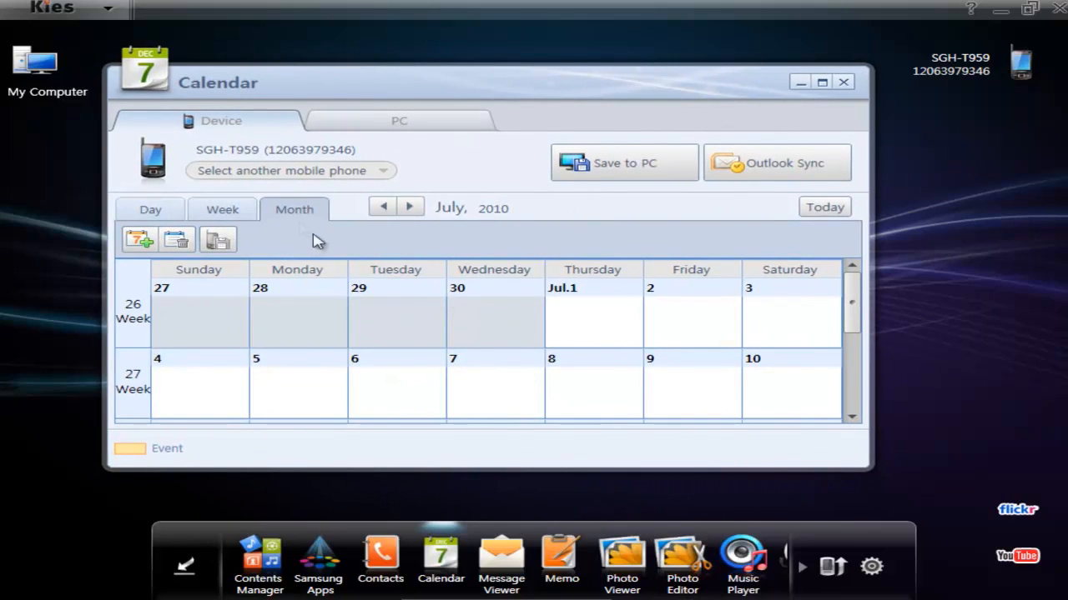
mouse_move(363, 140)
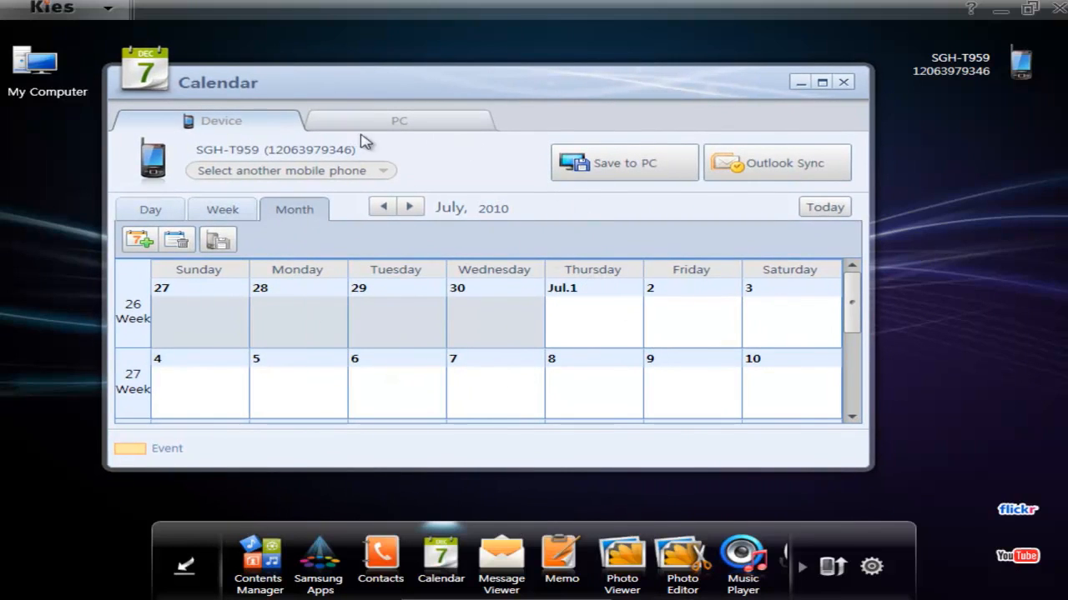
mouse_move(574, 176)
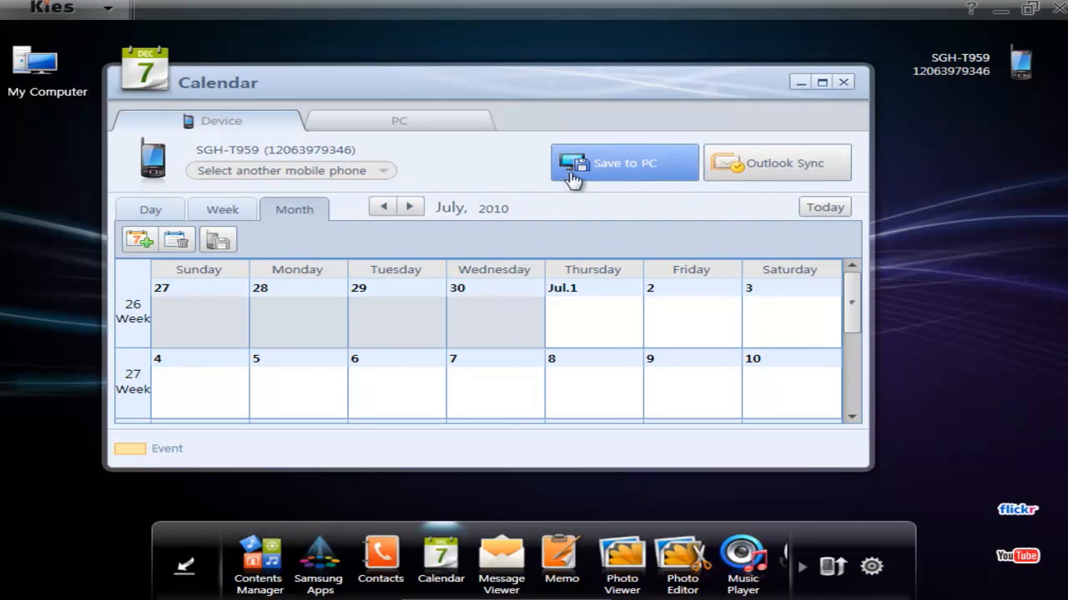
left_click(624, 163)
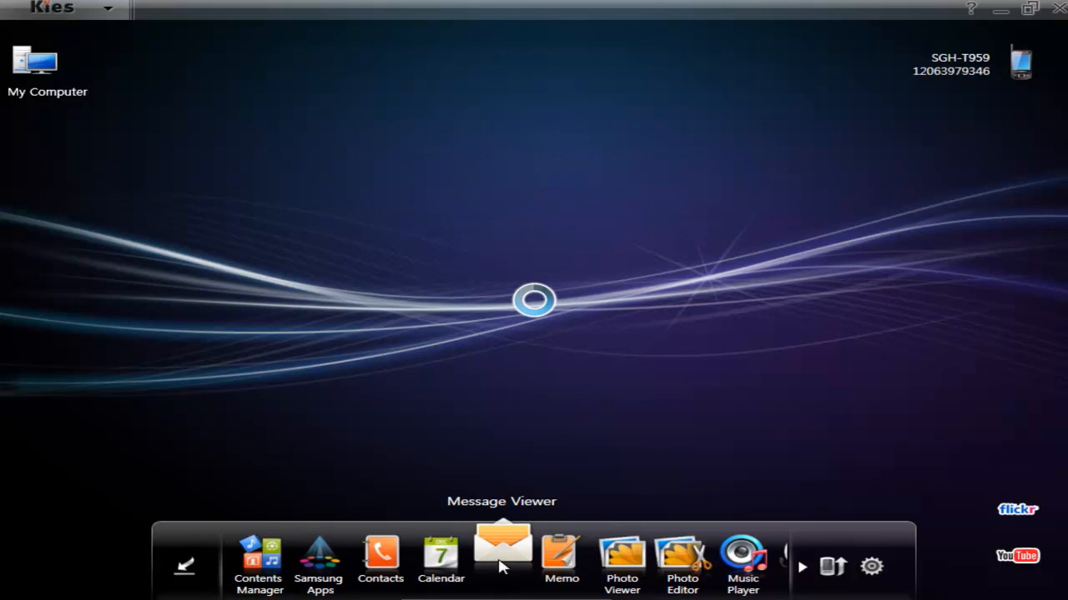
mouse_move(467, 500)
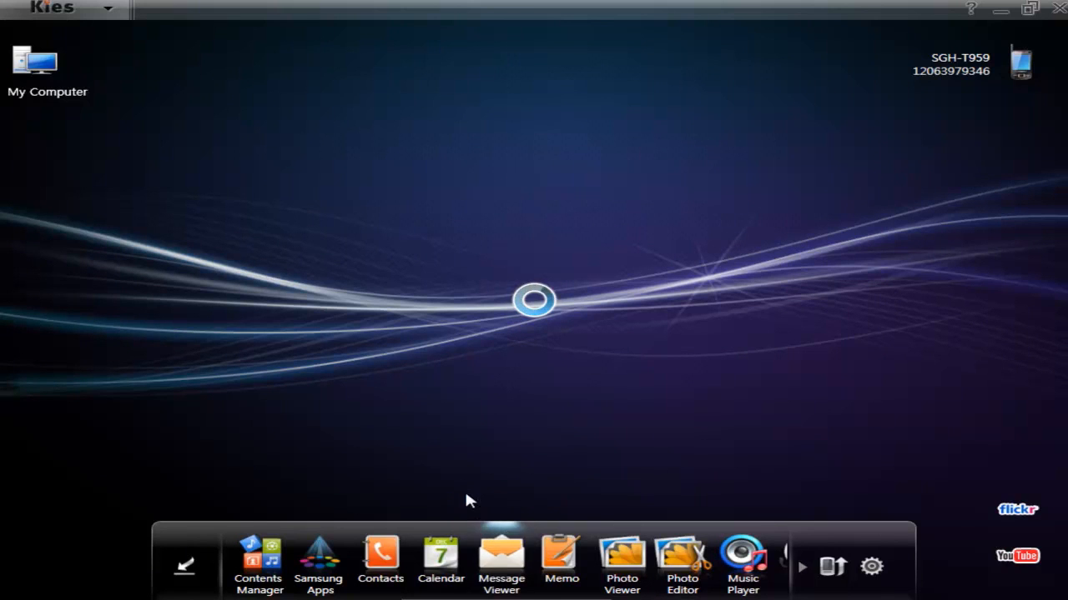
left_click(501, 559)
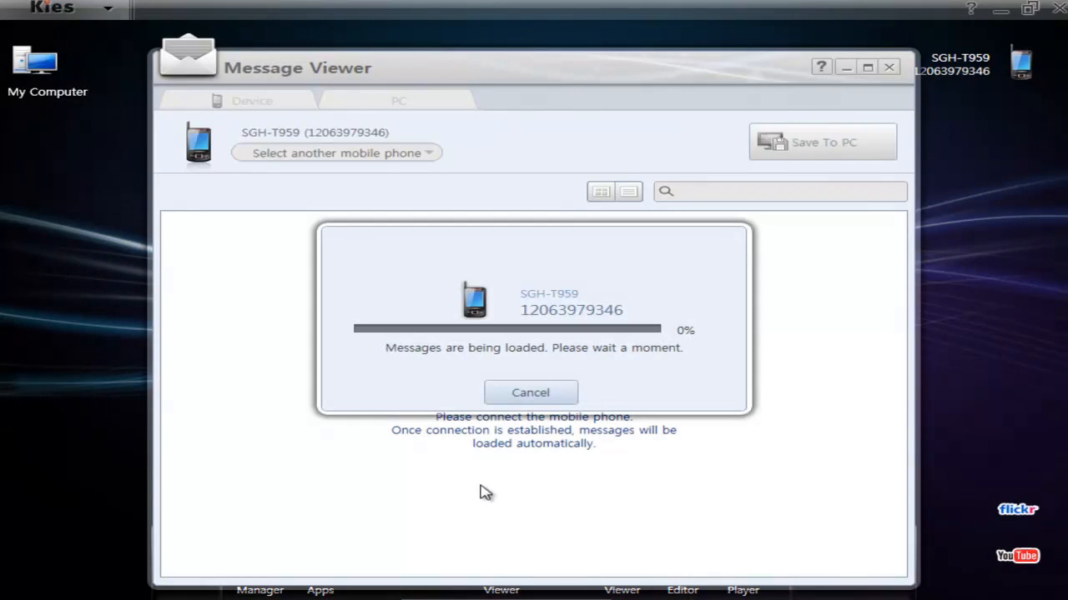
mouse_move(487, 497)
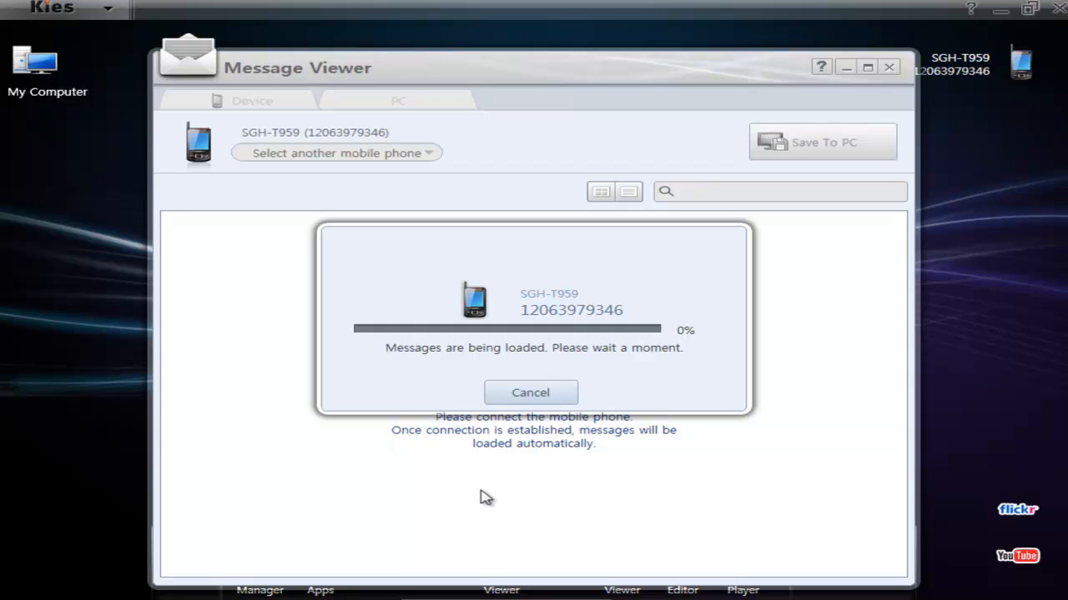
mouse_move(490, 509)
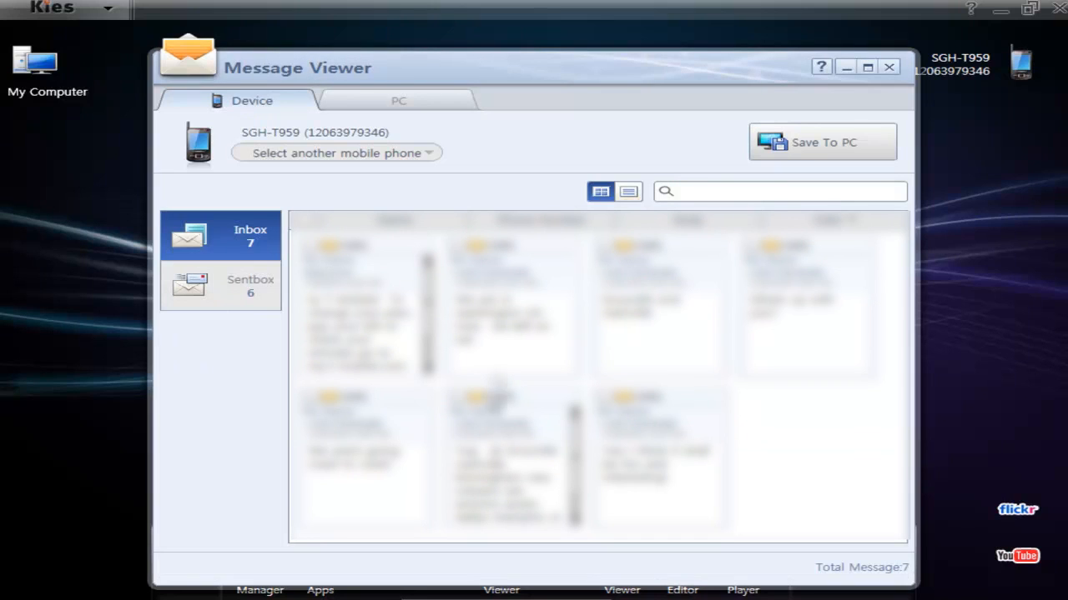
left_click(510, 309)
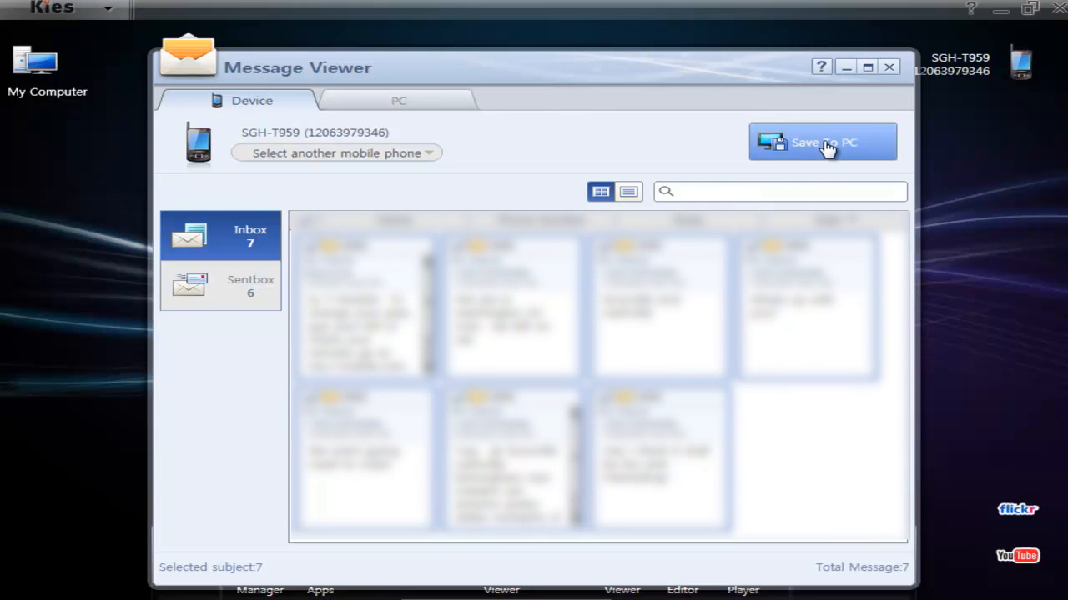
mouse_move(824, 142)
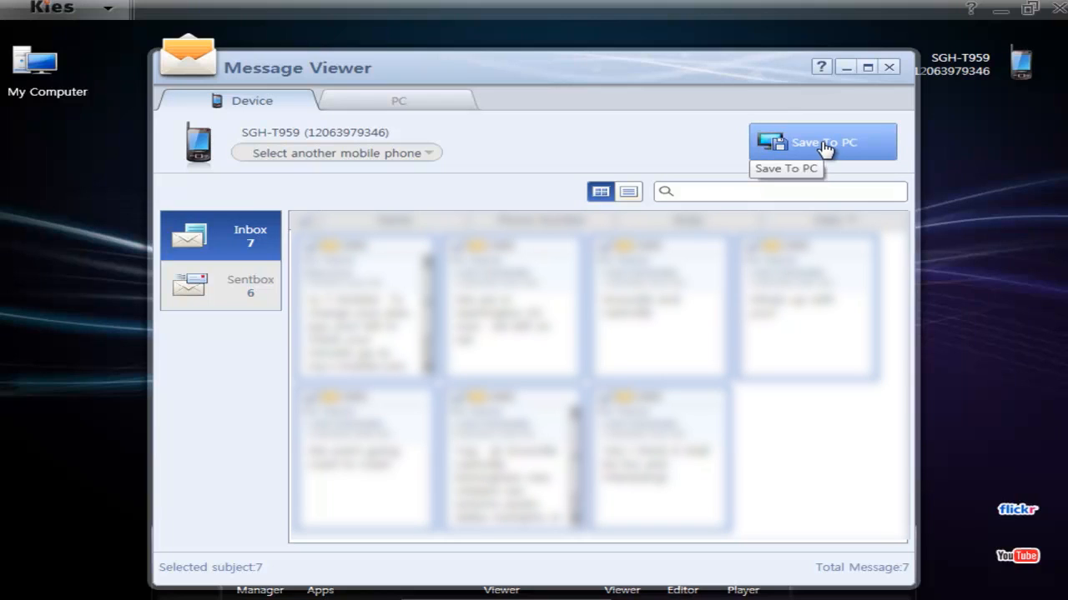
mouse_move(818, 148)
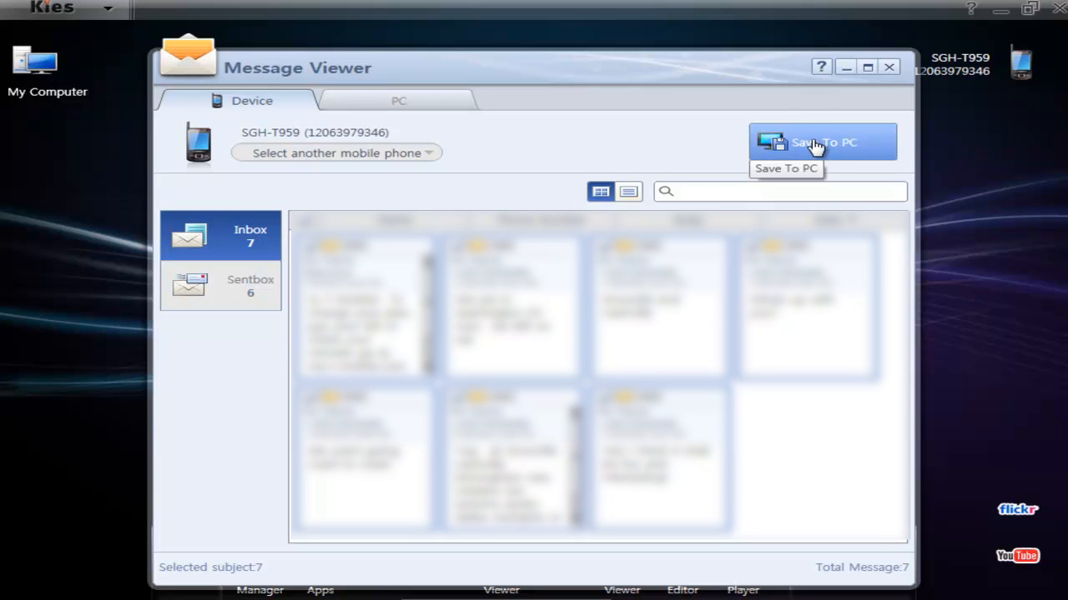
mouse_move(497, 175)
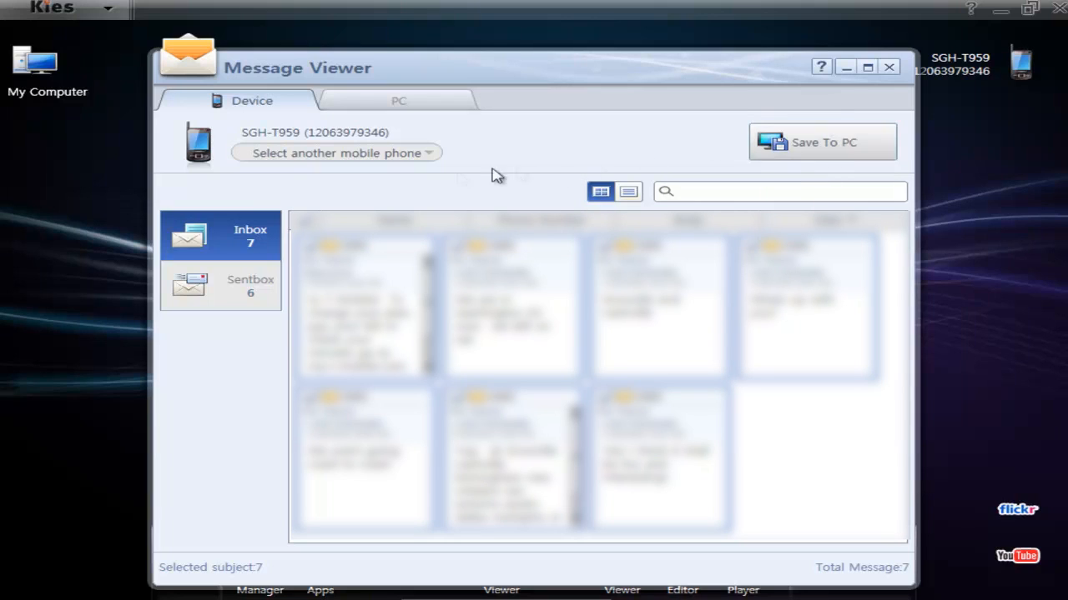
left_click(399, 102)
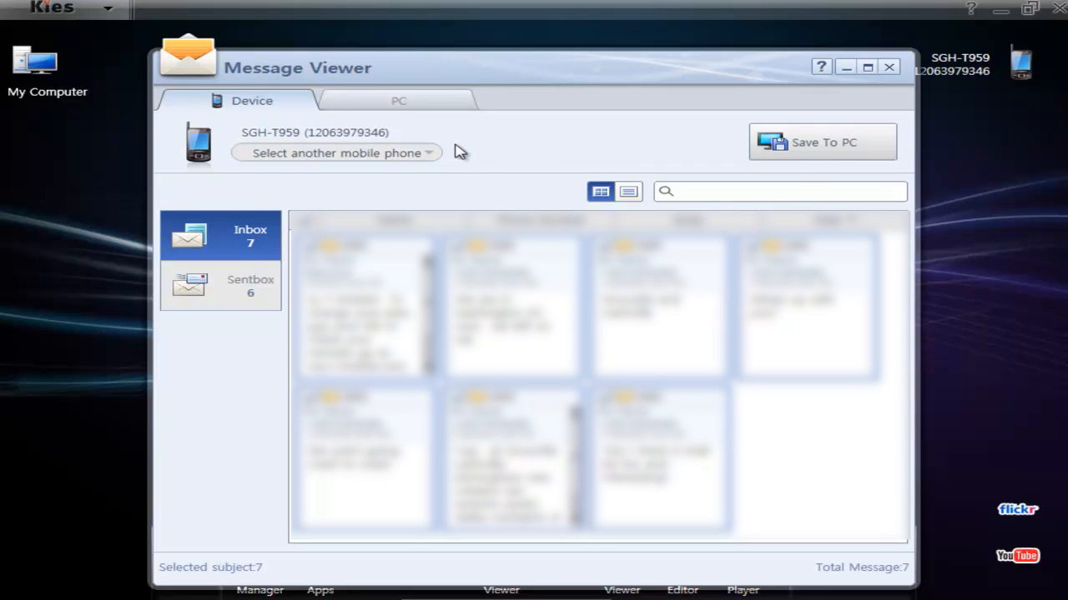
left_click(221, 287)
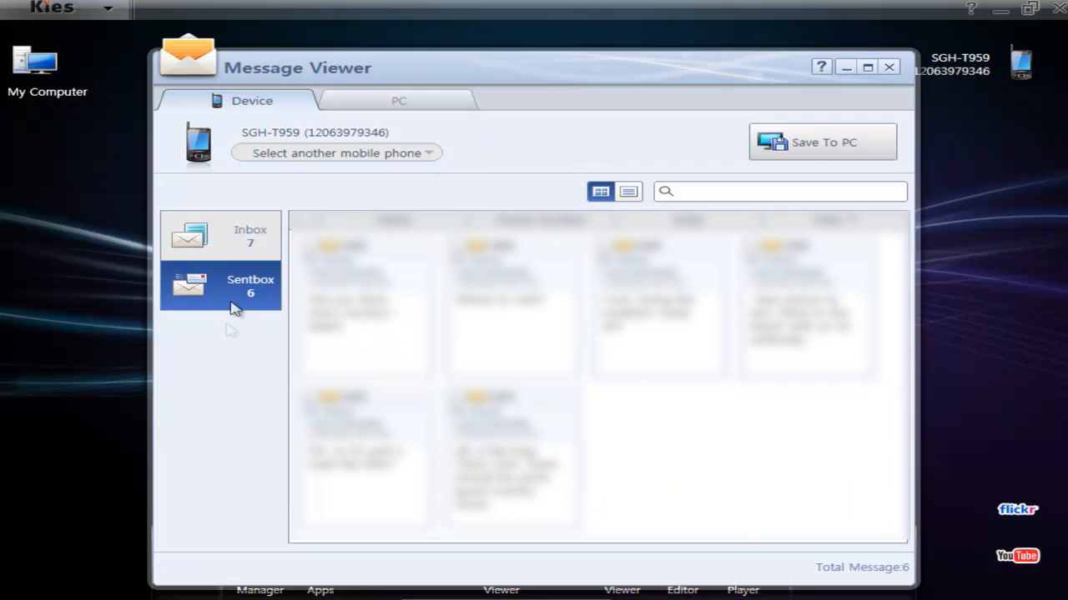
left_click(251, 237)
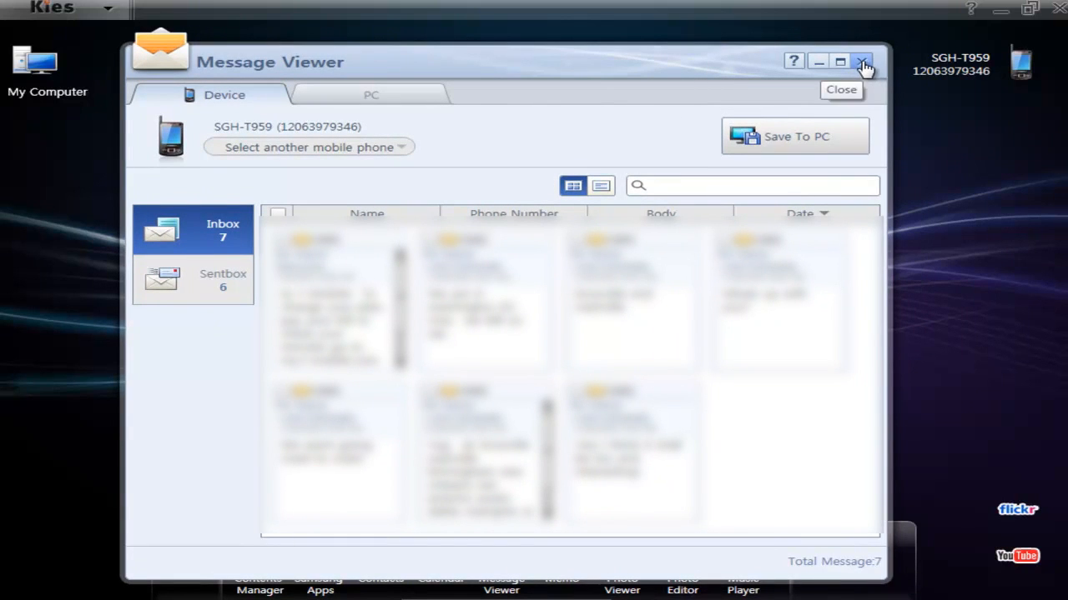
left_click(864, 60)
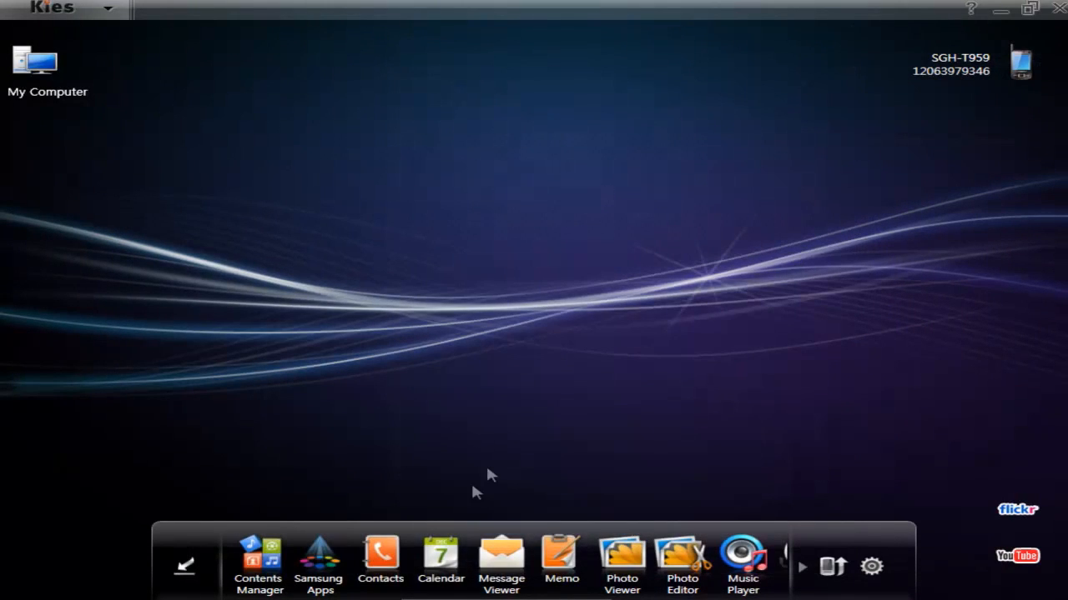
- Open the phone's Memo tool showing no saved memos, then close it back to the desktop
left_click(560, 554)
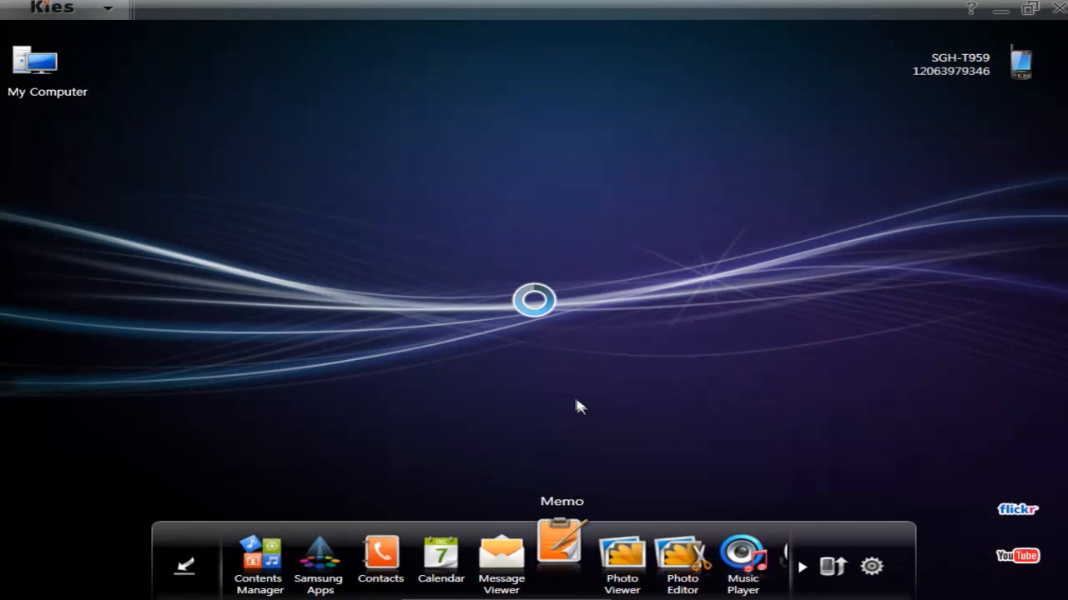
left_click(561, 553)
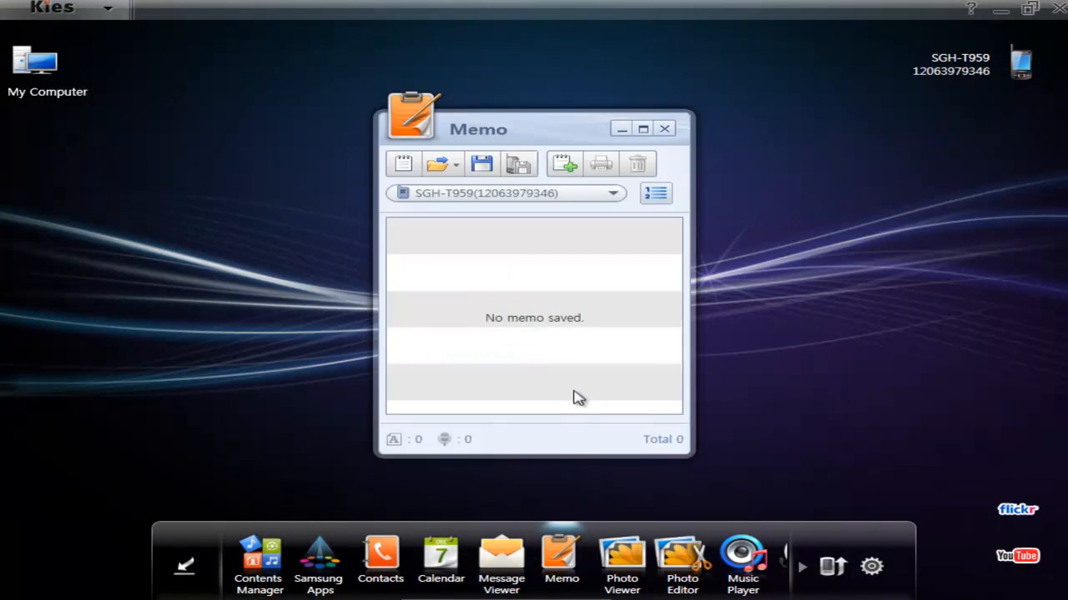
mouse_move(559, 311)
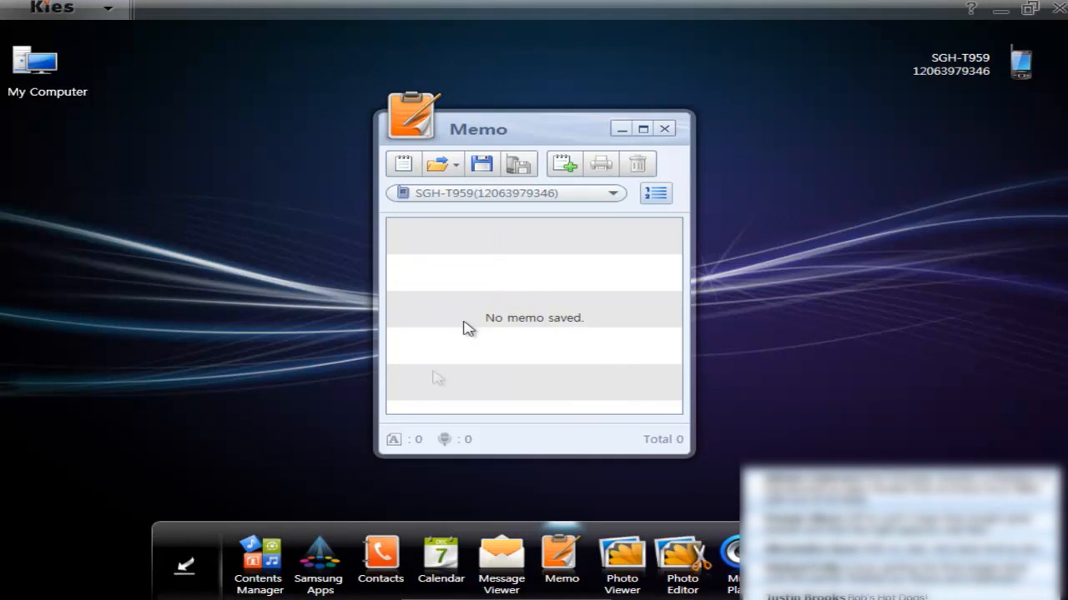
mouse_move(674, 394)
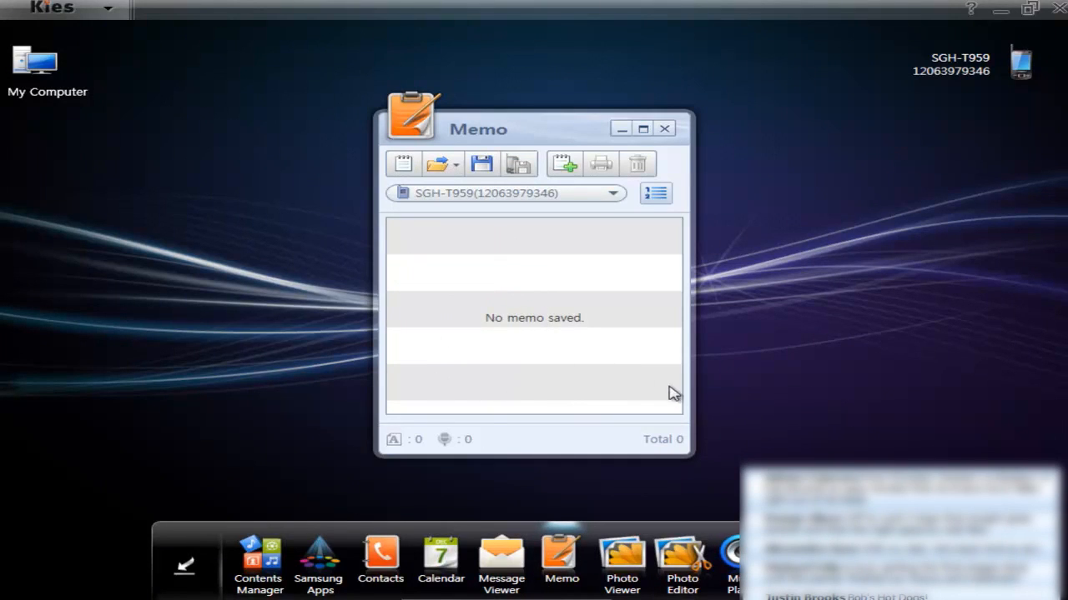
mouse_move(687, 157)
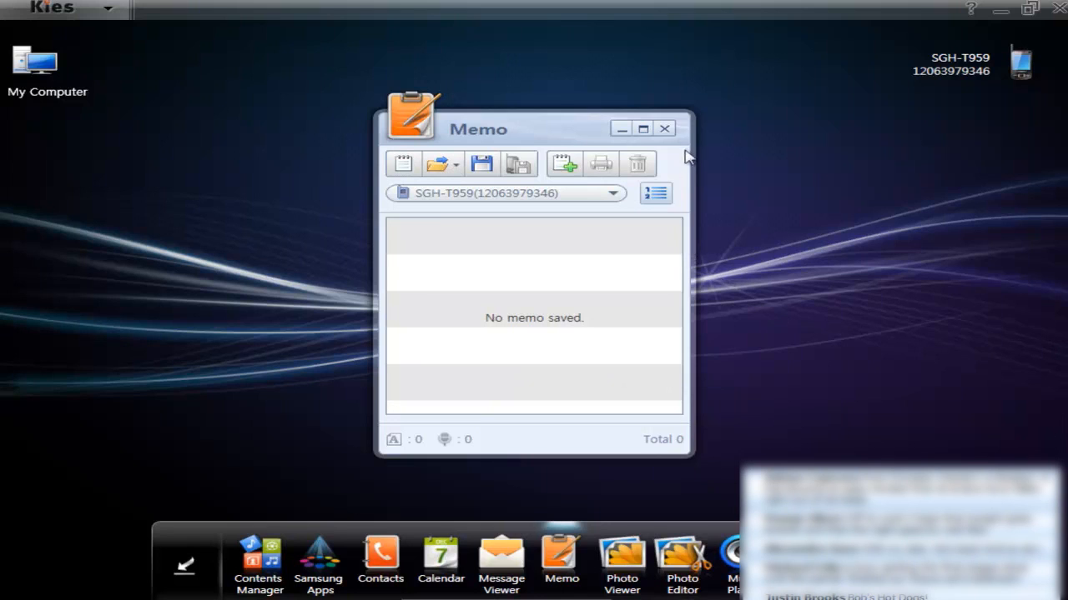
left_click(663, 127)
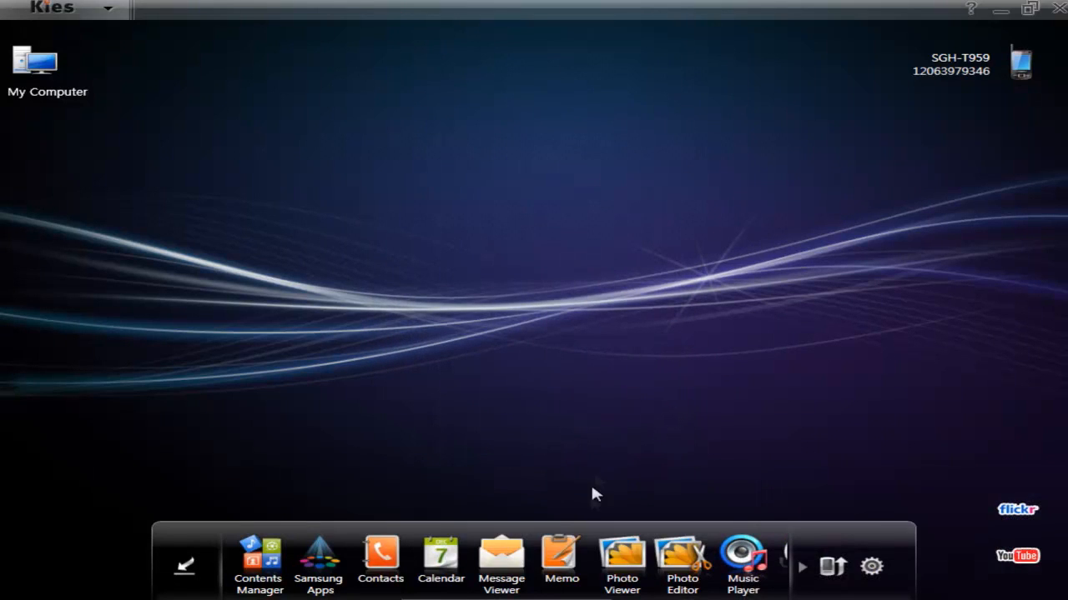
mouse_move(621, 554)
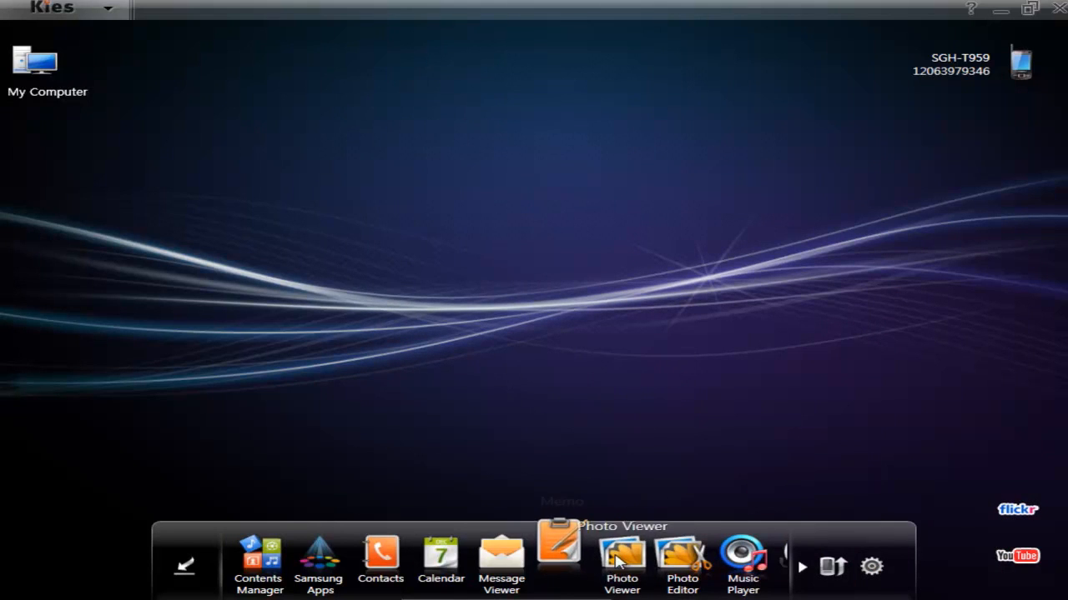
left_click(620, 559)
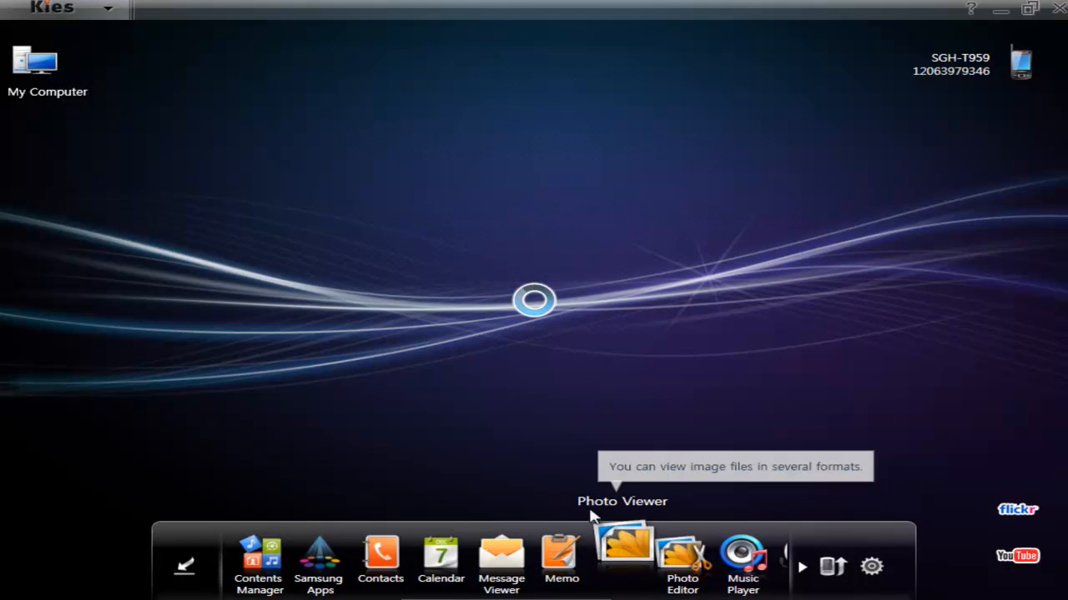
left_click(620, 551)
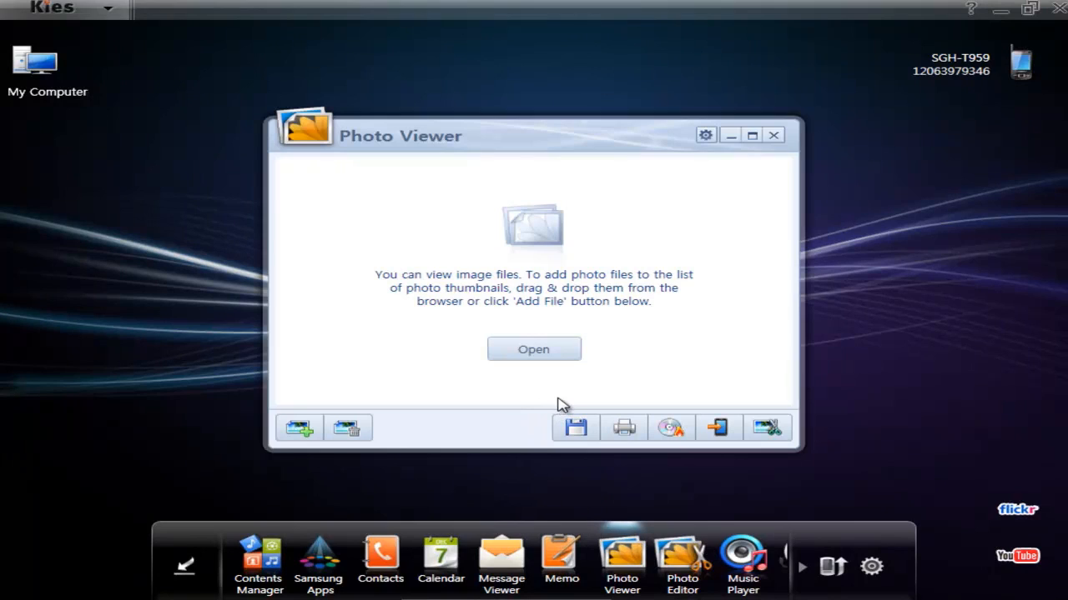
mouse_move(471, 374)
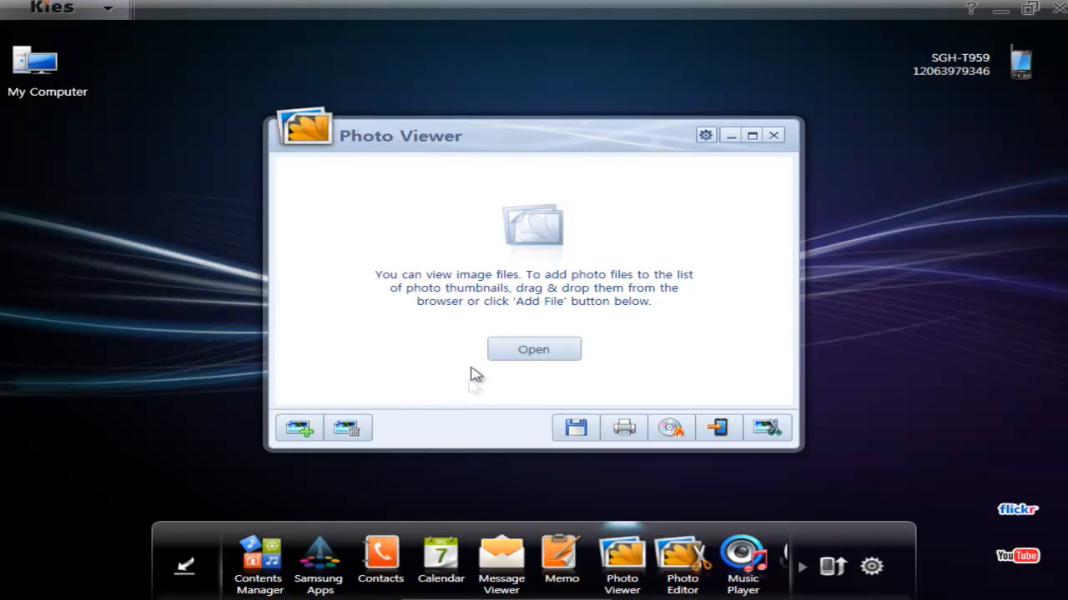
mouse_move(704, 257)
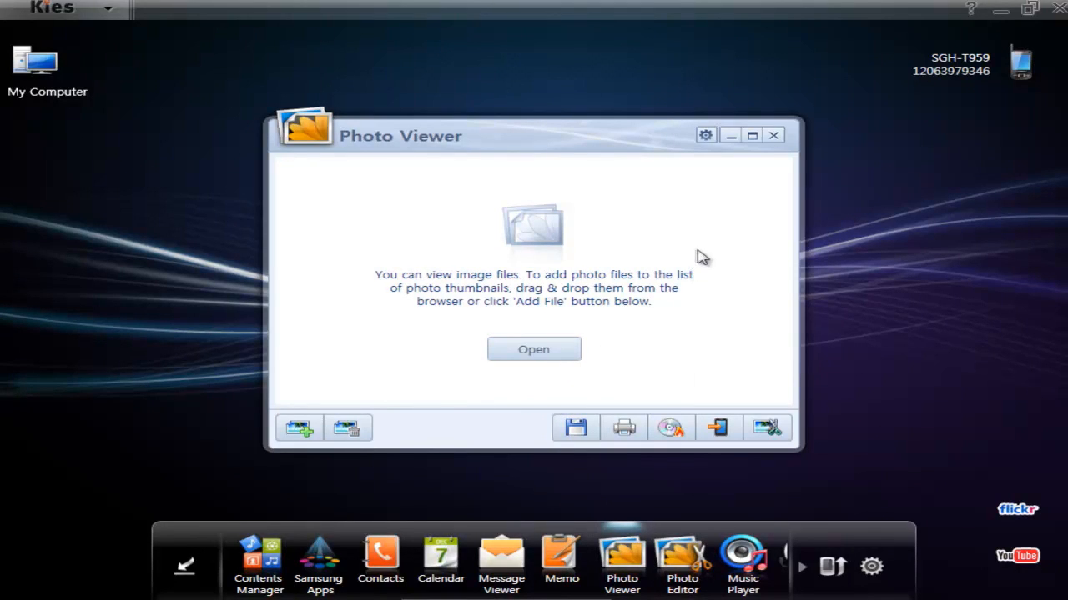
mouse_move(788, 200)
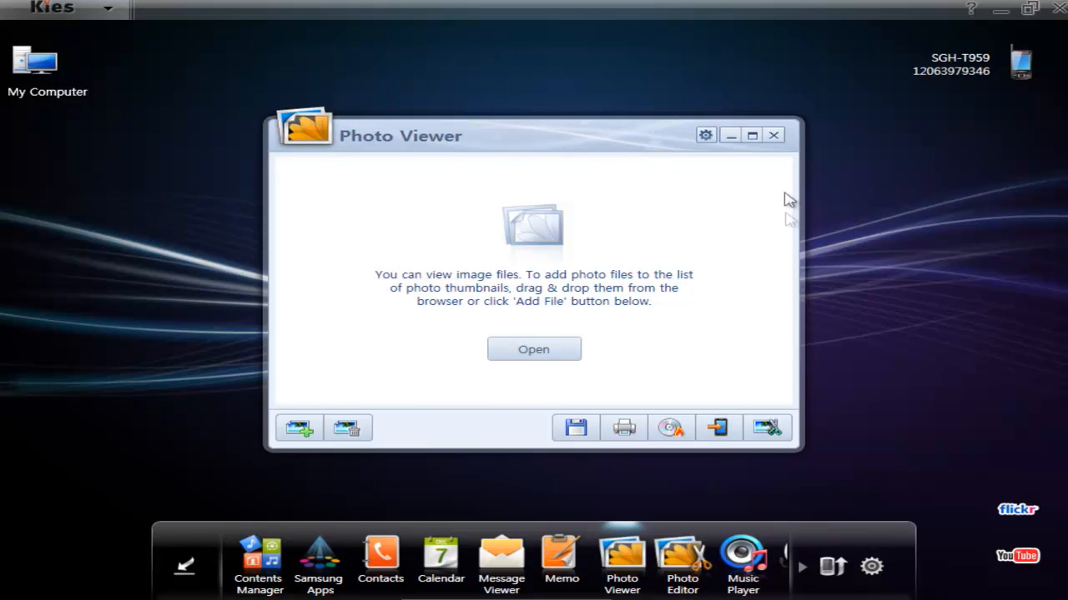
left_click(772, 135)
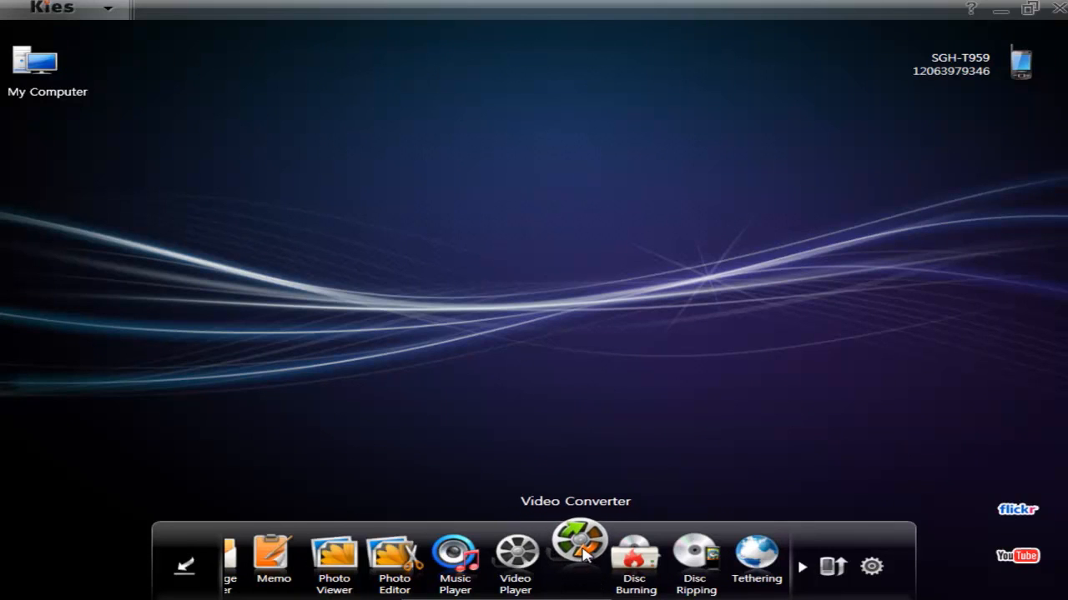
- In Video Converter, select the Transformers video and choose Mobile Phone as the product type
left_click(577, 550)
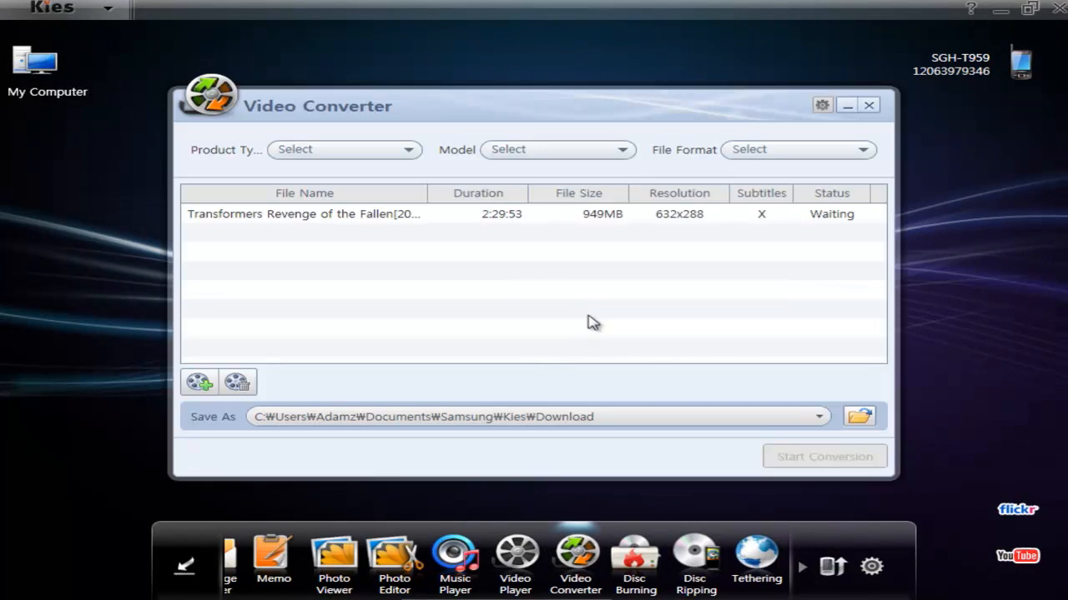
left_click(304, 214)
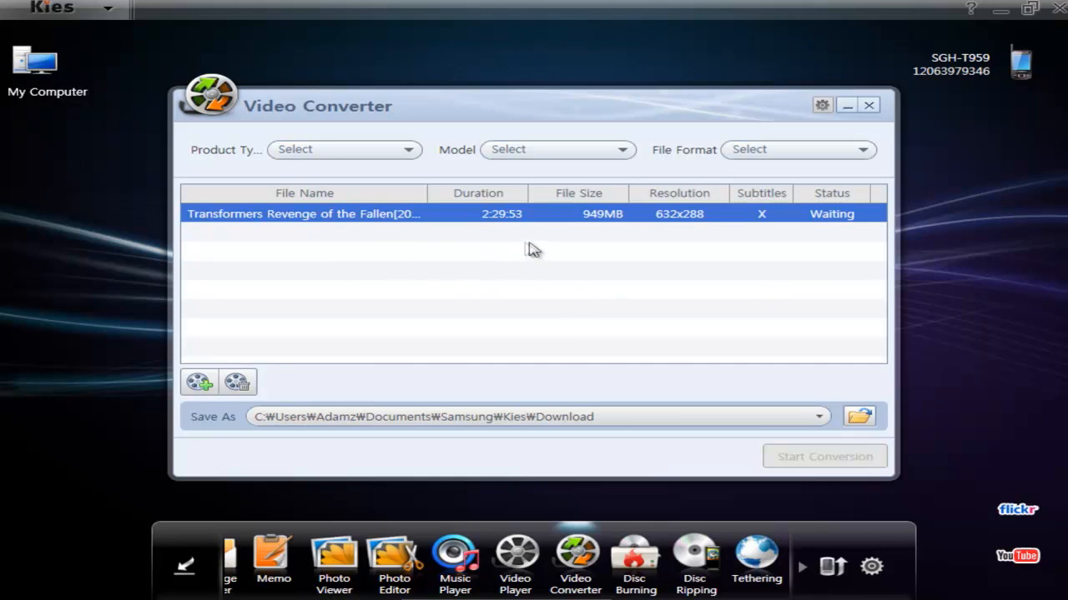
mouse_move(392, 150)
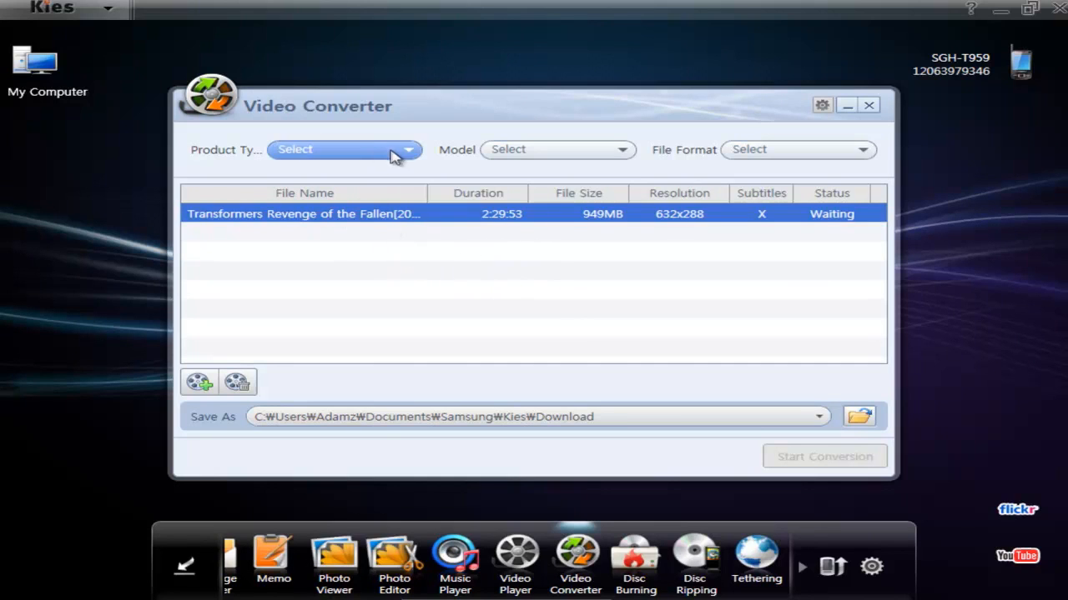
left_click(342, 150)
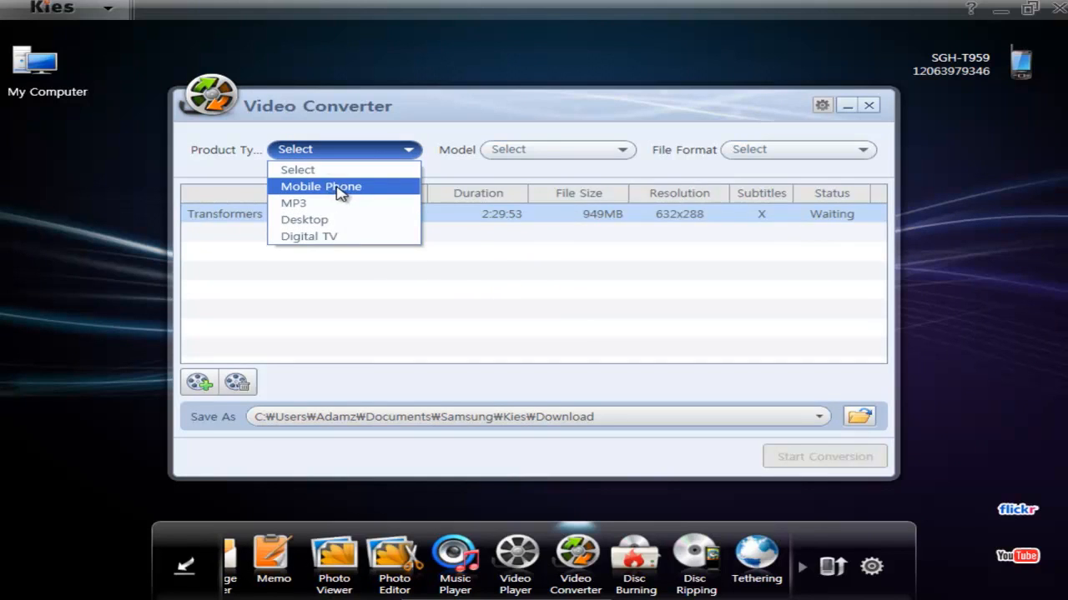
left_click(321, 186)
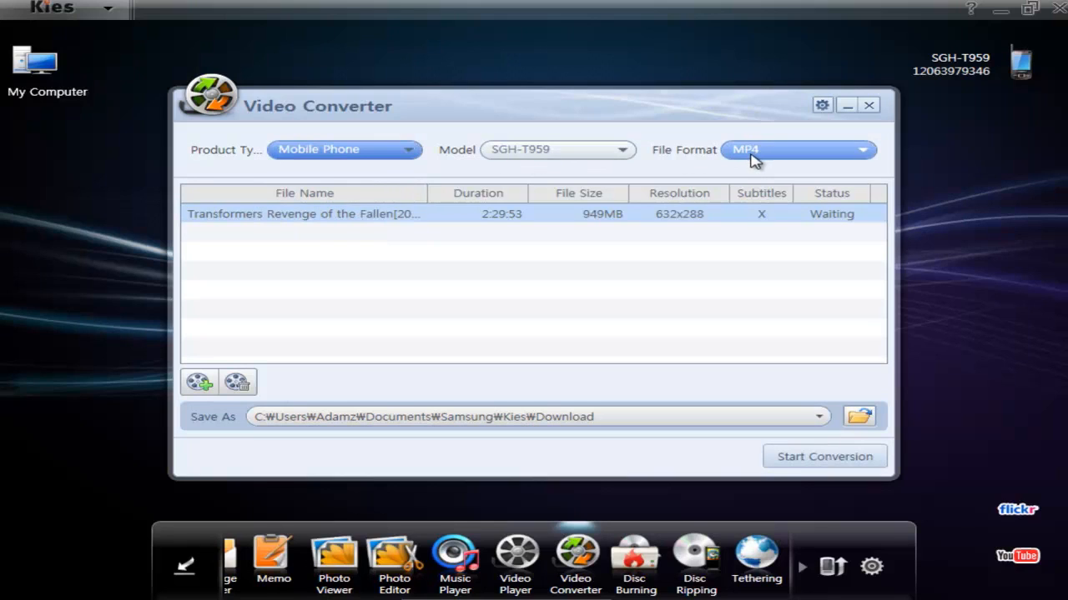
mouse_move(347, 150)
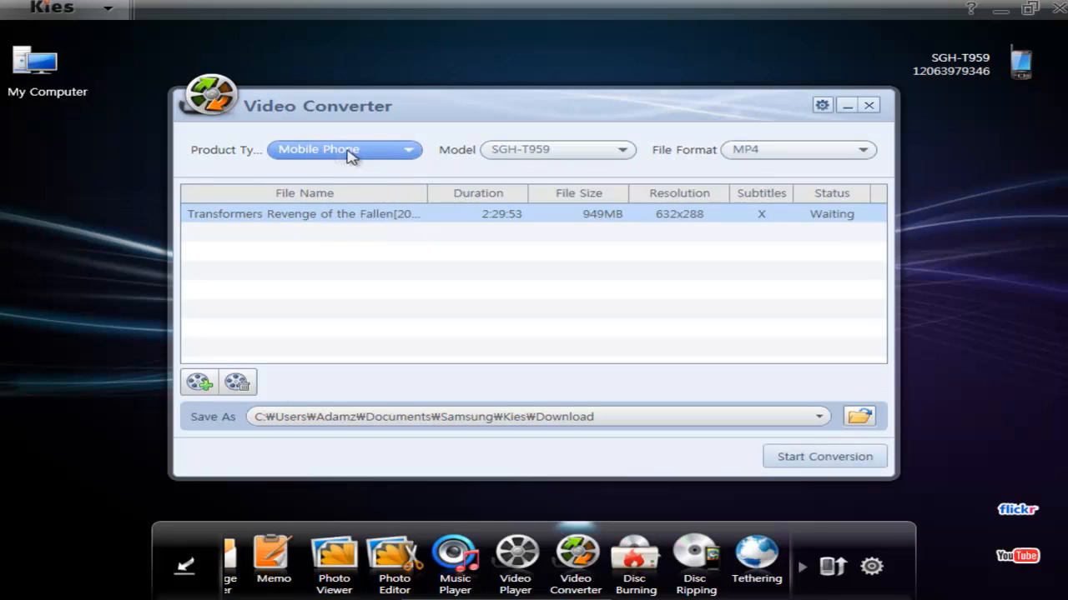
mouse_move(497, 157)
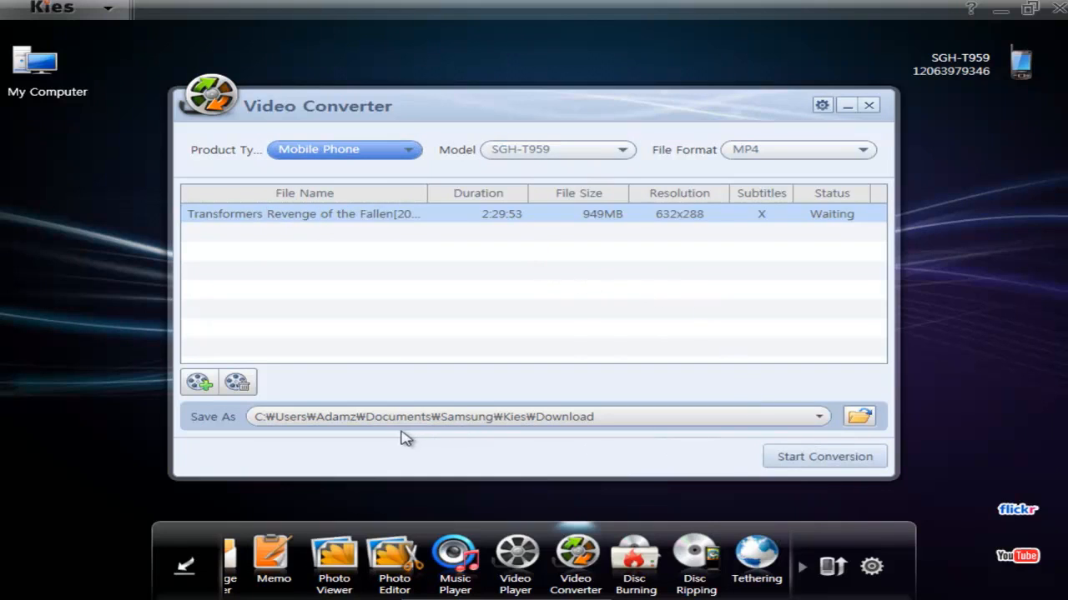
mouse_move(597, 427)
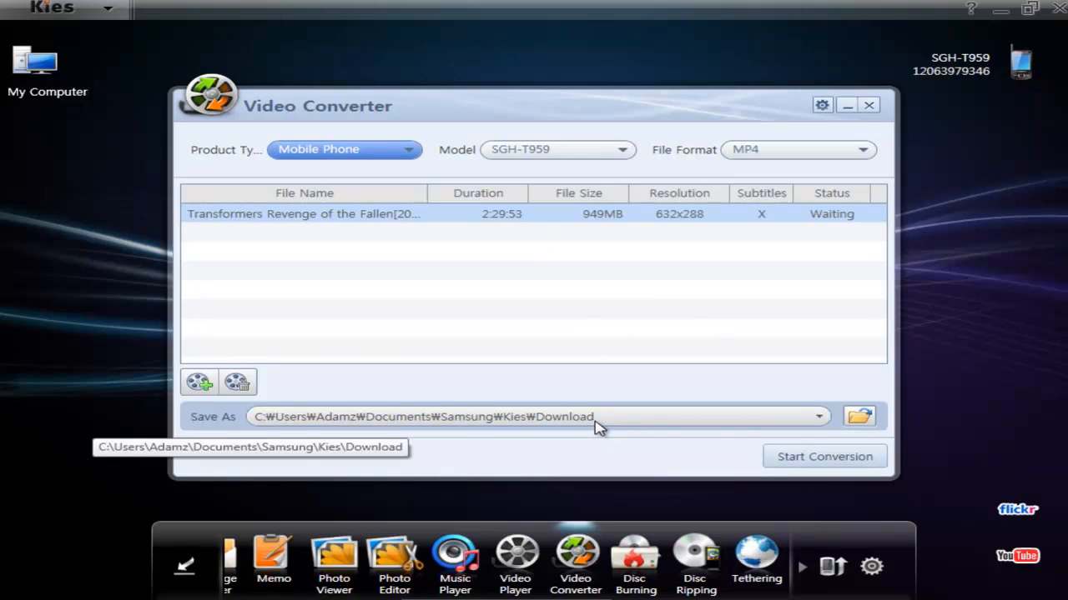
mouse_move(287, 427)
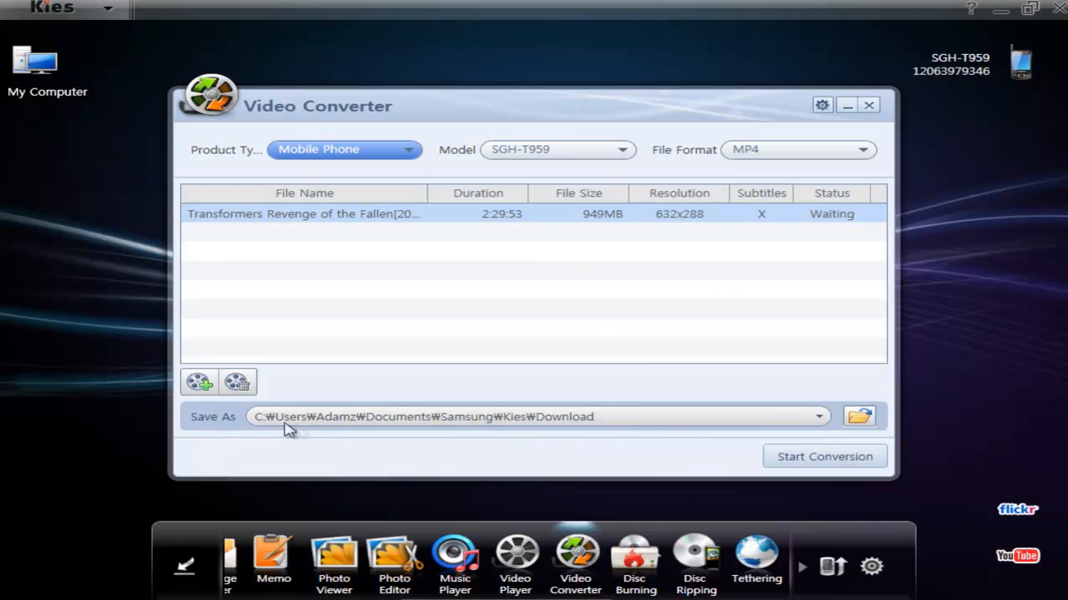
mouse_move(570, 427)
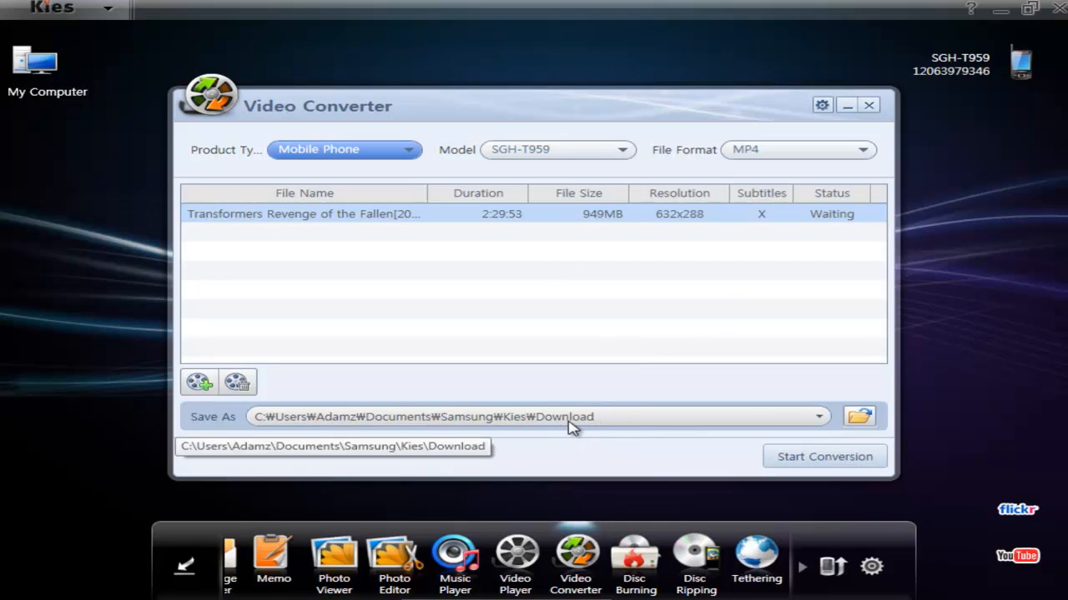
mouse_move(667, 537)
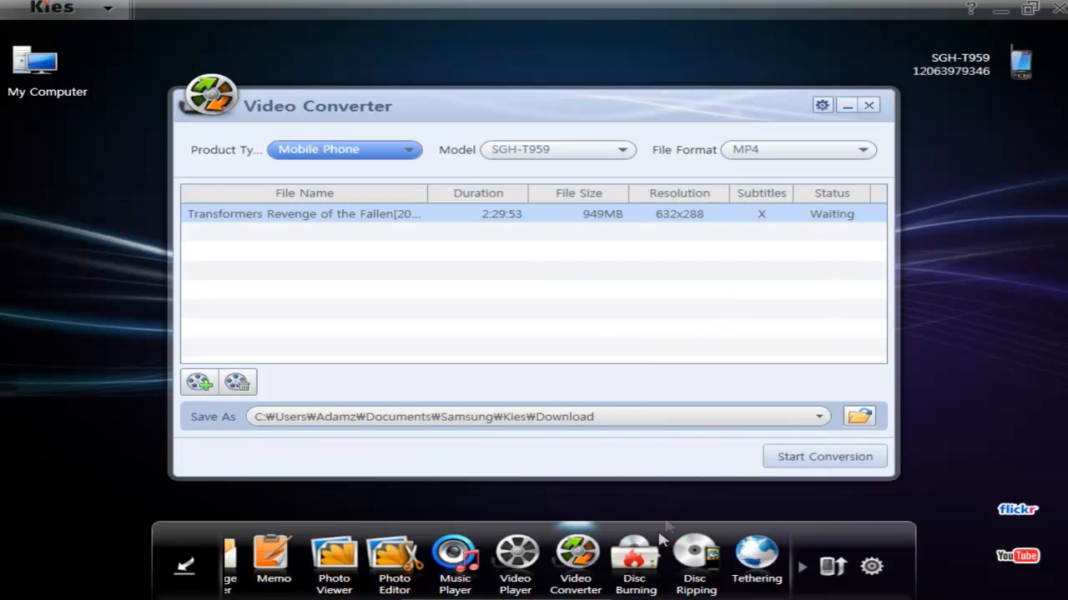
mouse_move(635, 554)
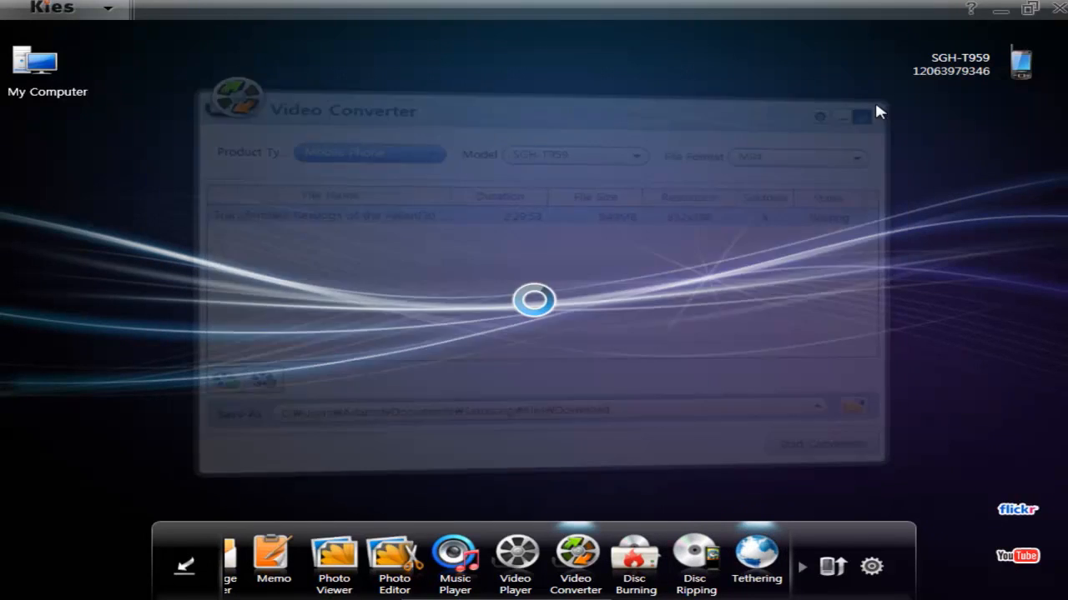
- In Tethering connection properties choose USA and T-Mobile US, then confirm with OK
left_click(757, 558)
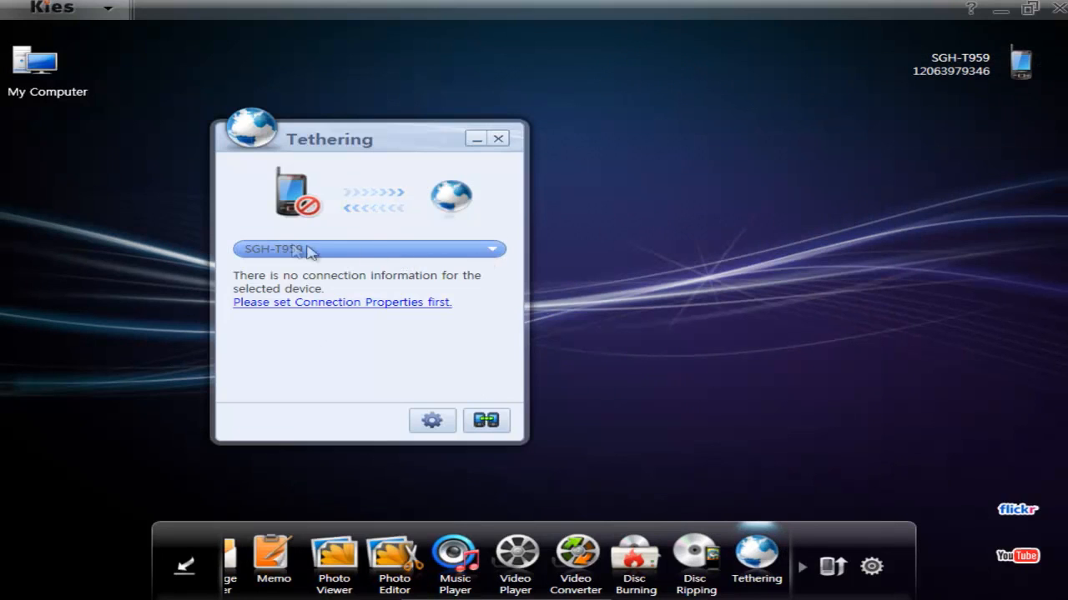
mouse_move(315, 309)
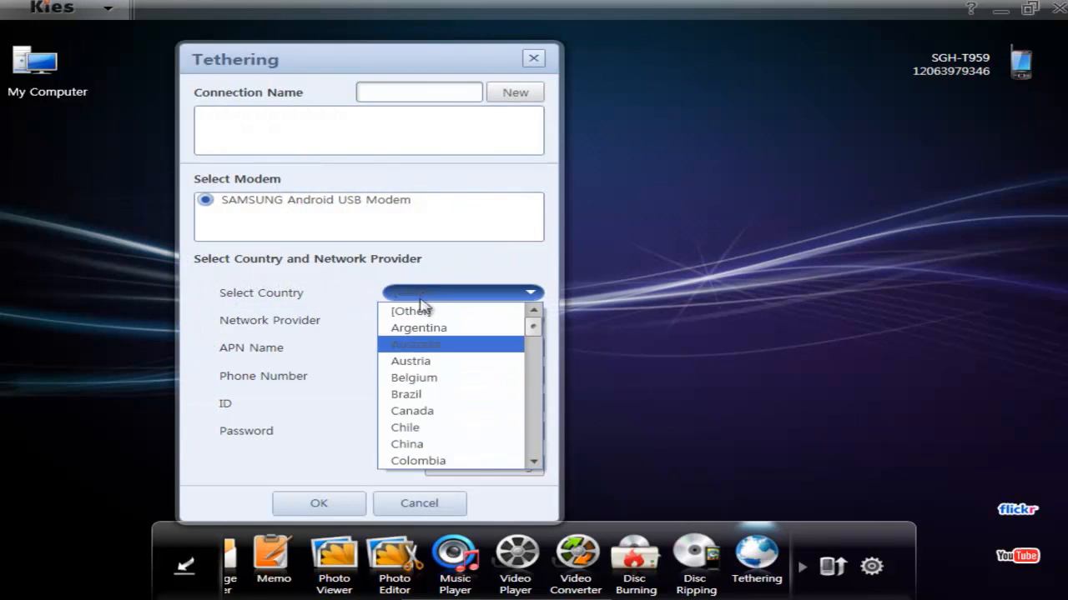
scroll("down", 3)
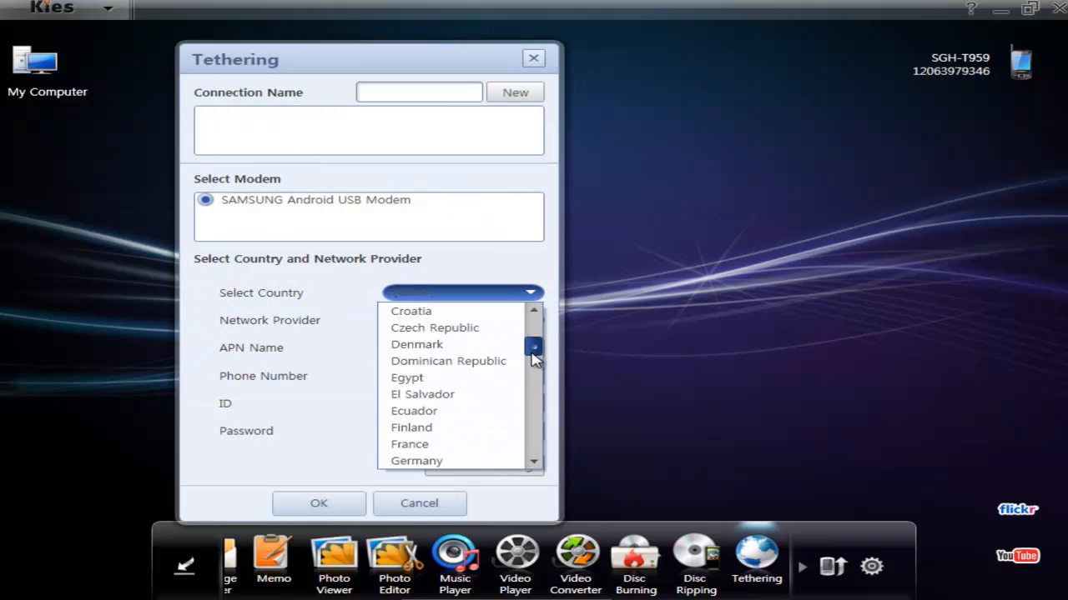
scroll("down", 3)
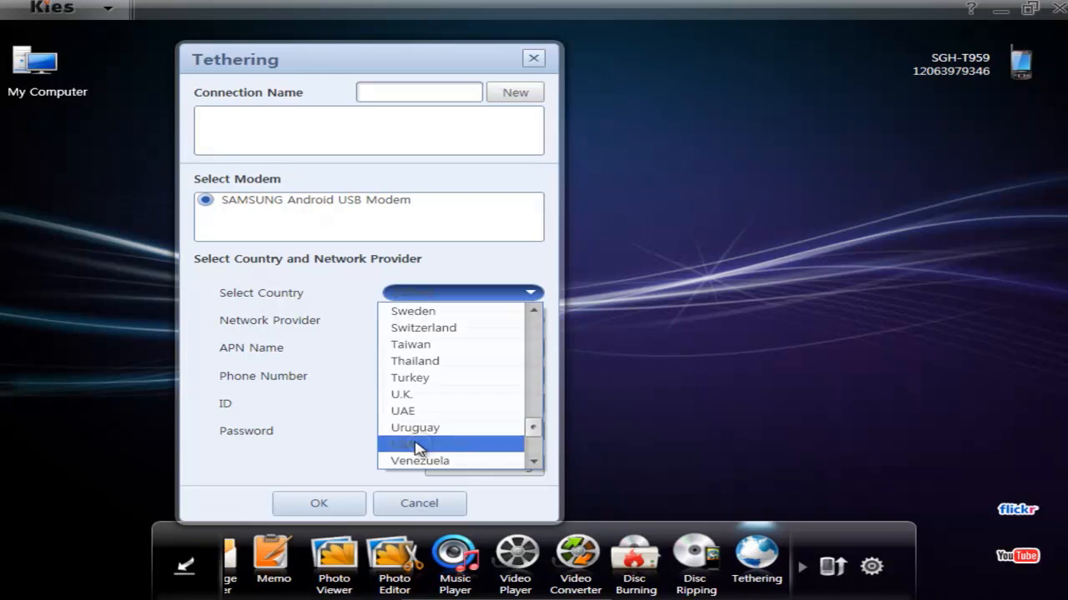
left_click(409, 444)
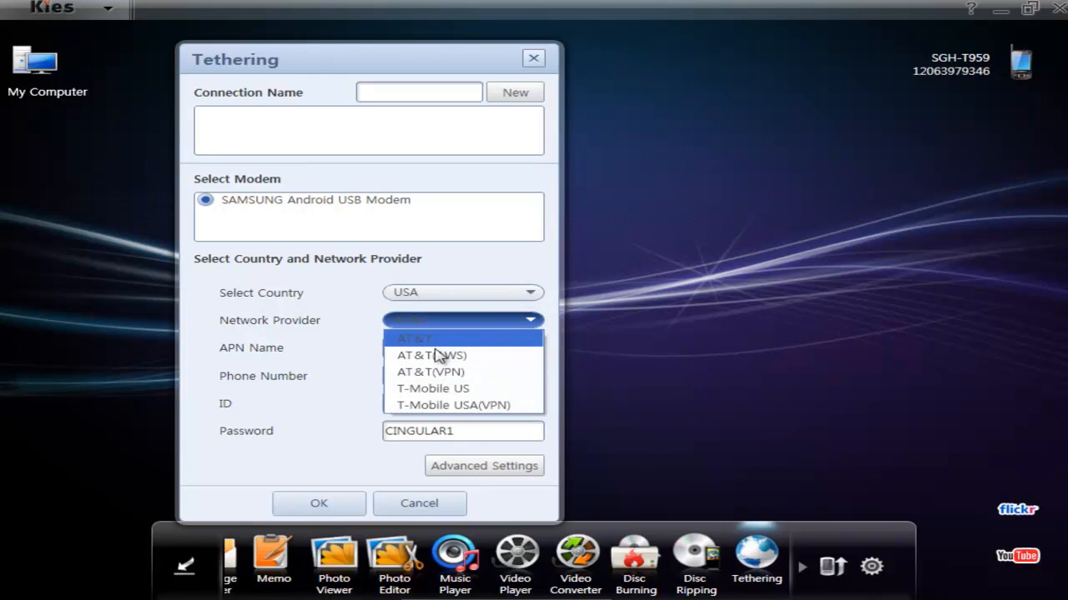
left_click(434, 387)
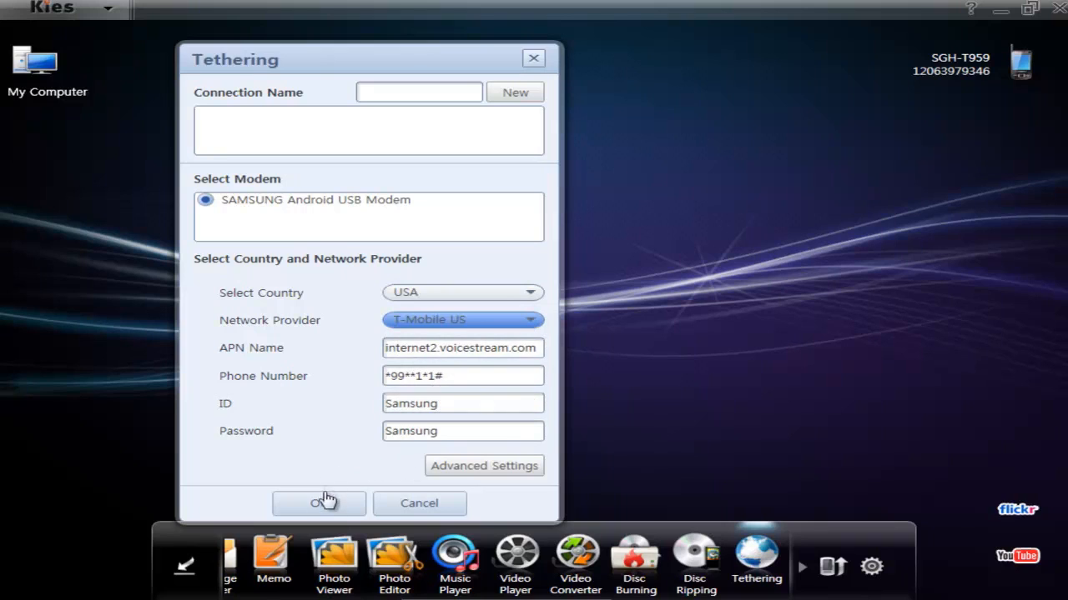
left_click(319, 504)
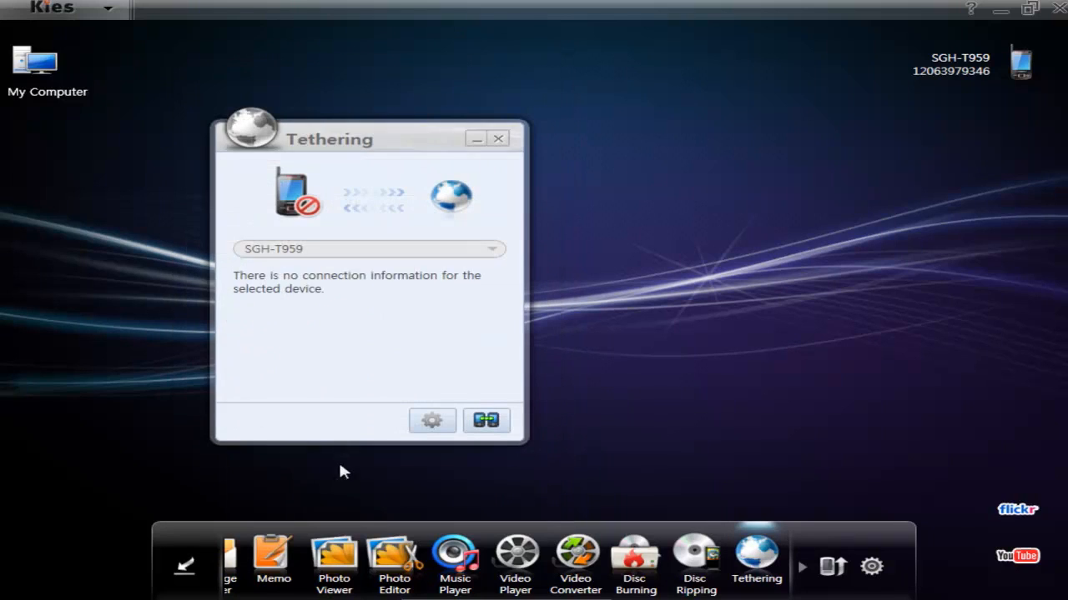
- Connect to the Internet via the SGH-T959 modem, agreeing to break the device connection
left_click(432, 420)
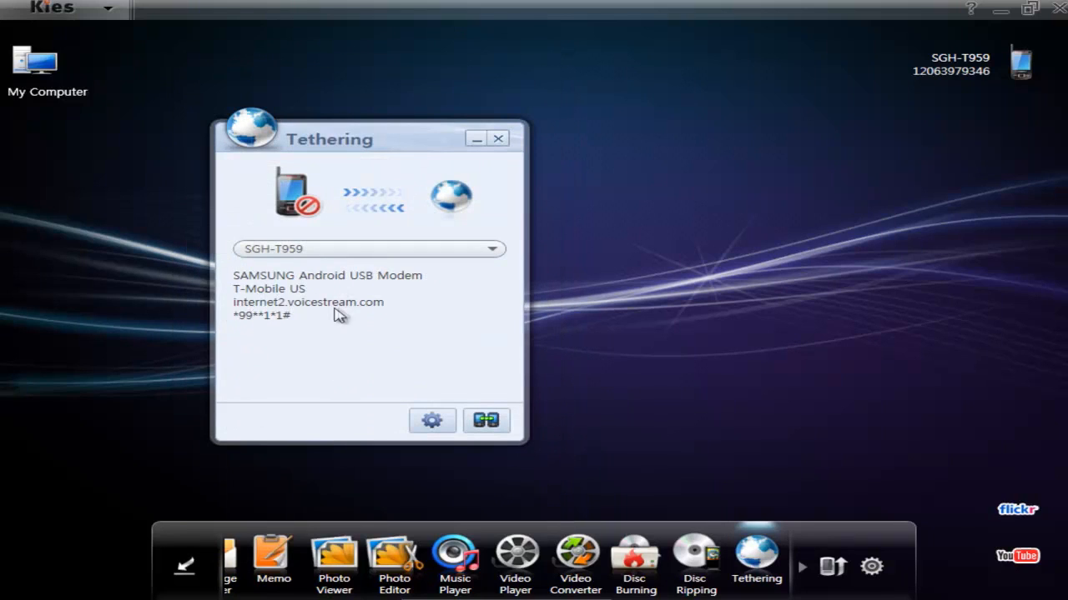
left_click(487, 420)
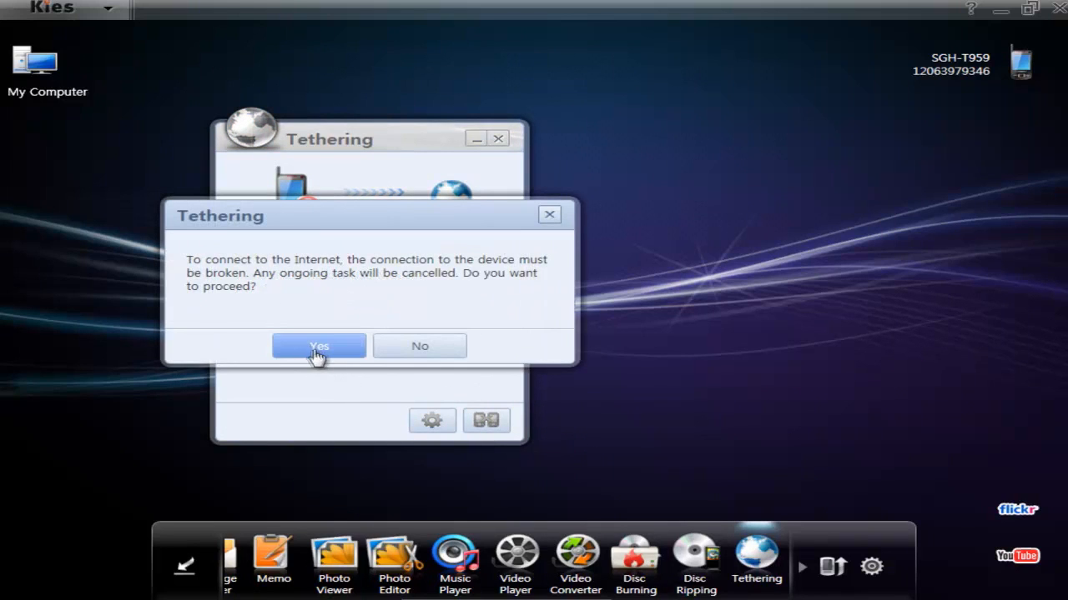
left_click(319, 345)
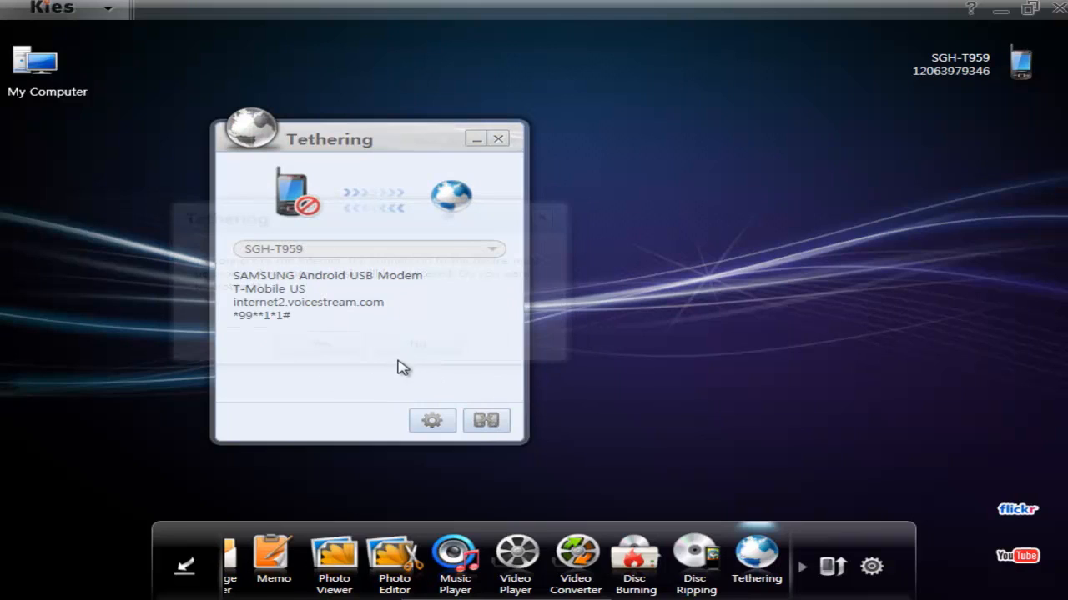
mouse_move(454, 315)
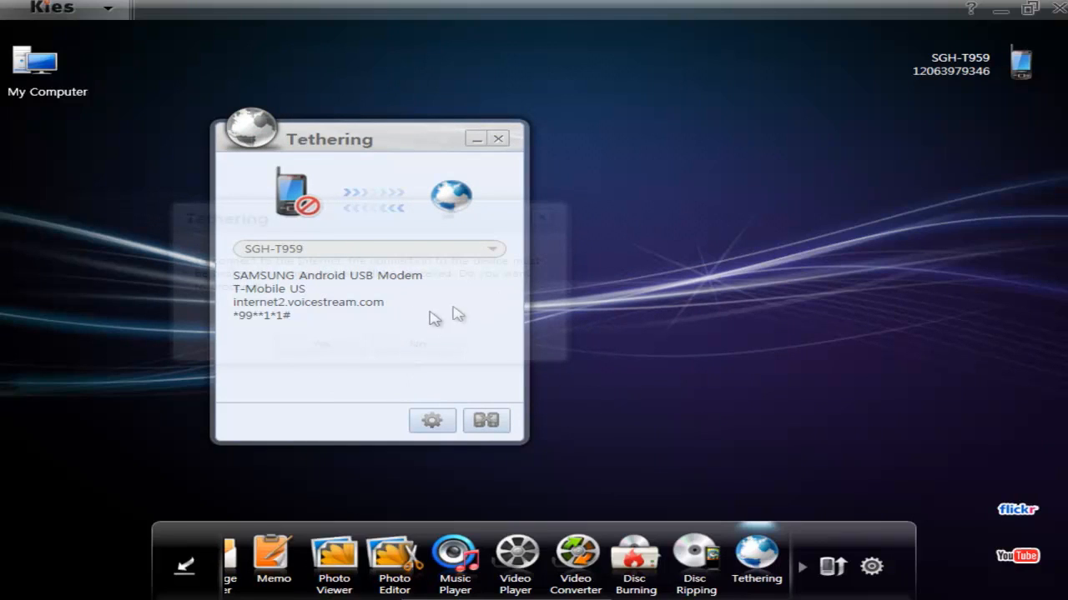
mouse_move(499, 304)
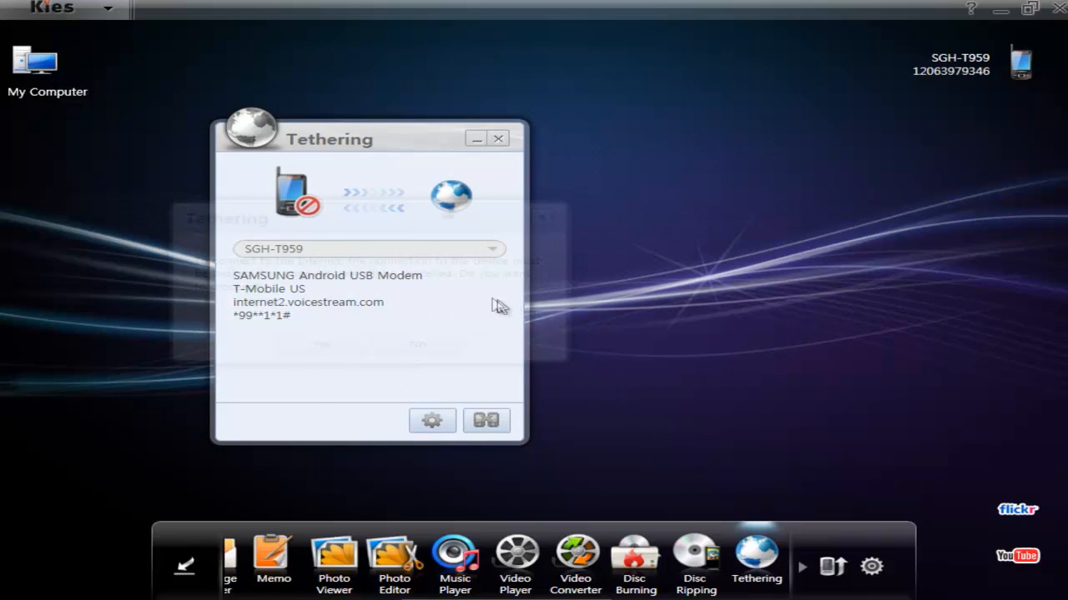
mouse_move(482, 312)
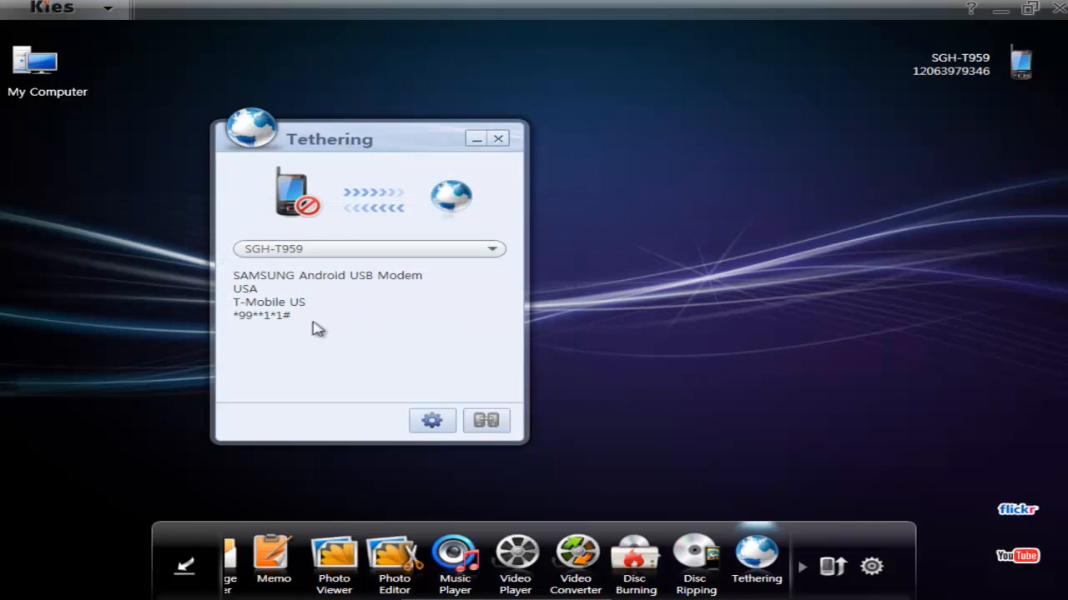
mouse_move(332, 314)
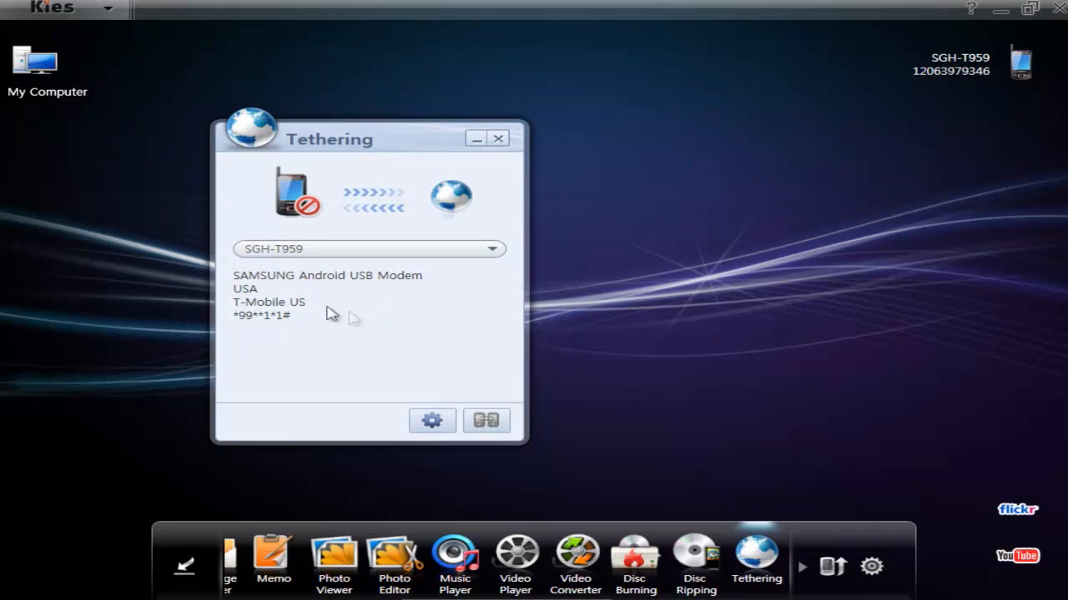
mouse_move(430, 337)
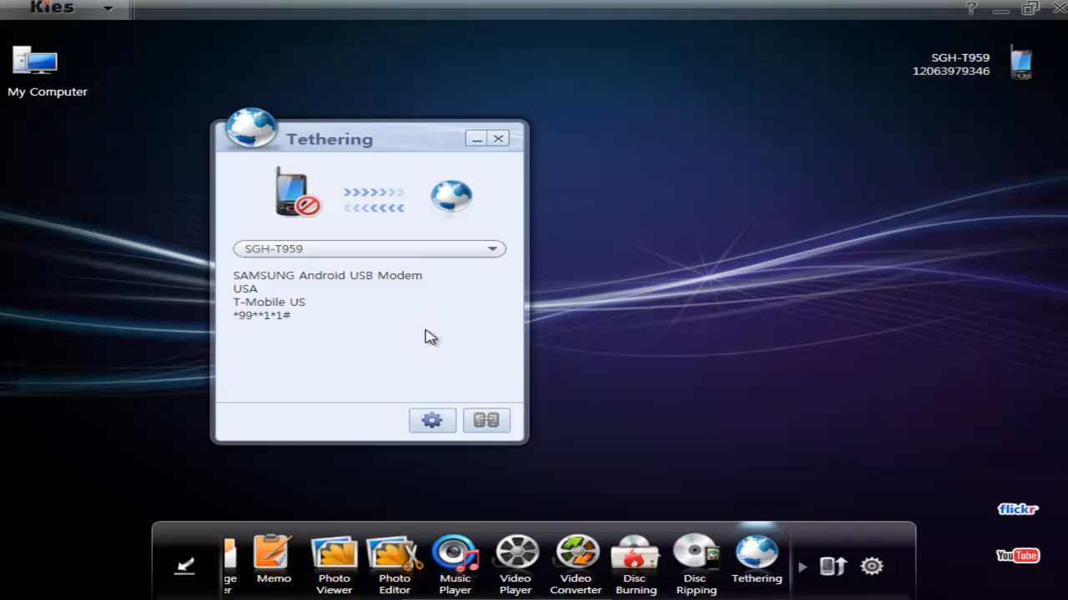
mouse_move(410, 336)
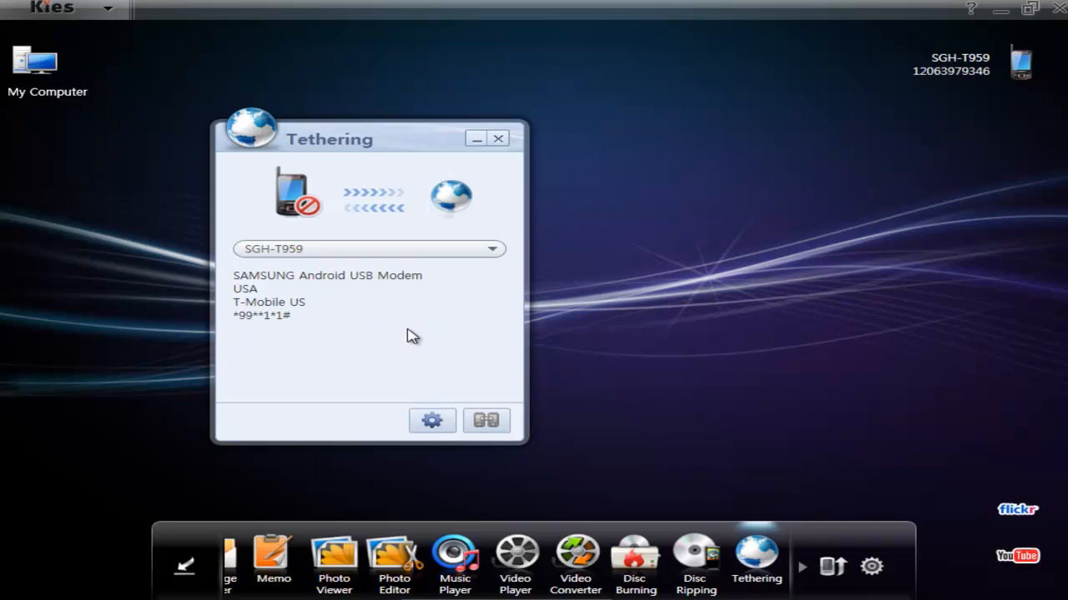
left_click(487, 420)
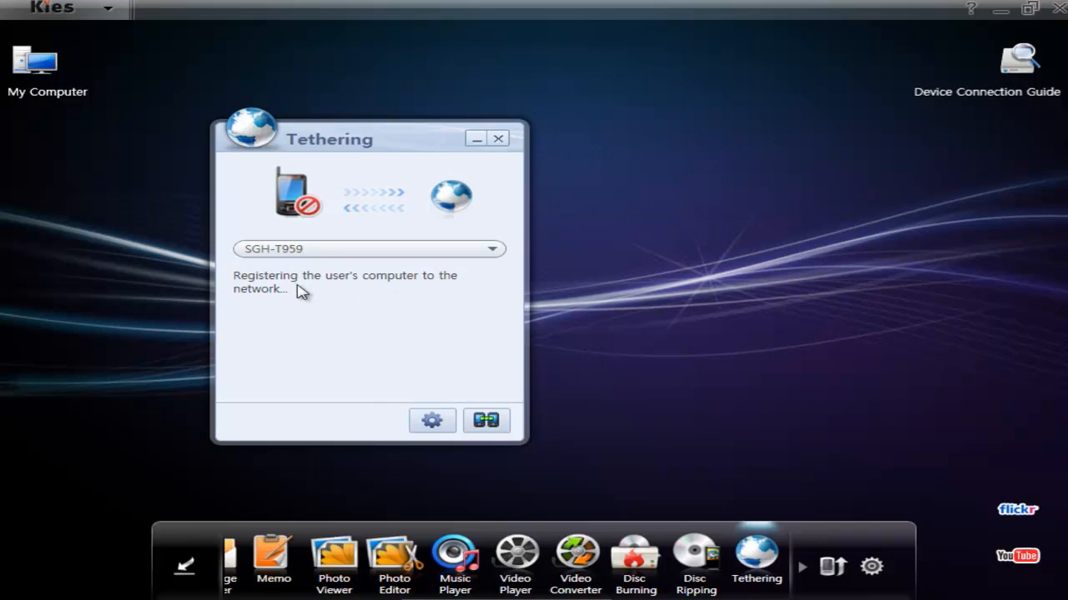
mouse_move(330, 305)
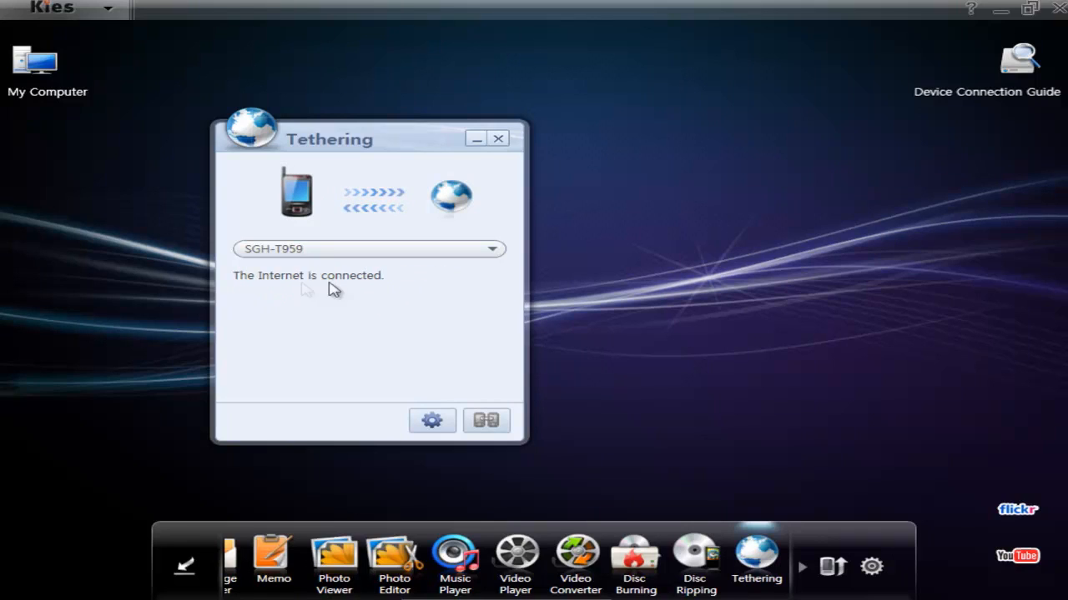
mouse_move(837, 541)
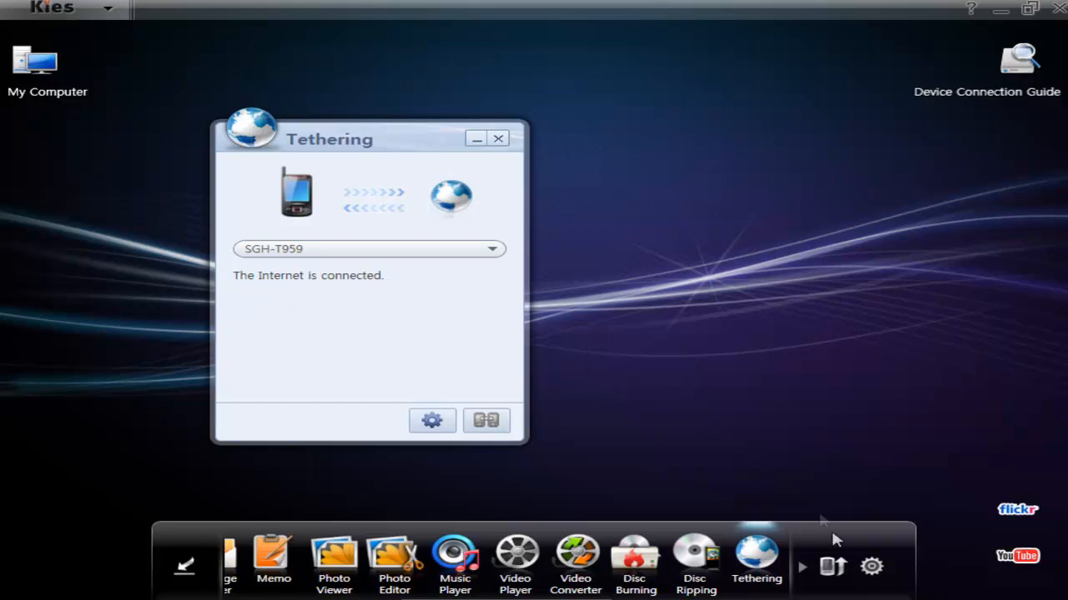
left_click(800, 567)
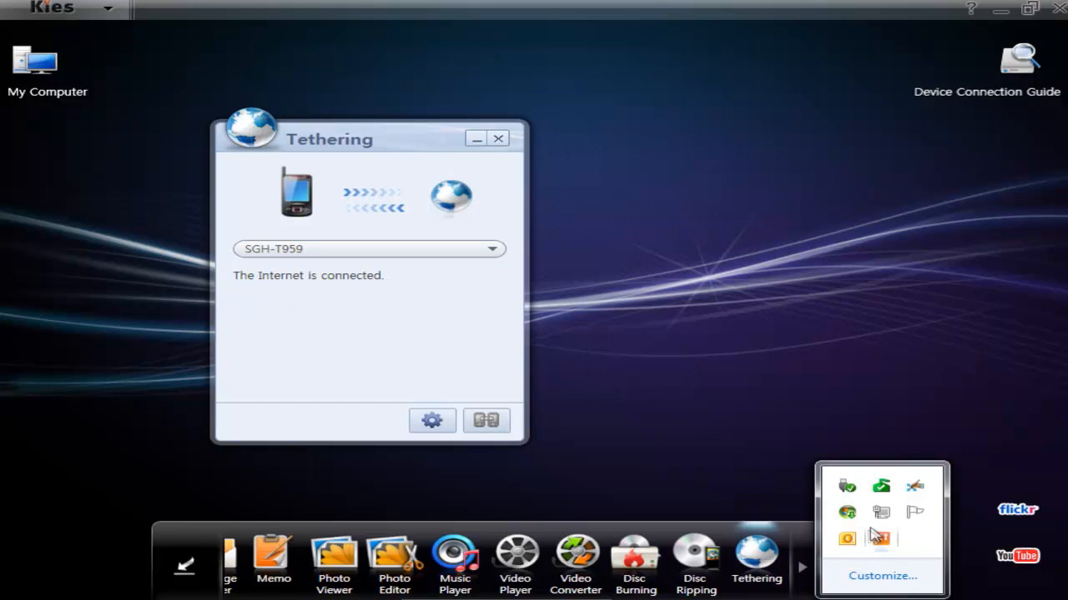
left_click(845, 512)
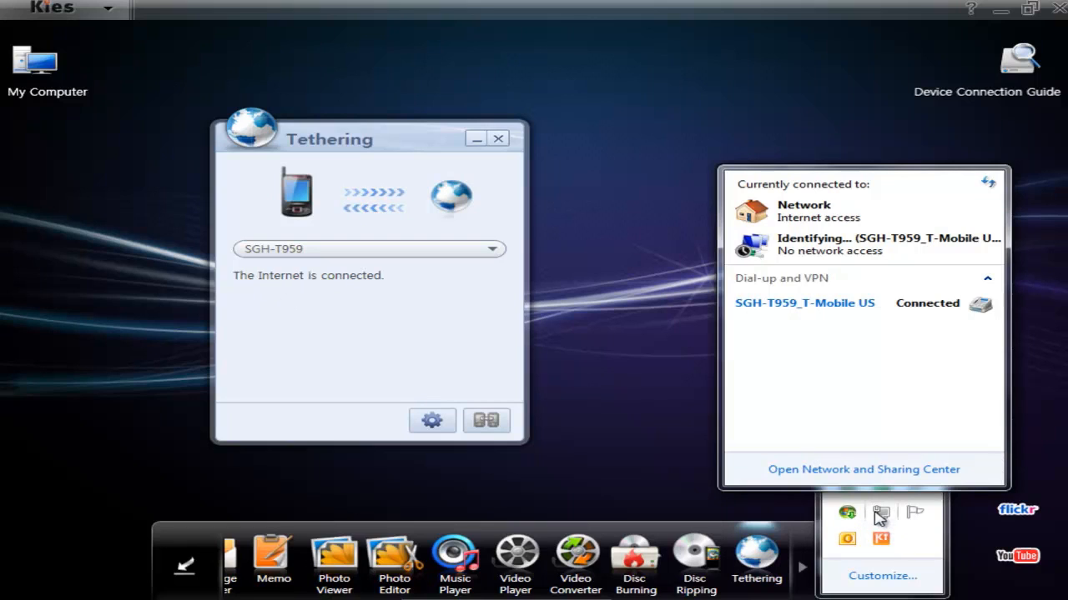
mouse_move(849, 290)
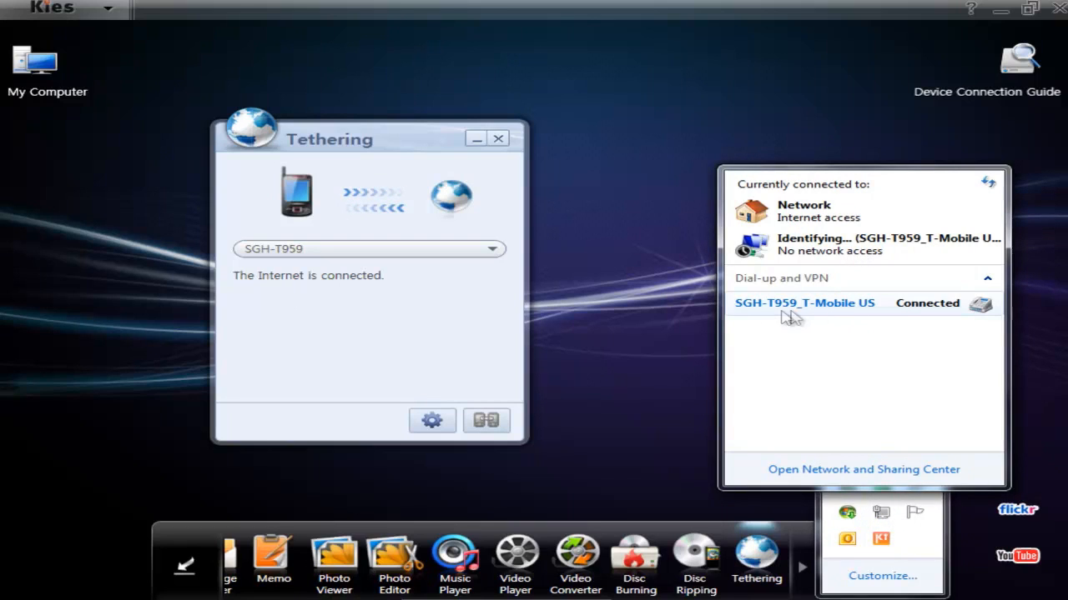
mouse_move(864, 250)
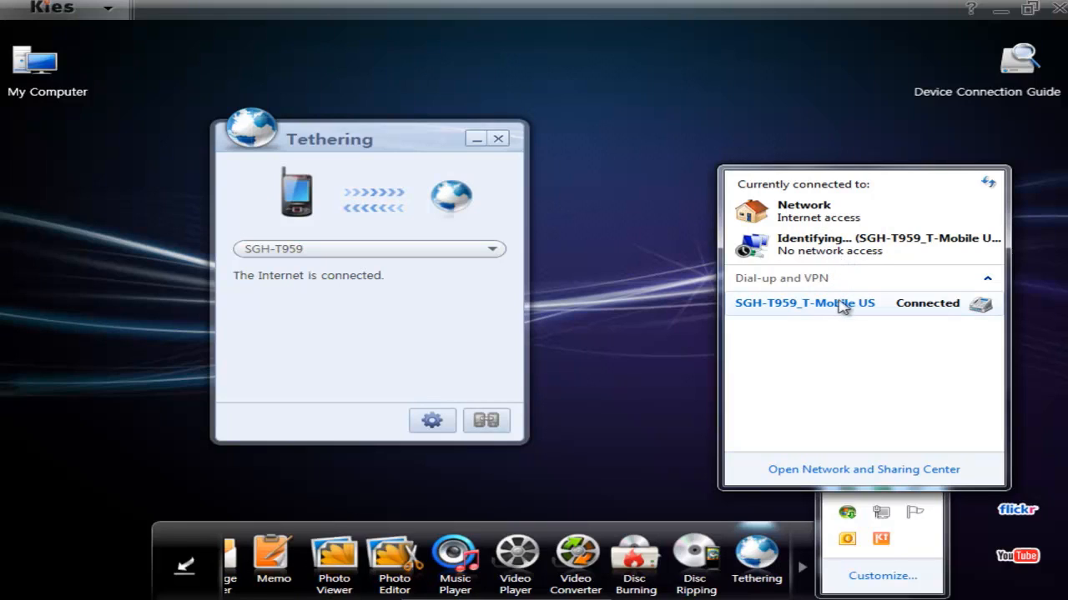
mouse_move(843, 304)
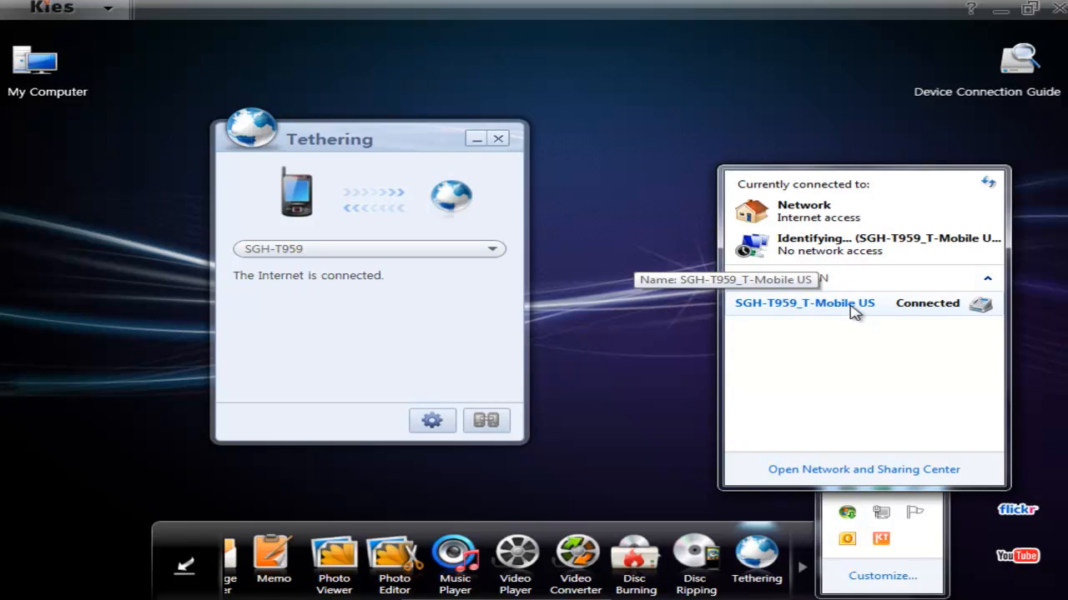
left_click(804, 304)
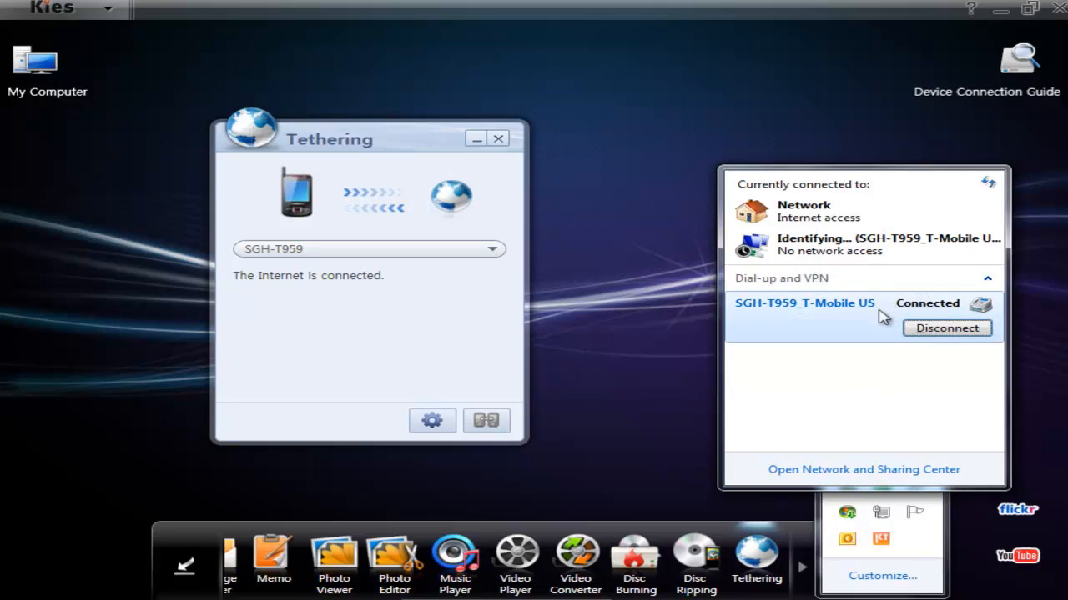
mouse_move(861, 346)
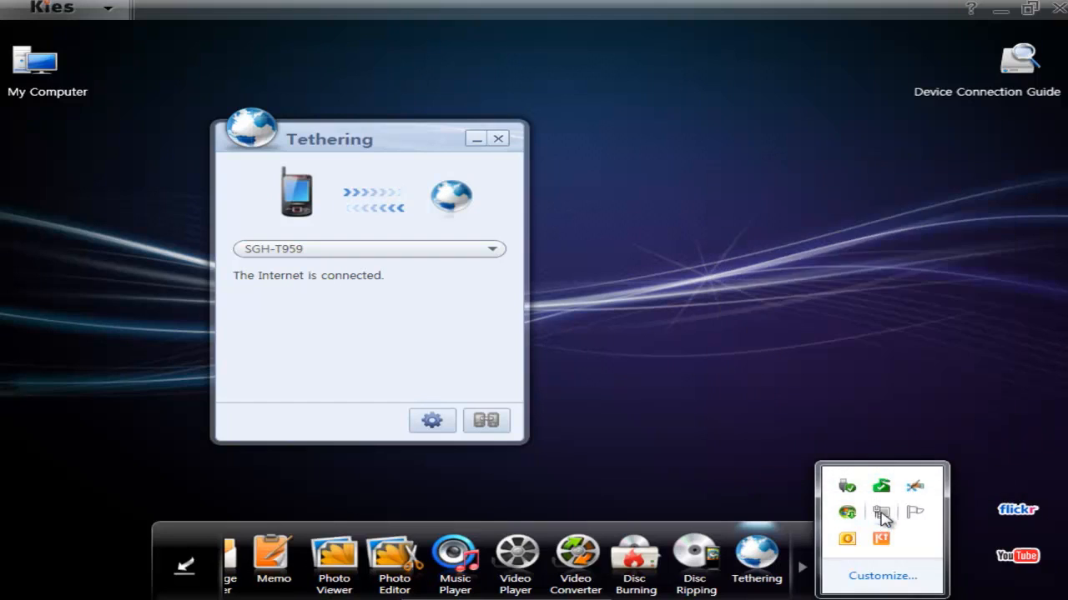
left_click(881, 513)
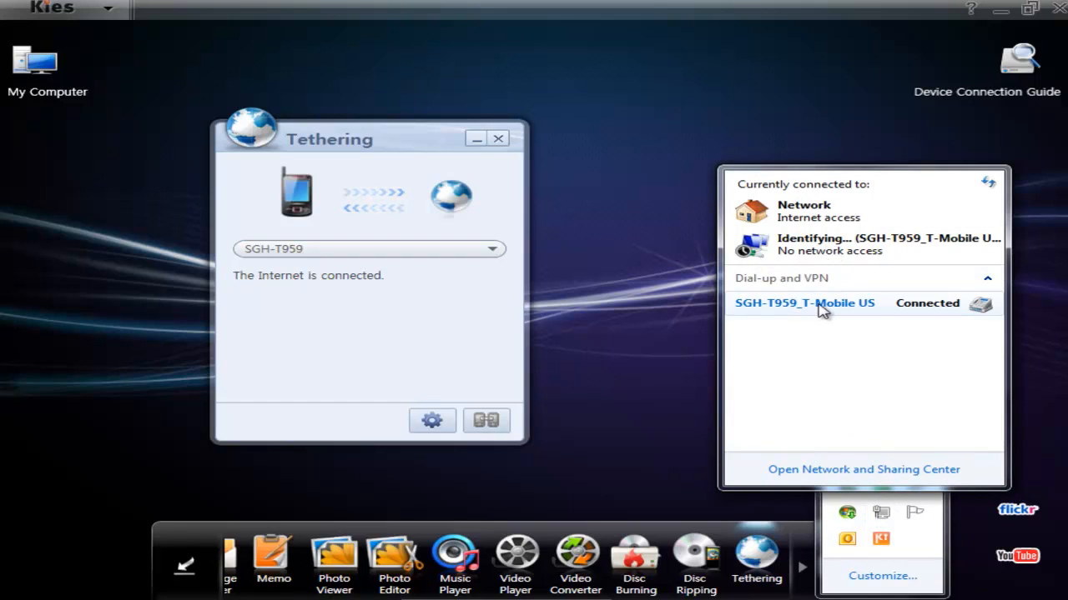
mouse_move(804, 304)
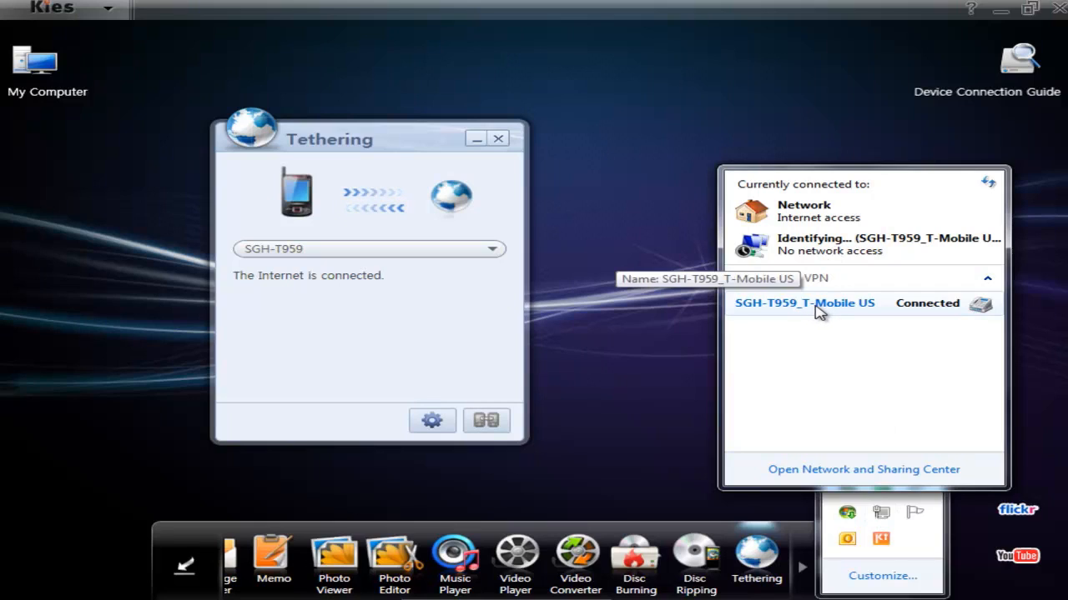
mouse_move(831, 337)
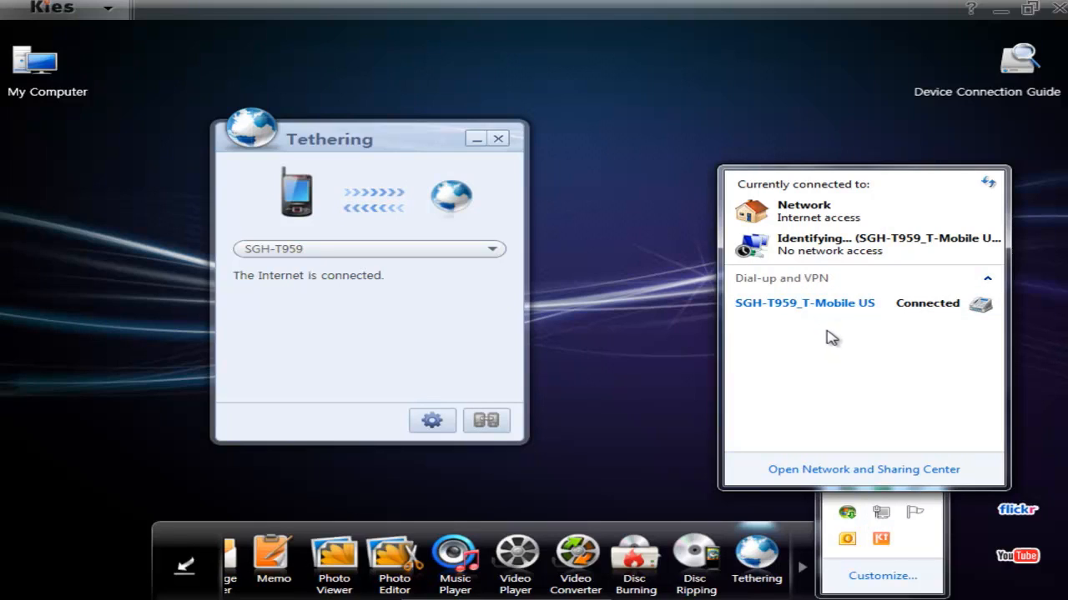
mouse_move(817, 337)
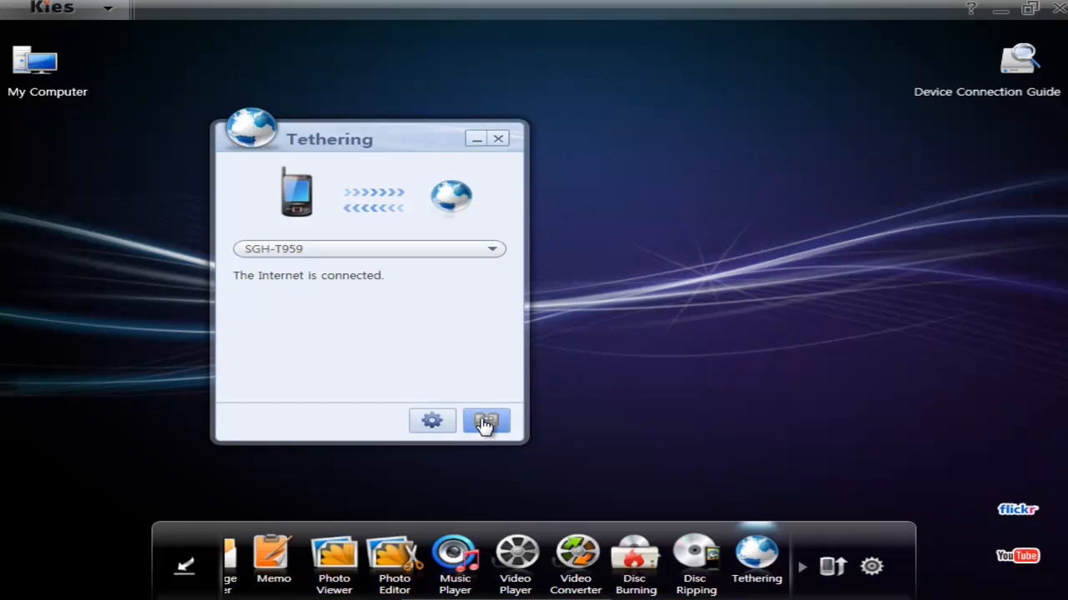
mouse_move(487, 420)
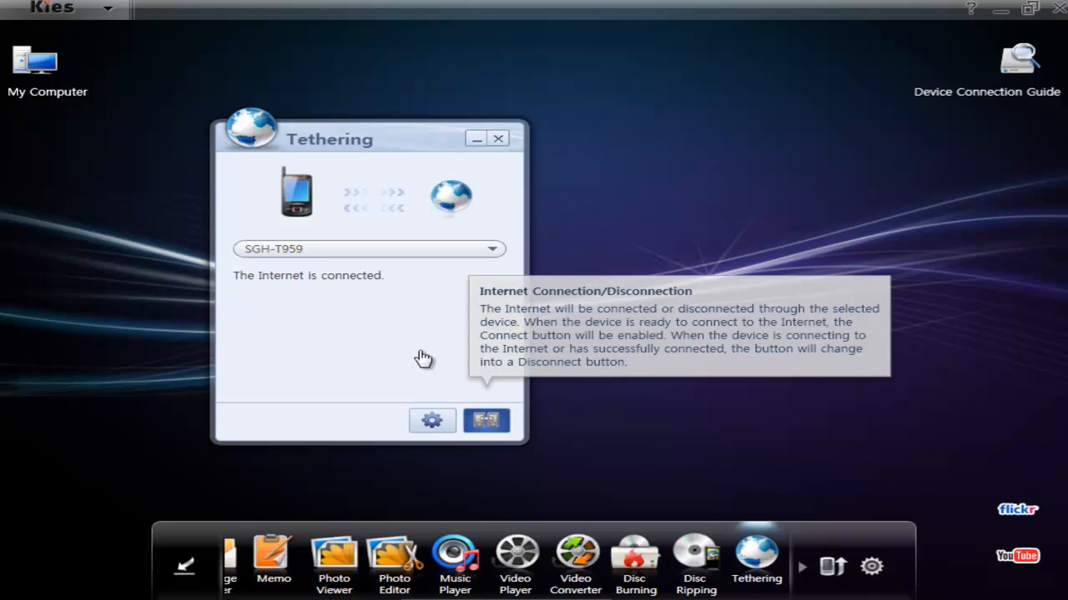
- Disconnect the tethered Internet, dismiss the access-denied error and close Tethering
left_click(487, 421)
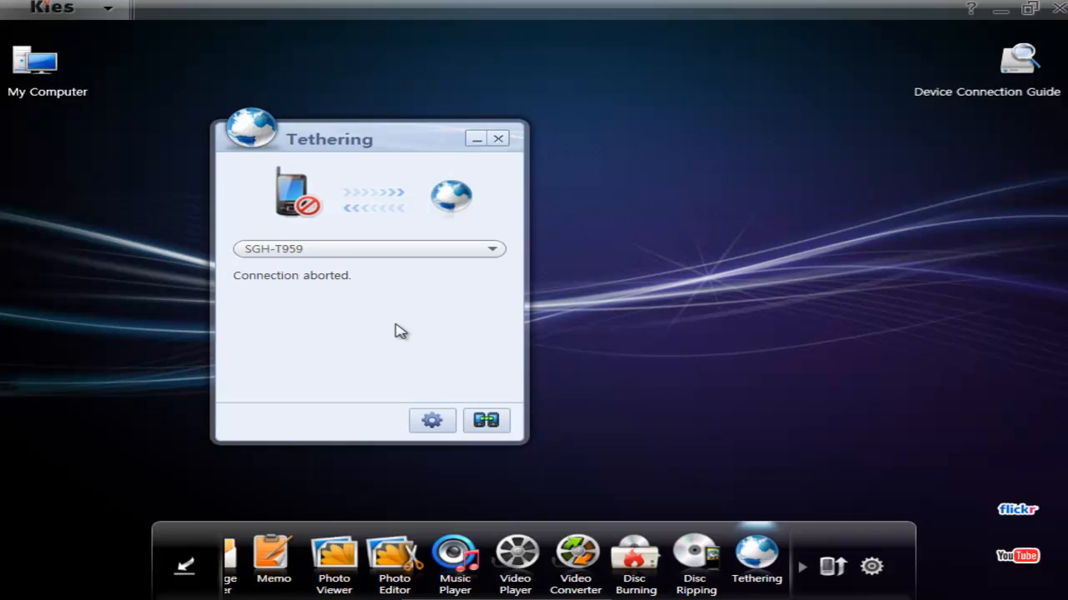
mouse_move(409, 199)
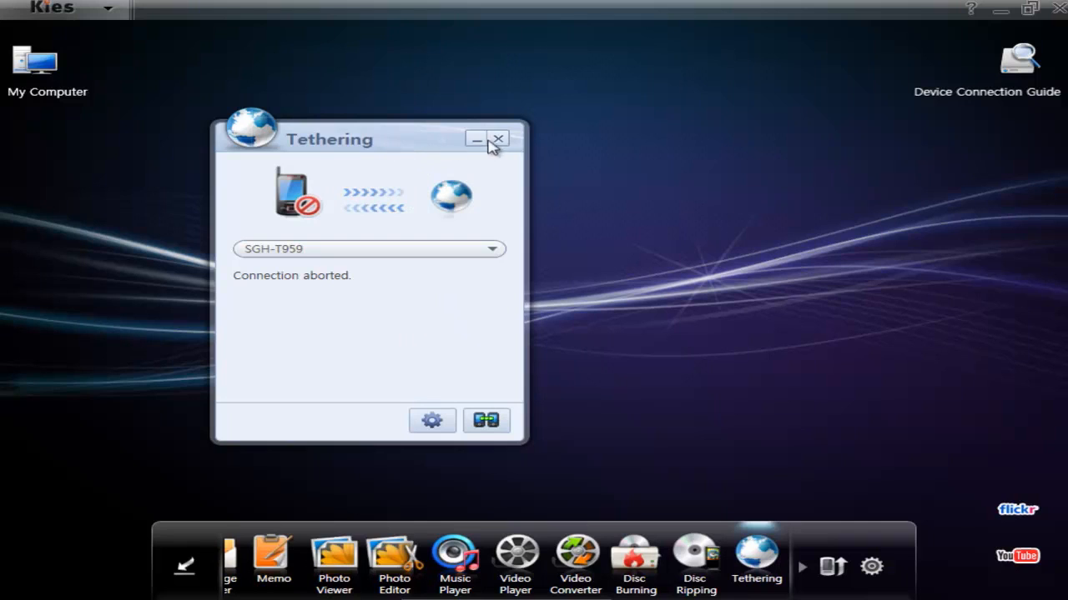
mouse_move(404, 164)
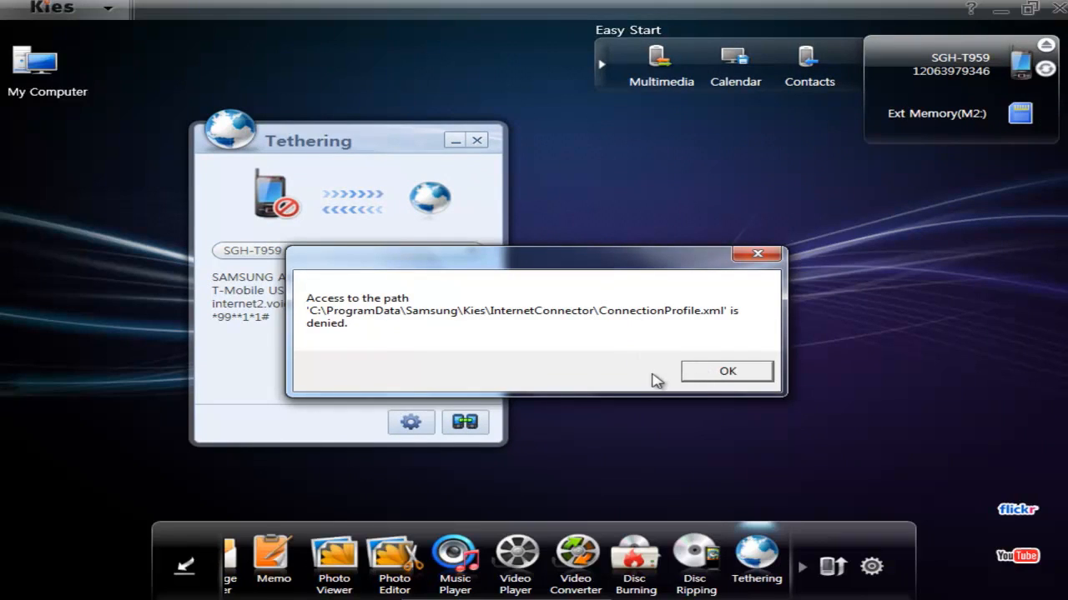
left_click(727, 370)
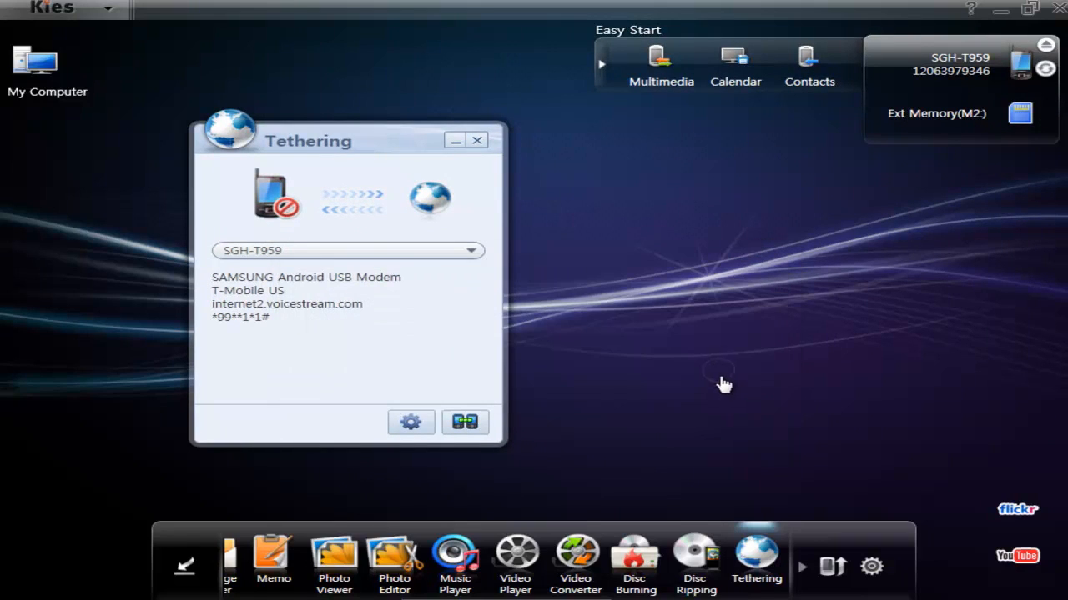
mouse_move(954, 117)
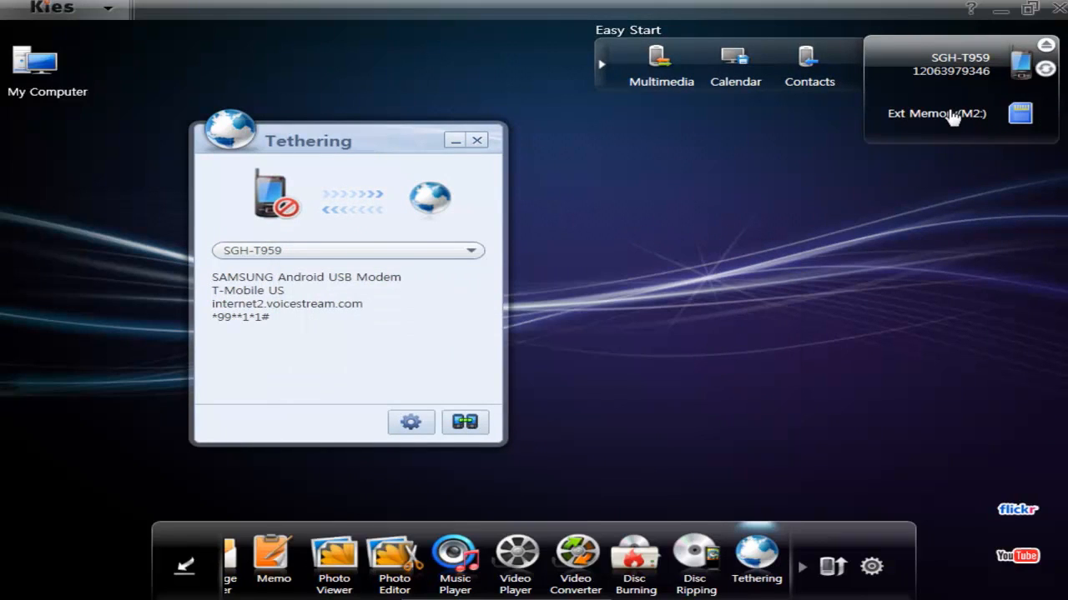
left_click(477, 141)
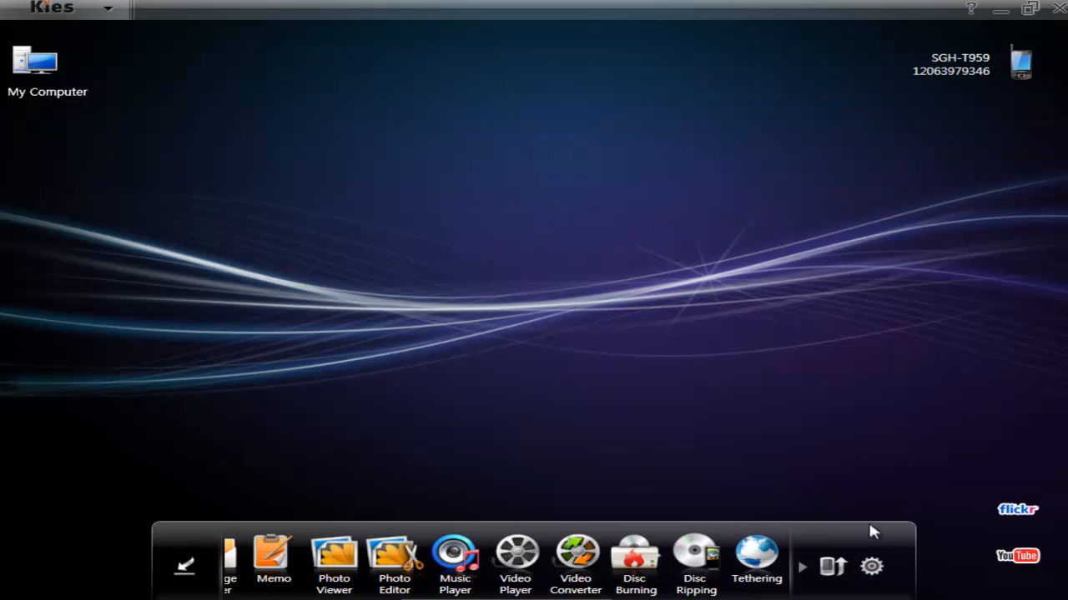
mouse_move(603, 257)
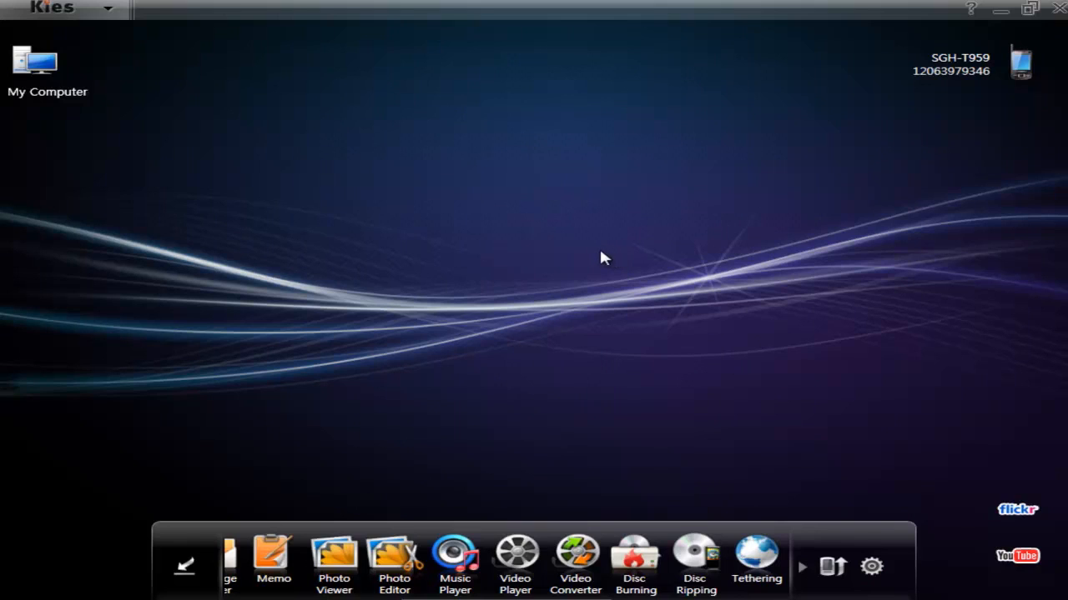
mouse_move(709, 371)
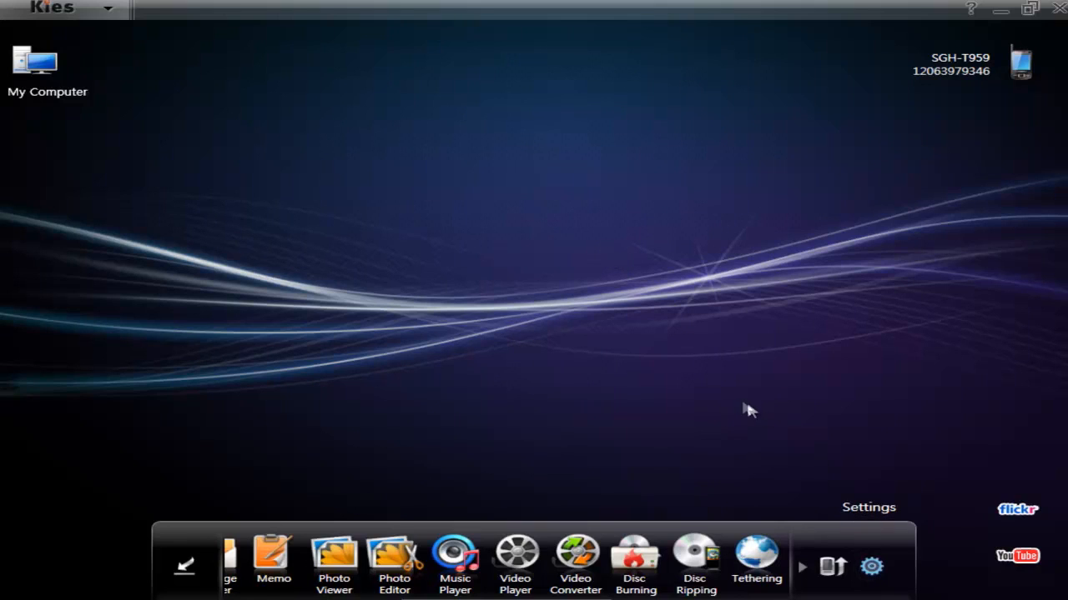
mouse_move(681, 307)
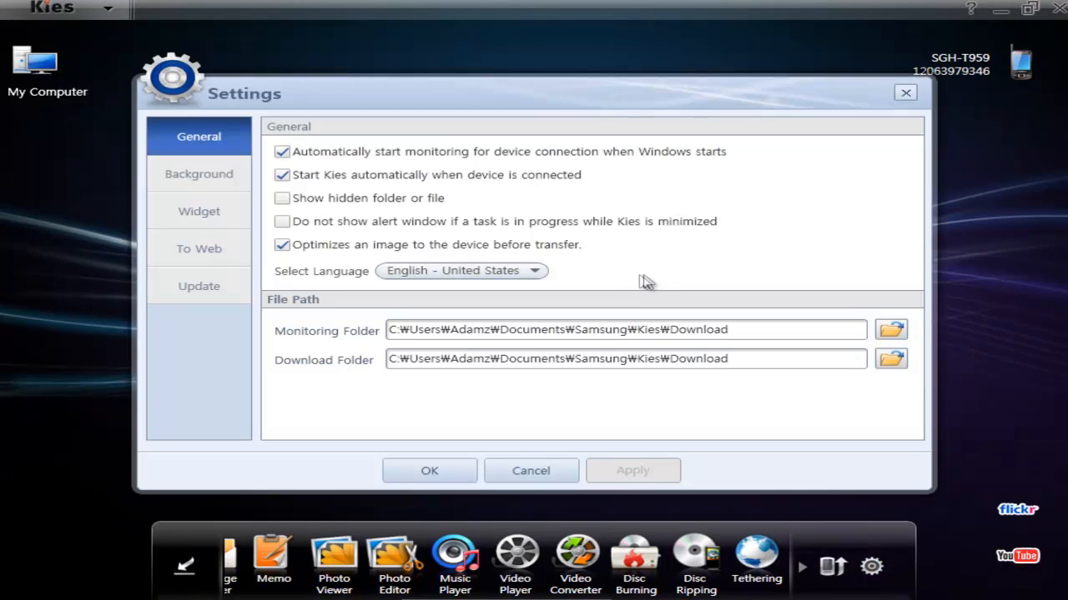
mouse_move(420, 185)
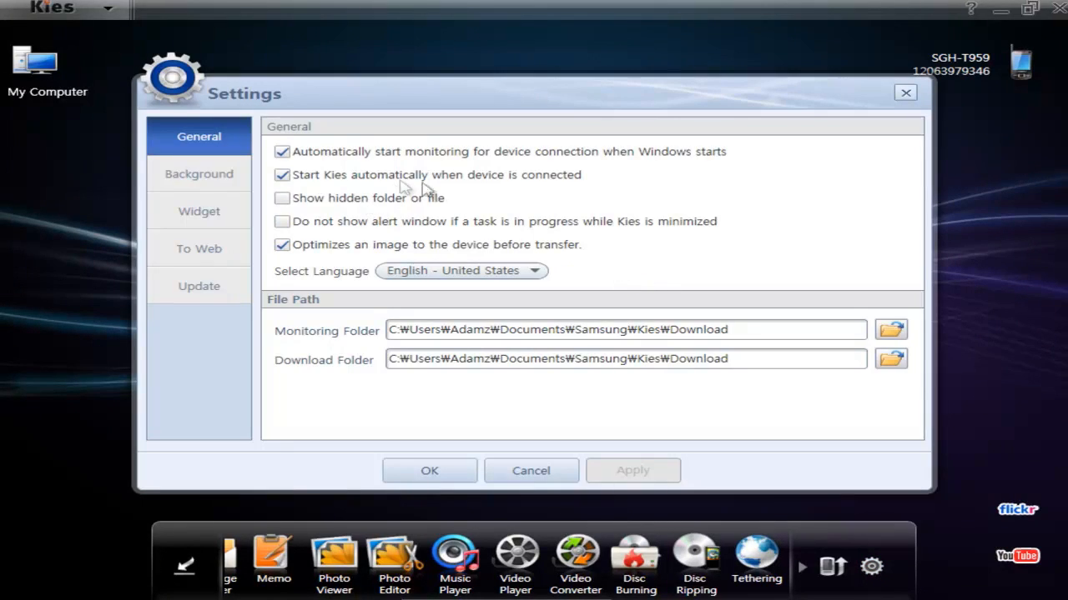
- Review the Background, Widget (14 selected), To Web (YouTube, Flickr) and Update settings pages
left_click(199, 173)
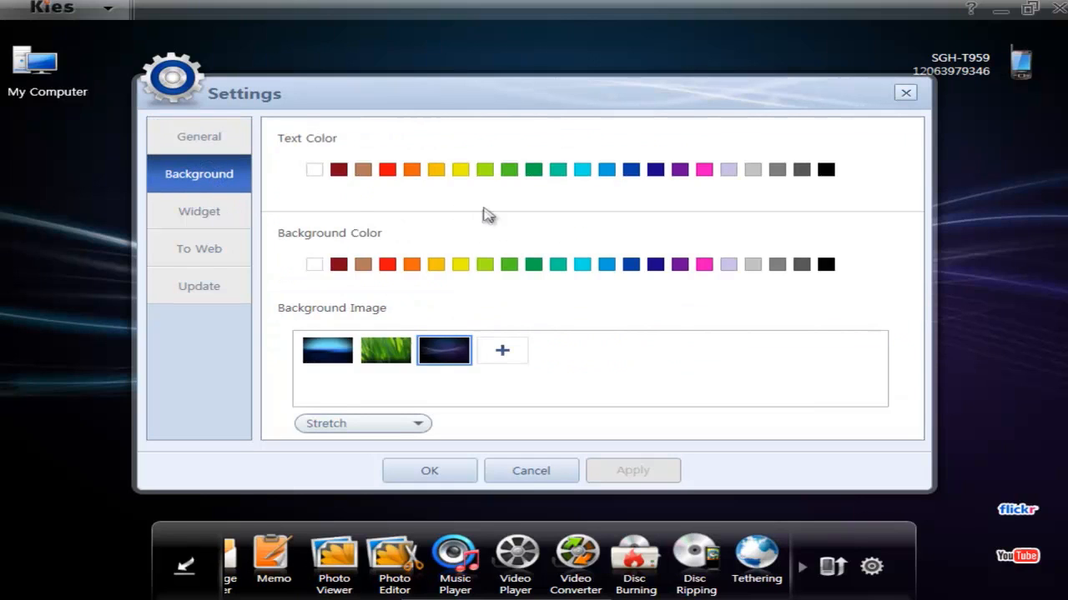
left_click(199, 210)
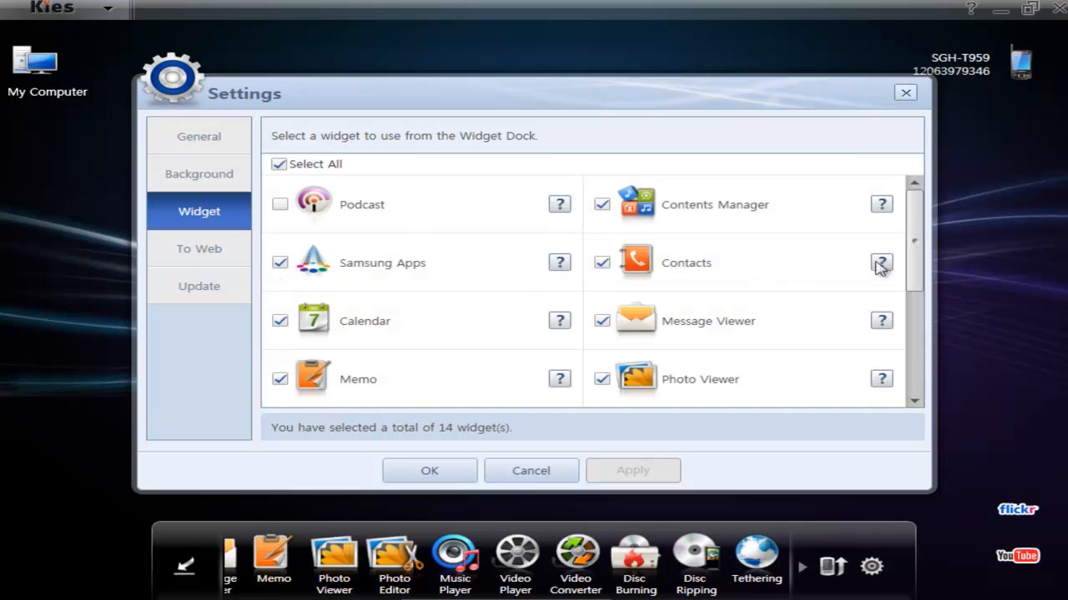
scroll("down", 3)
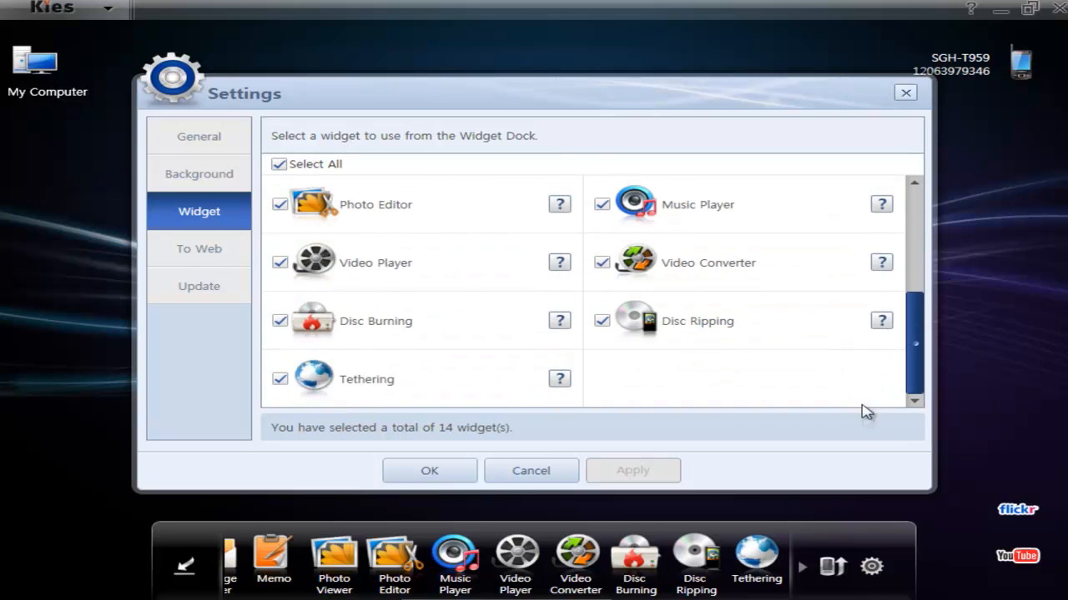
left_click(199, 249)
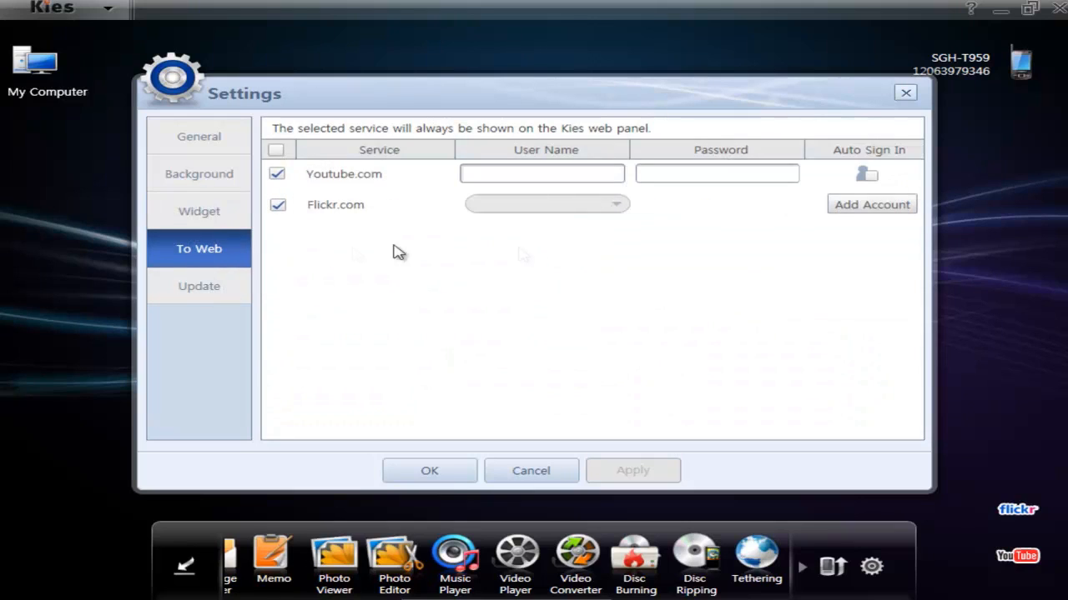
mouse_move(521, 254)
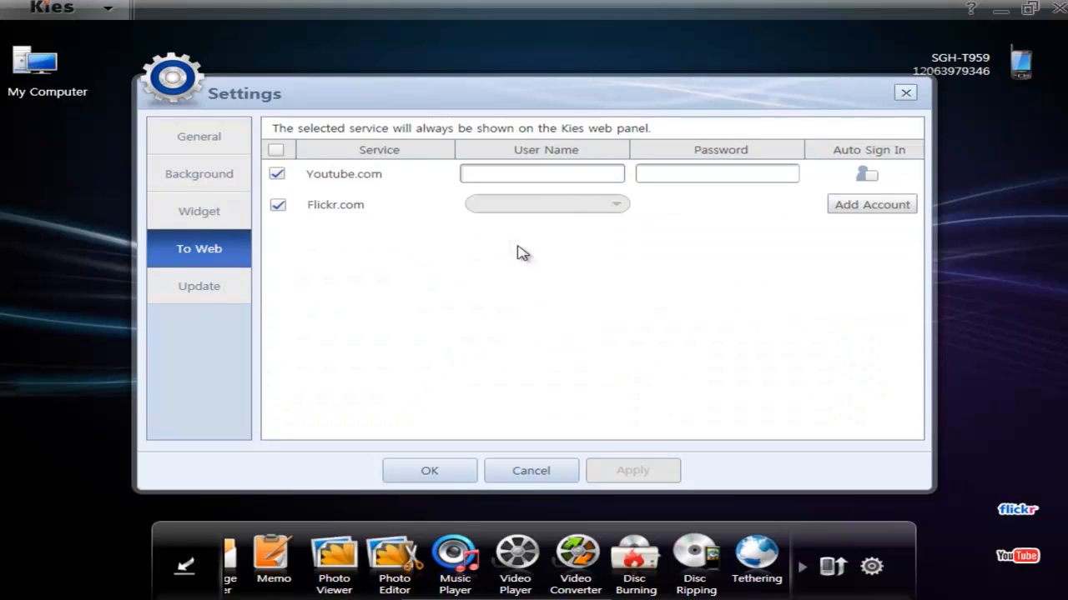
mouse_move(1018, 511)
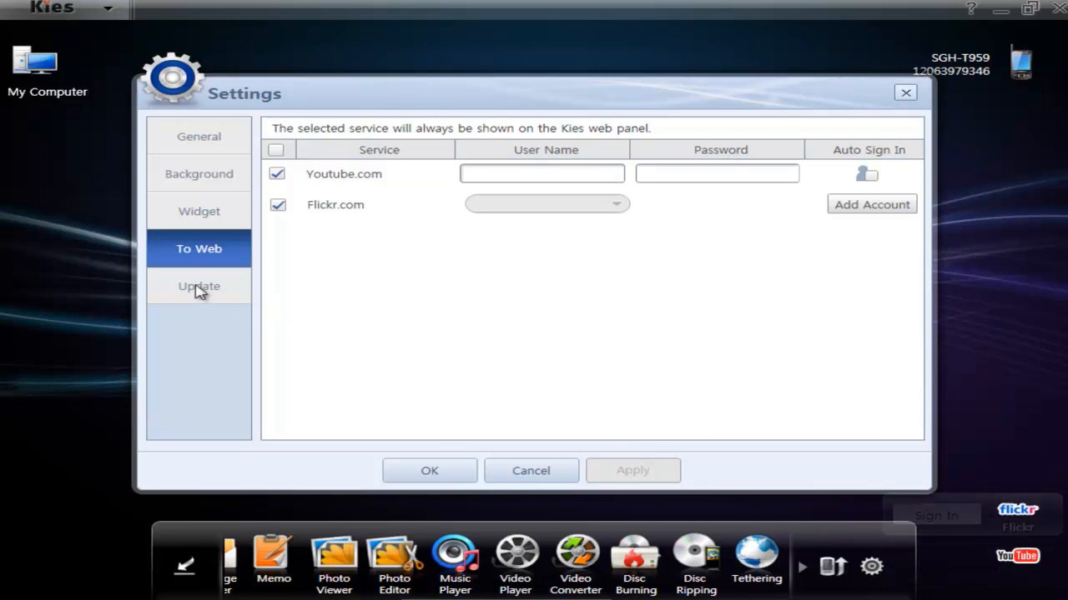
left_click(199, 287)
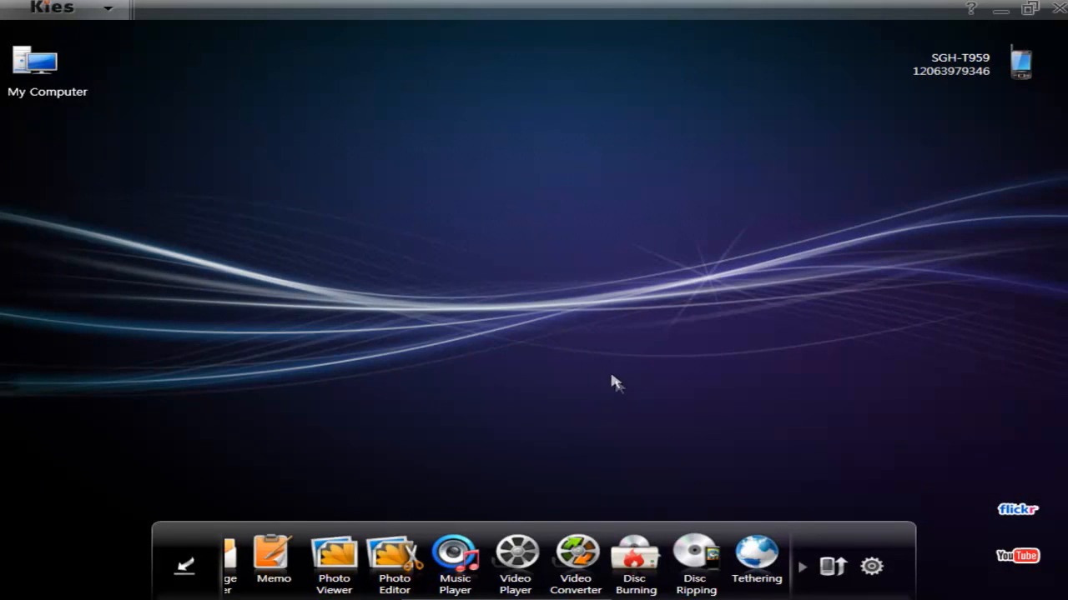
mouse_move(601, 357)
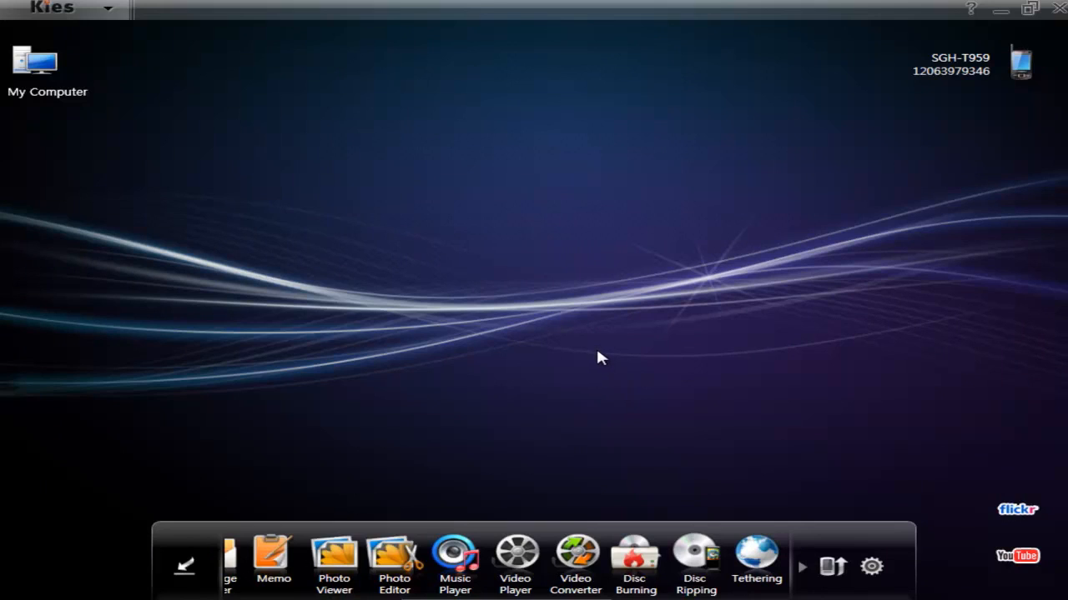
mouse_move(598, 363)
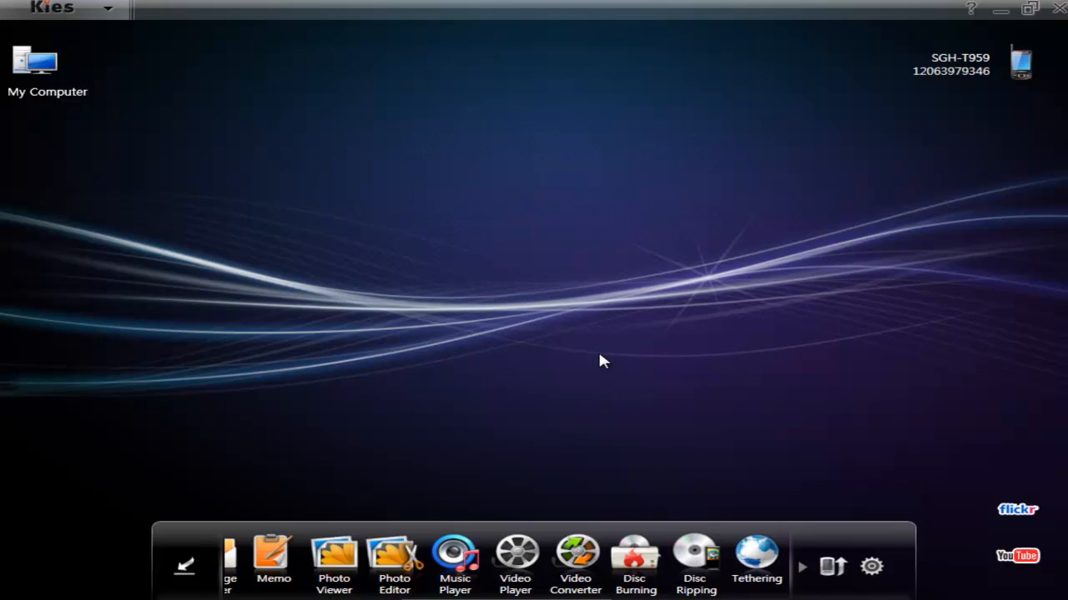
mouse_move(598, 364)
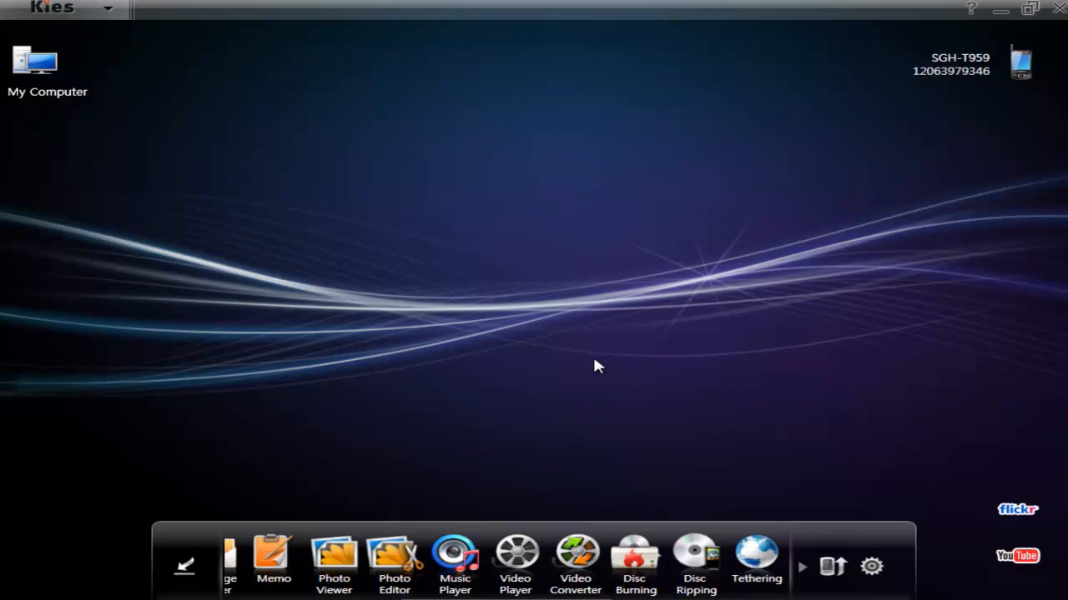
mouse_move(593, 365)
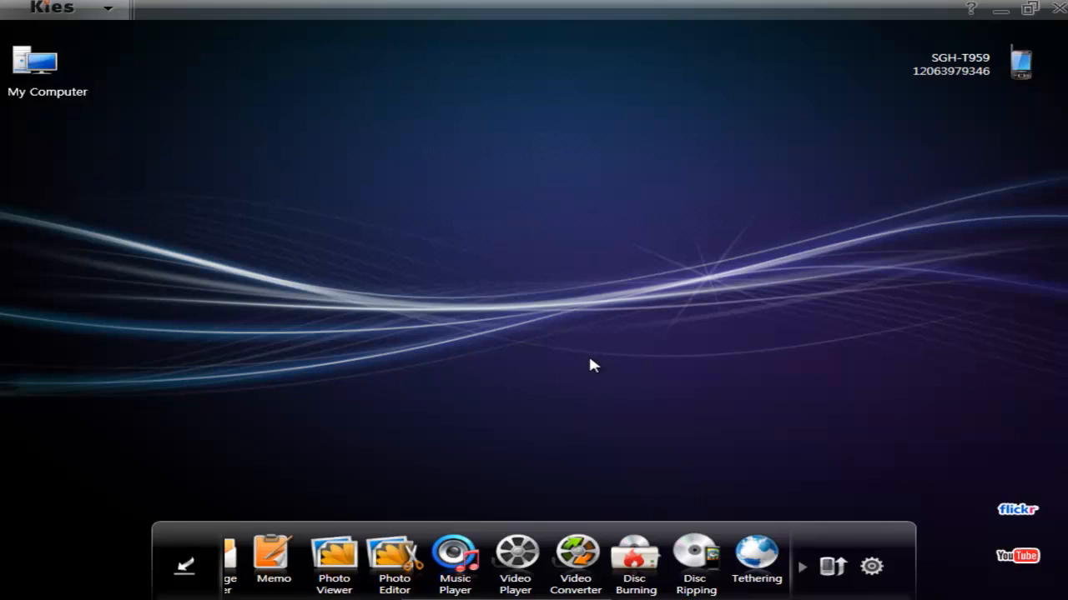
mouse_move(584, 383)
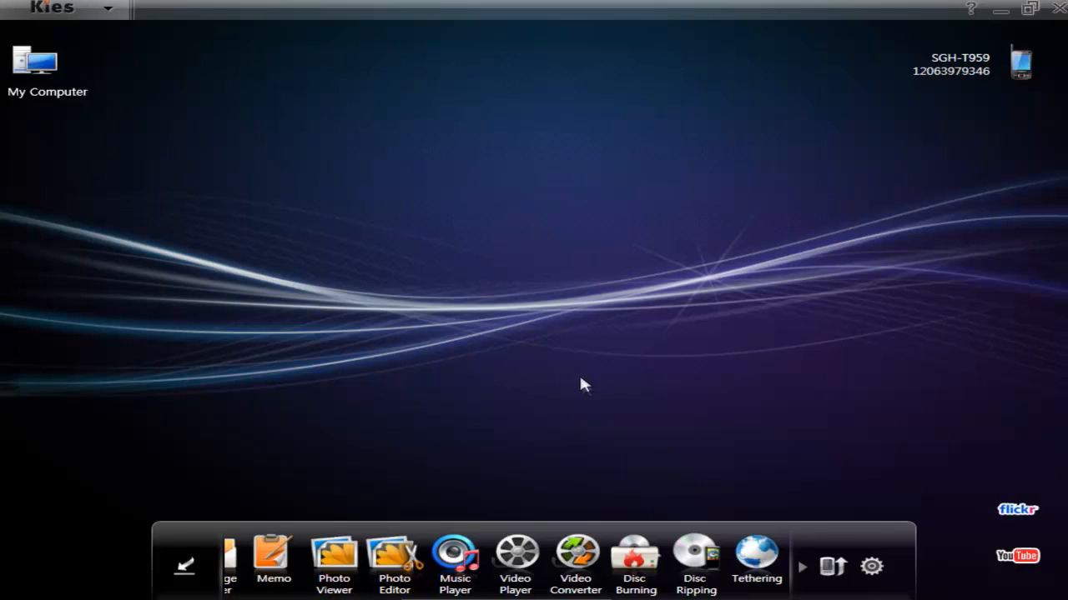